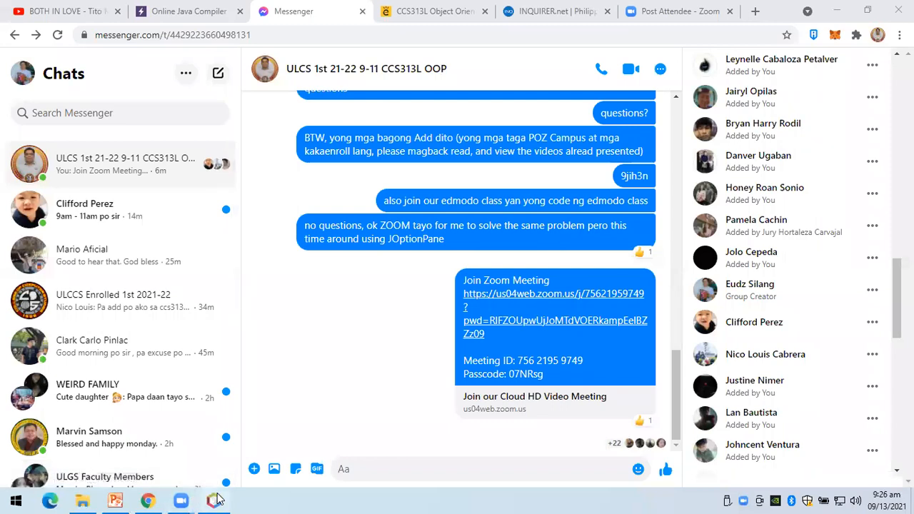
{"action": "mouse_move", "coordinate": [214, 500]}
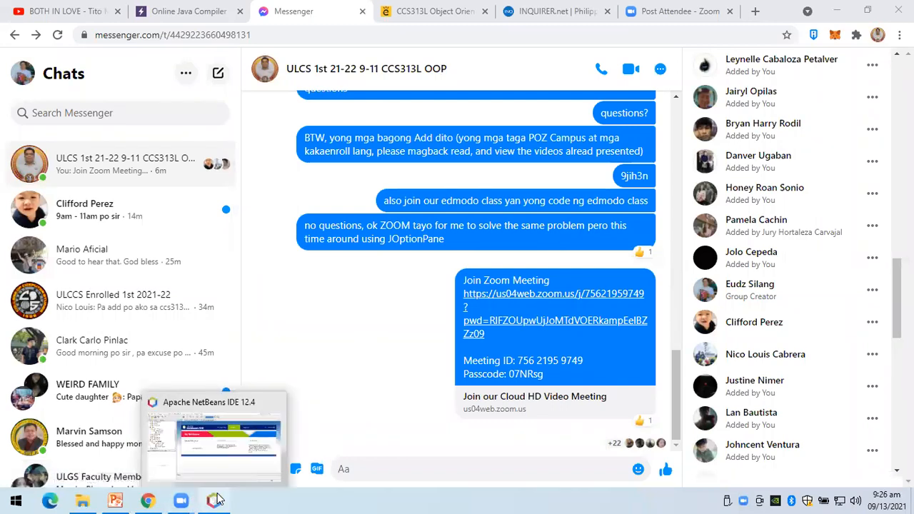
Switch from the browser to the NetBeans IDE and its Start Page
{"action": "left_click", "coordinate": [214, 428]}
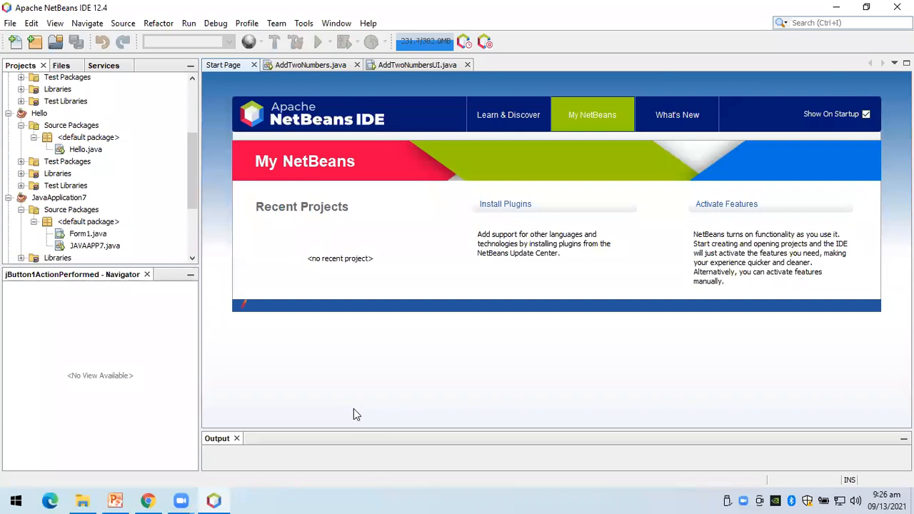
{"action": "mouse_move", "coordinate": [290, 454]}
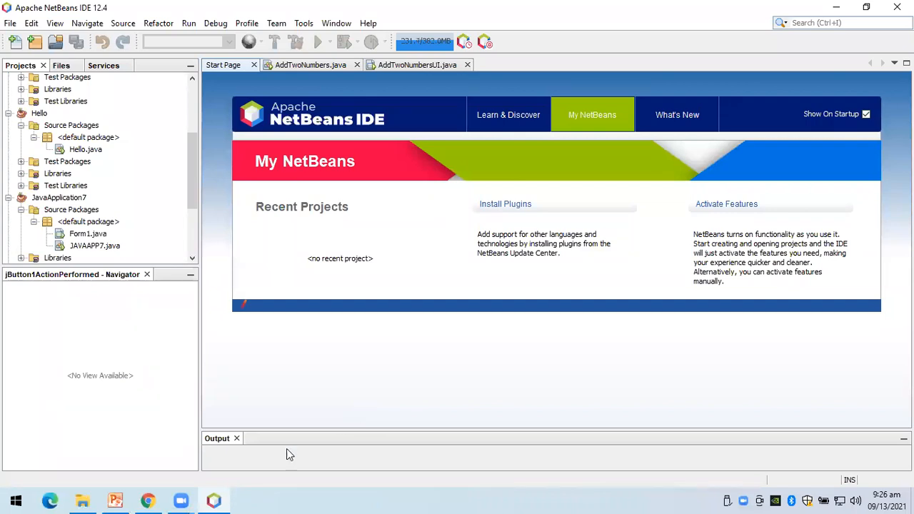
{"action": "mouse_move", "coordinate": [15, 500]}
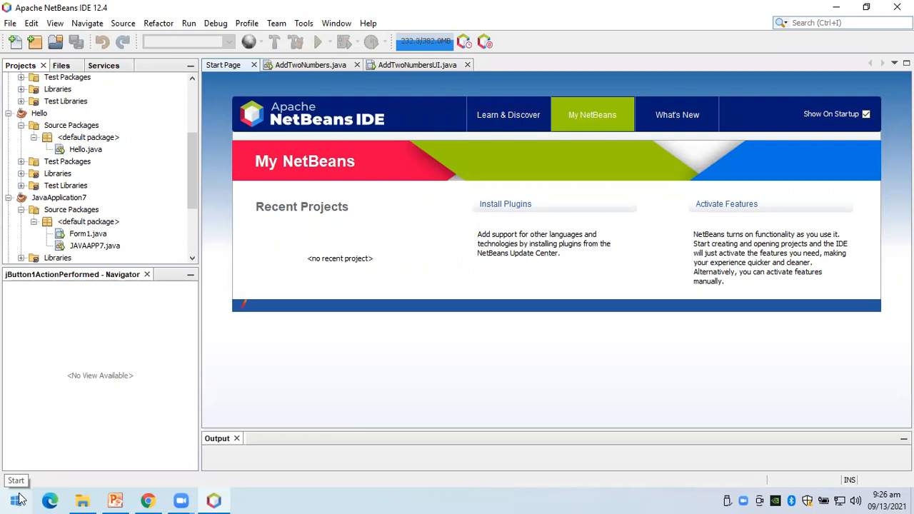
{"action": "mouse_move", "coordinate": [178, 499]}
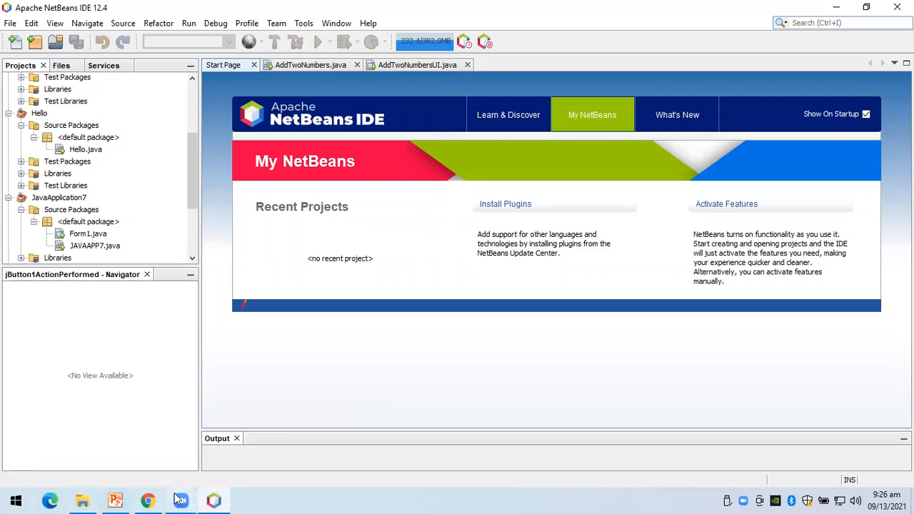
{"action": "mouse_move", "coordinate": [16, 500]}
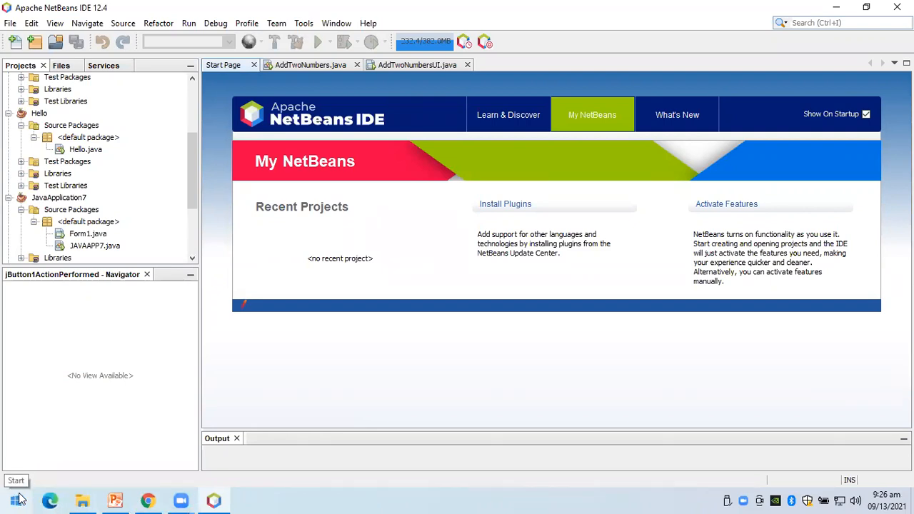
Launch Windows Magnifier, scroll the Projects tree to reveal Test3, then restore normal zoom
{"action": "left_click", "coordinate": [19, 500]}
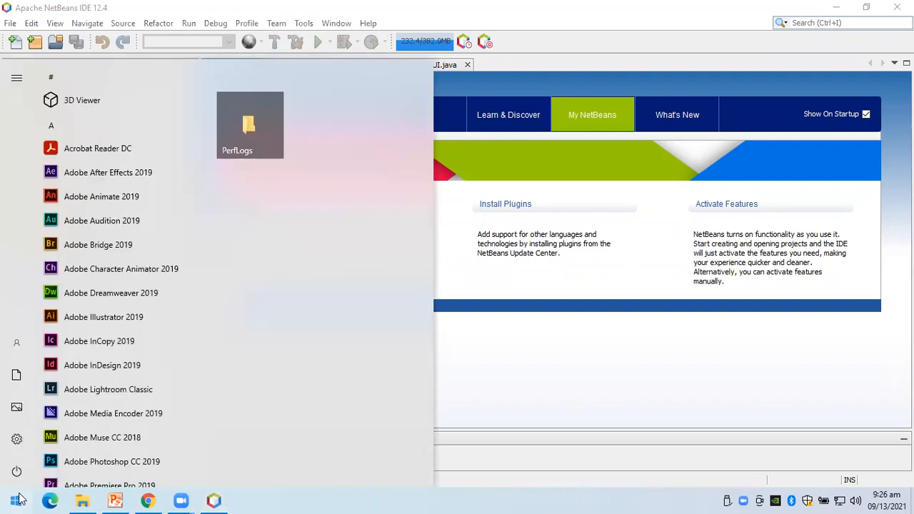
{"action": "type", "text": "magnifier"}
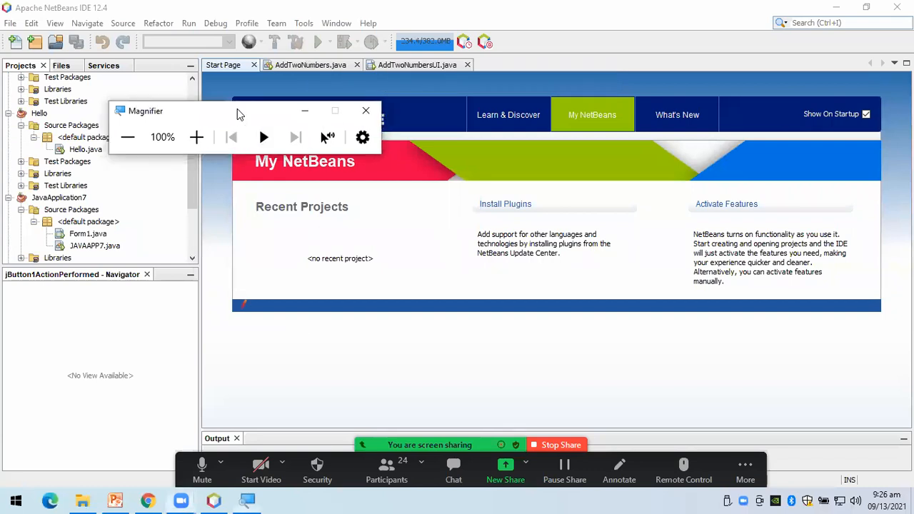
{"action": "left_click", "coordinate": [197, 137]}
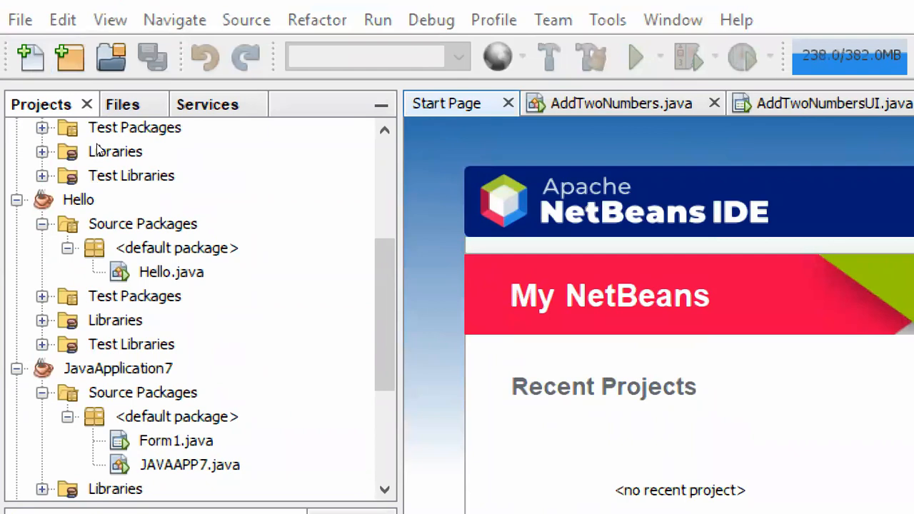
{"action": "scroll", "scroll_direction": "down", "scroll_amount": 3}
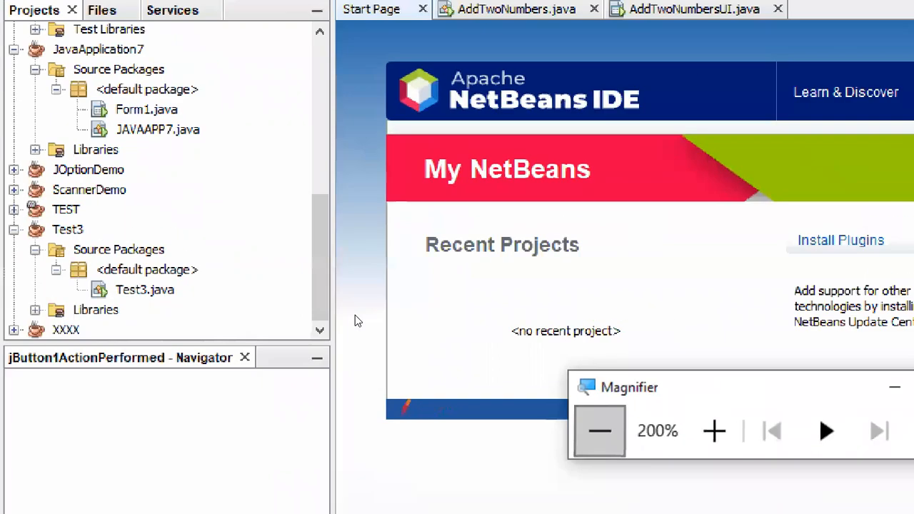
{"action": "left_click", "coordinate": [600, 430]}
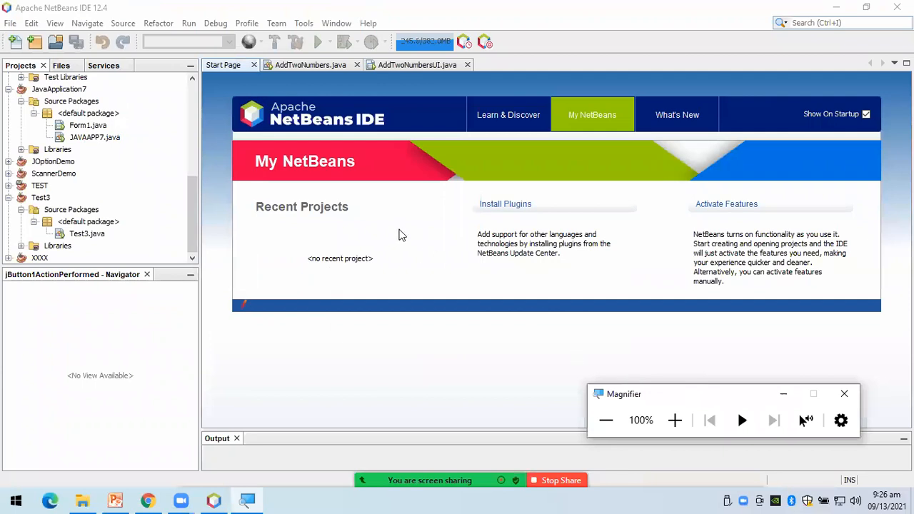
{"action": "mouse_move", "coordinate": [518, 328]}
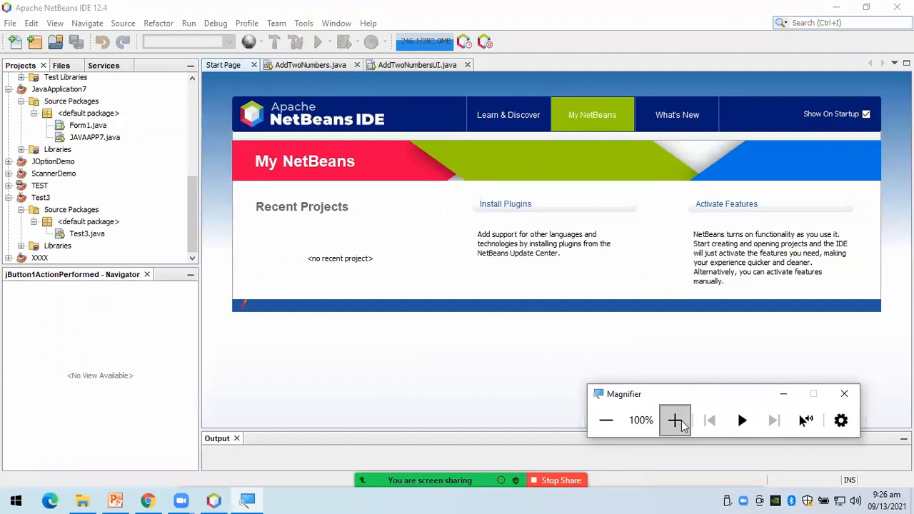
Zoom the Magnifier back in on the New Project wizard
{"action": "left_click", "coordinate": [675, 419]}
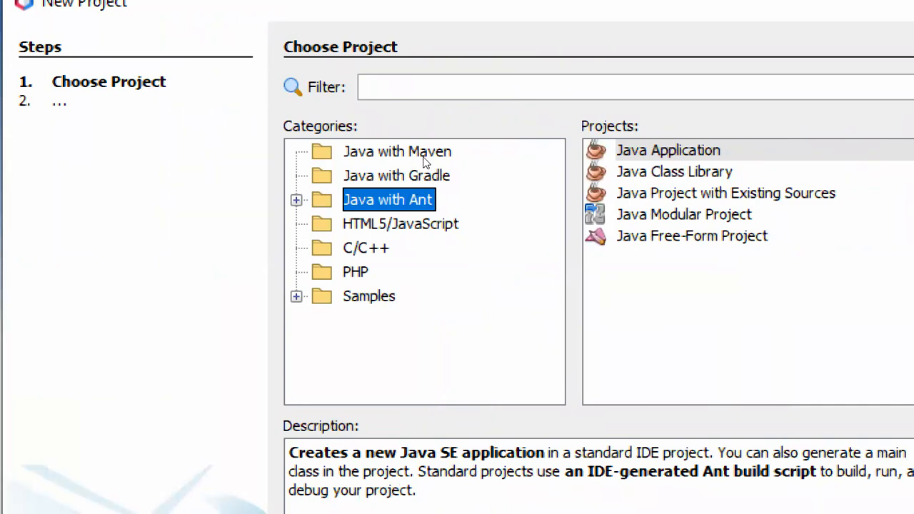
{"action": "mouse_move", "coordinate": [416, 198]}
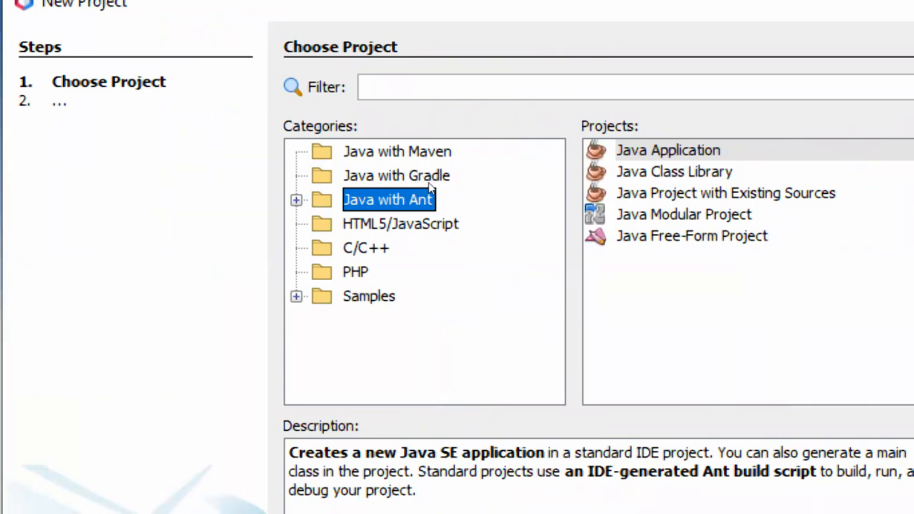
{"action": "mouse_move", "coordinate": [400, 177]}
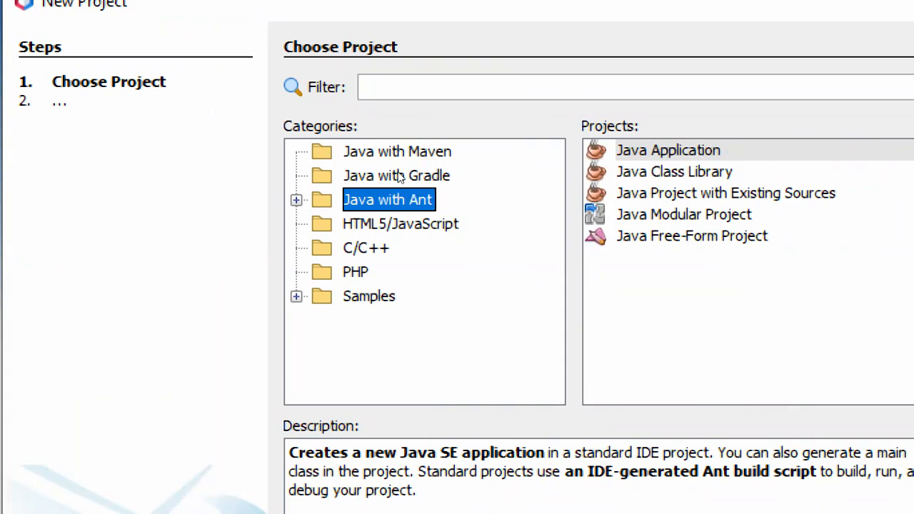
{"action": "mouse_move", "coordinate": [426, 188]}
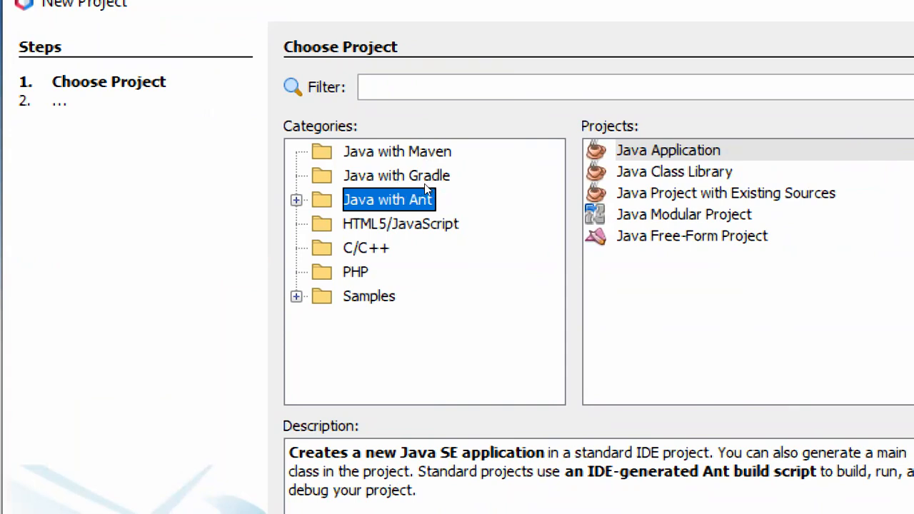
{"action": "mouse_move", "coordinate": [513, 173]}
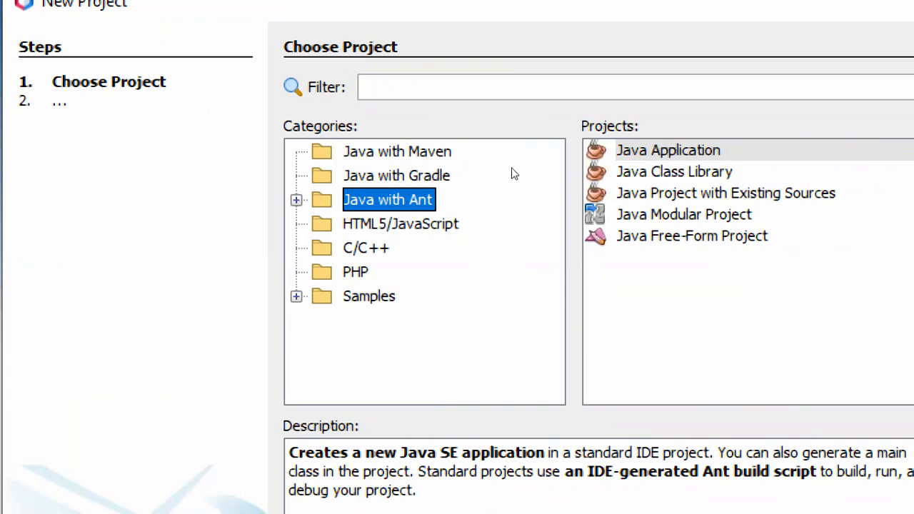
{"action": "mouse_move", "coordinate": [496, 182]}
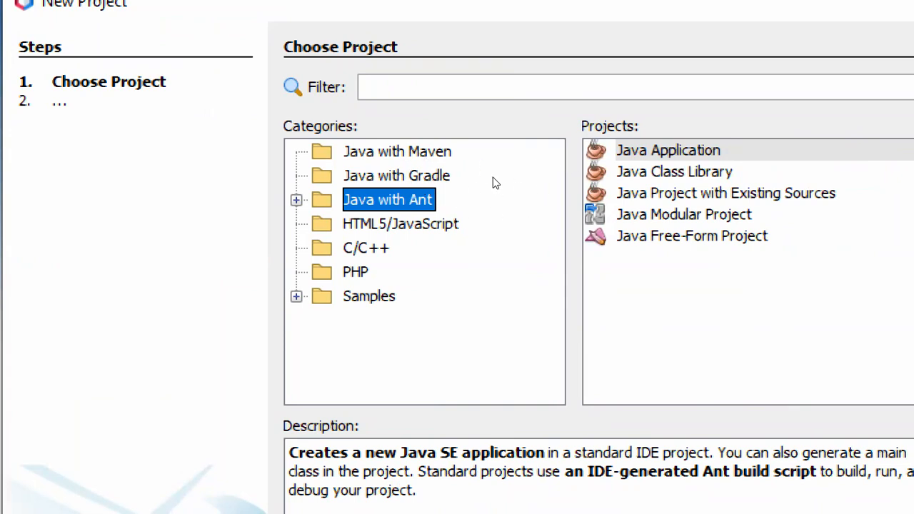
{"action": "mouse_move", "coordinate": [564, 157]}
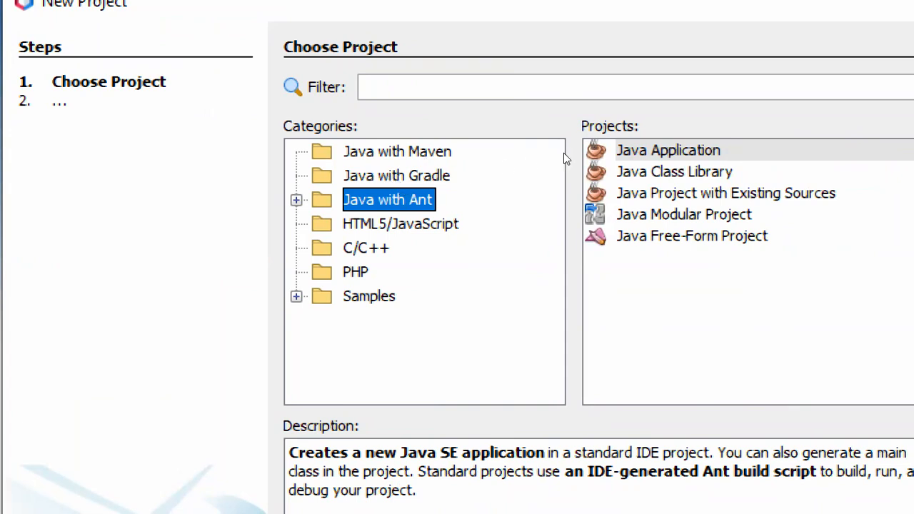
{"action": "mouse_move", "coordinate": [555, 175]}
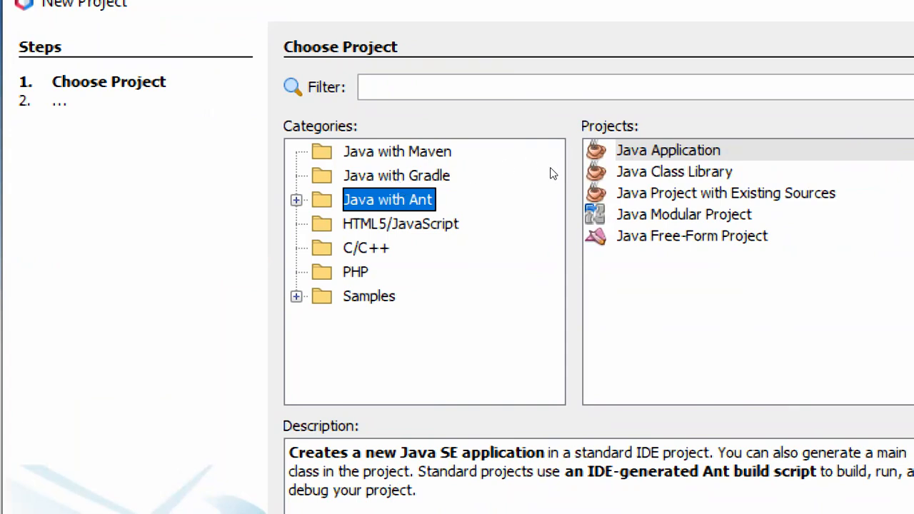
{"action": "mouse_move", "coordinate": [502, 181]}
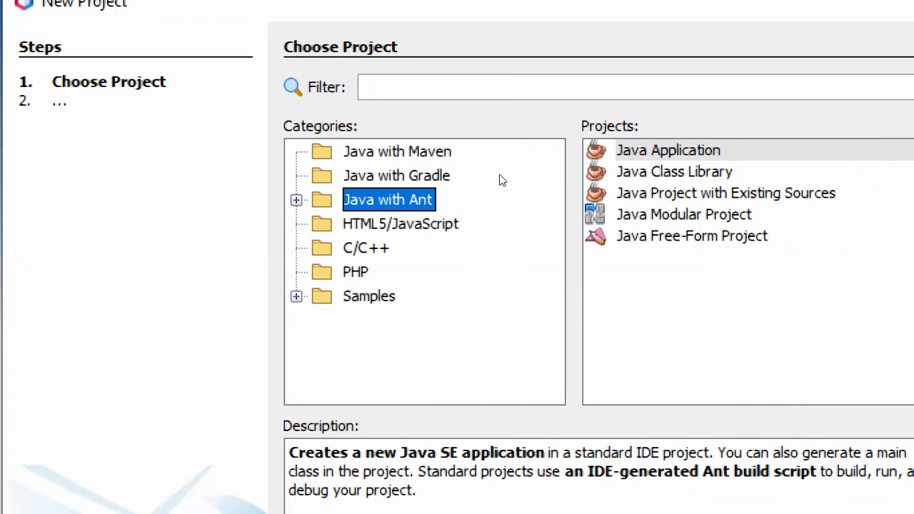
{"action": "mouse_move", "coordinate": [502, 273]}
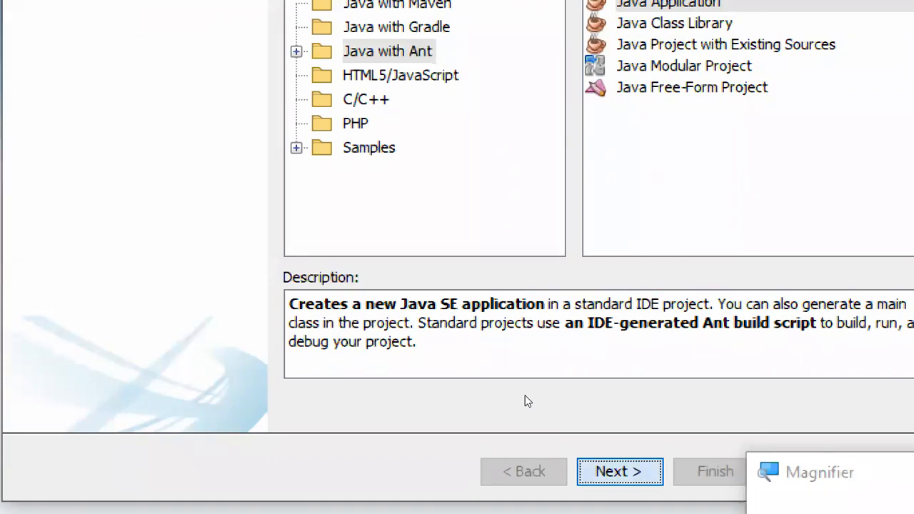
Advance to Name and Location, name the project JOptionDemo, and select the main class name
{"action": "left_click", "coordinate": [618, 471]}
{"action": "type", "text": "J"}
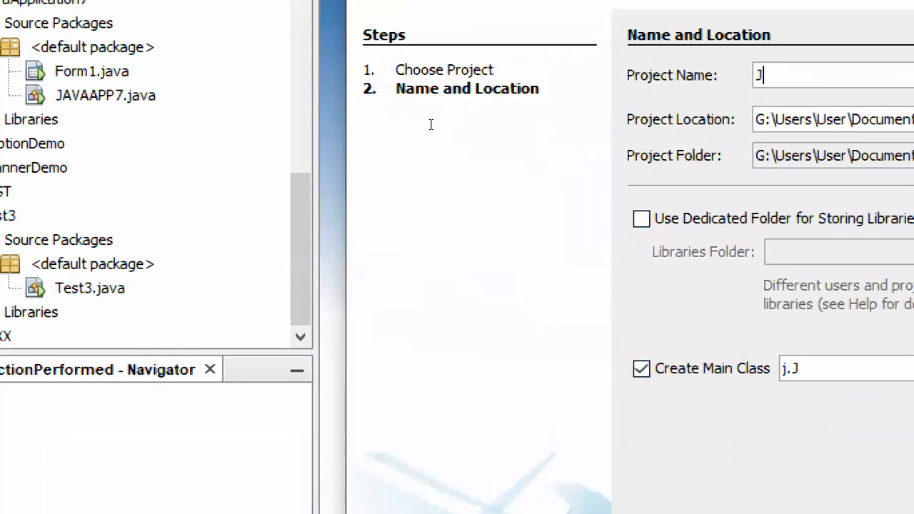
{"action": "type", "text": "OP"}
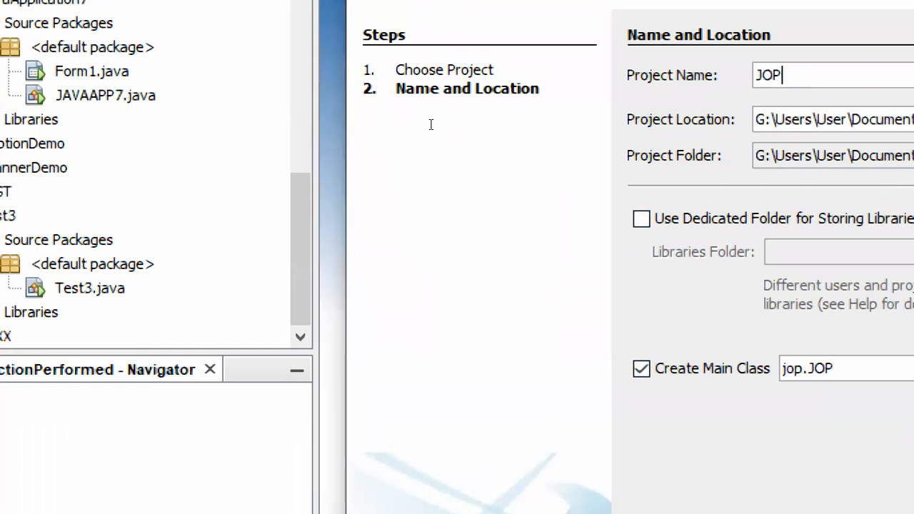
{"action": "type", "text": "Optin"}
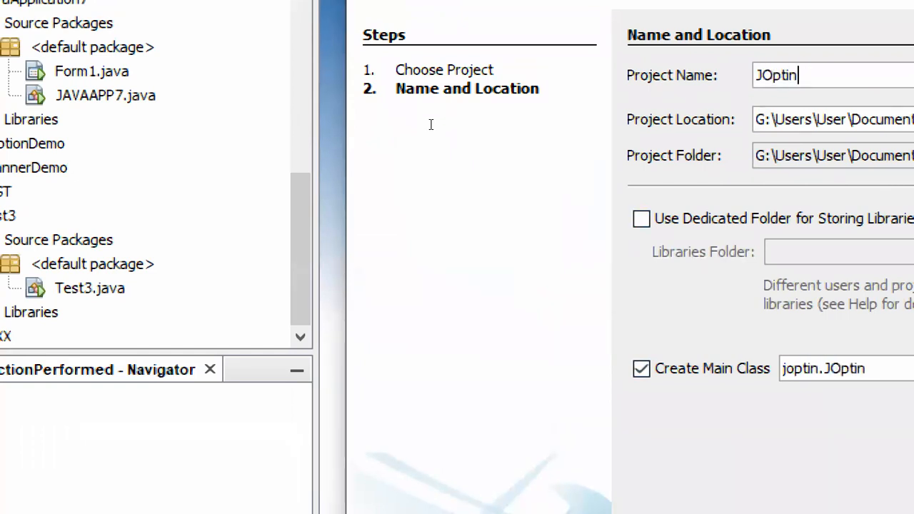
{"action": "type", "text": "OptionDemo"}
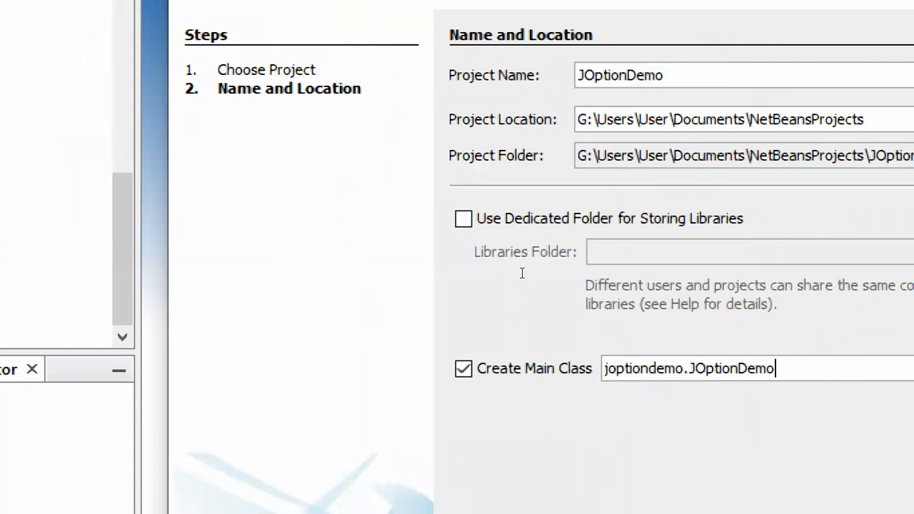
{"action": "double_click", "coordinate": [645, 367]}
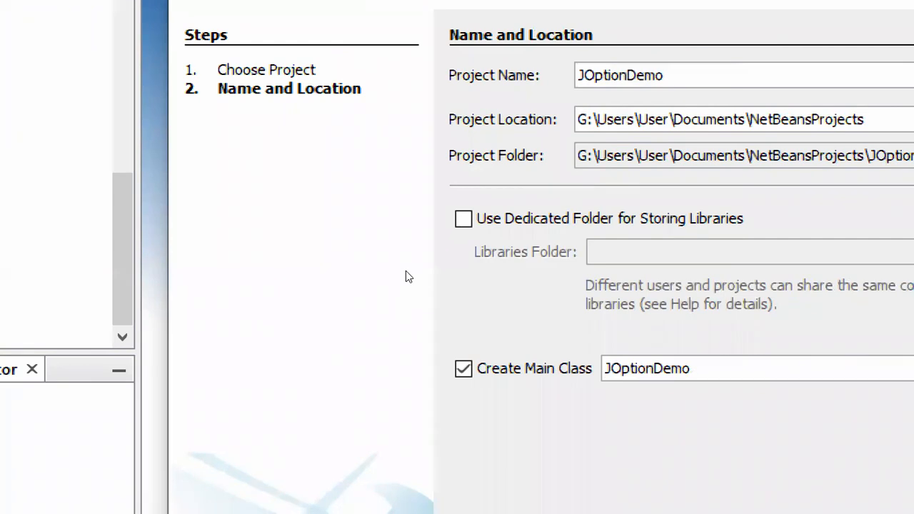
{"action": "mouse_move", "coordinate": [446, 278]}
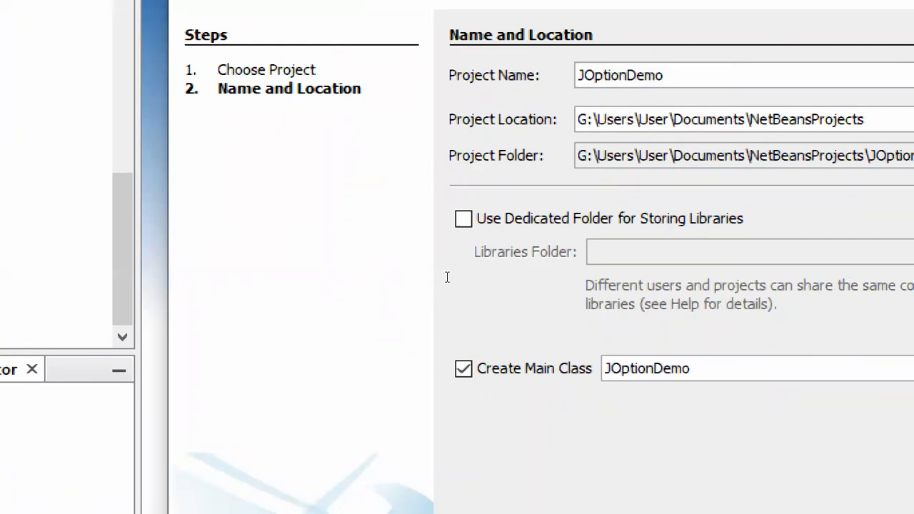
{"action": "mouse_move", "coordinate": [432, 113]}
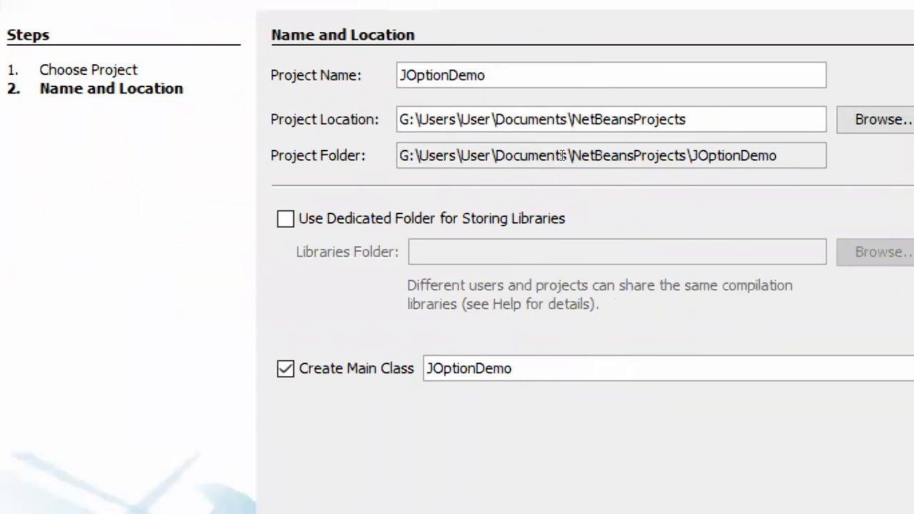
{"action": "mouse_move", "coordinate": [417, 157]}
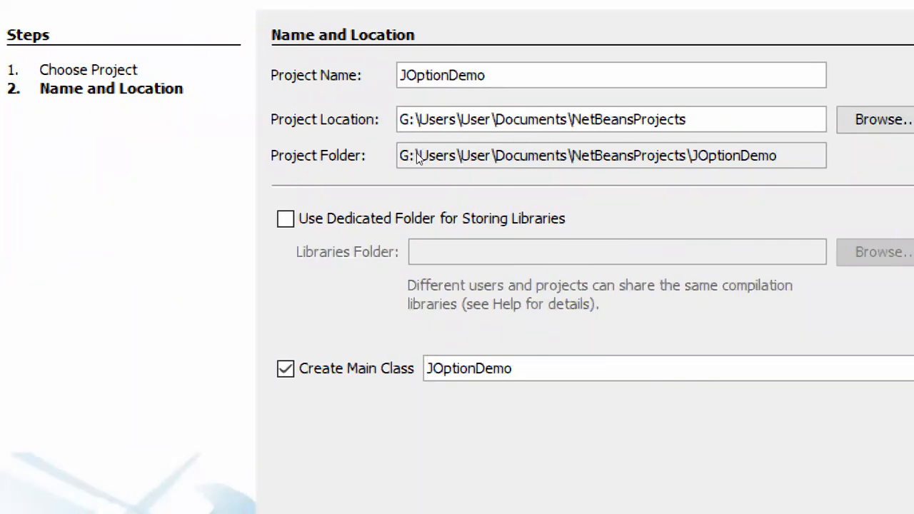
{"action": "mouse_move", "coordinate": [450, 154]}
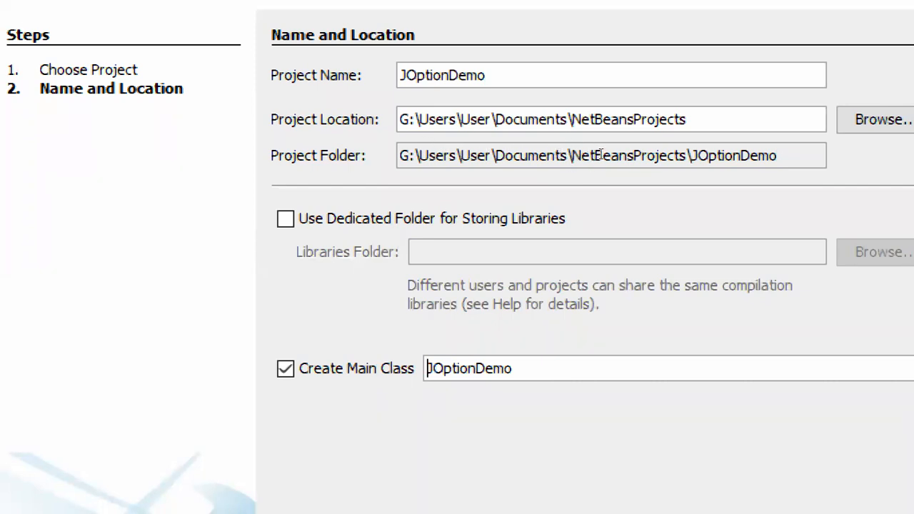
{"action": "mouse_move", "coordinate": [542, 159]}
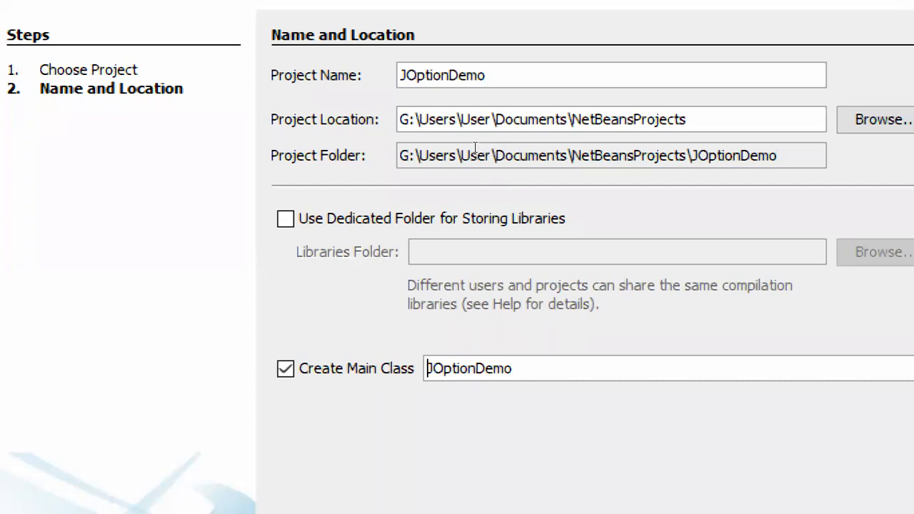
{"action": "mouse_move", "coordinate": [561, 150]}
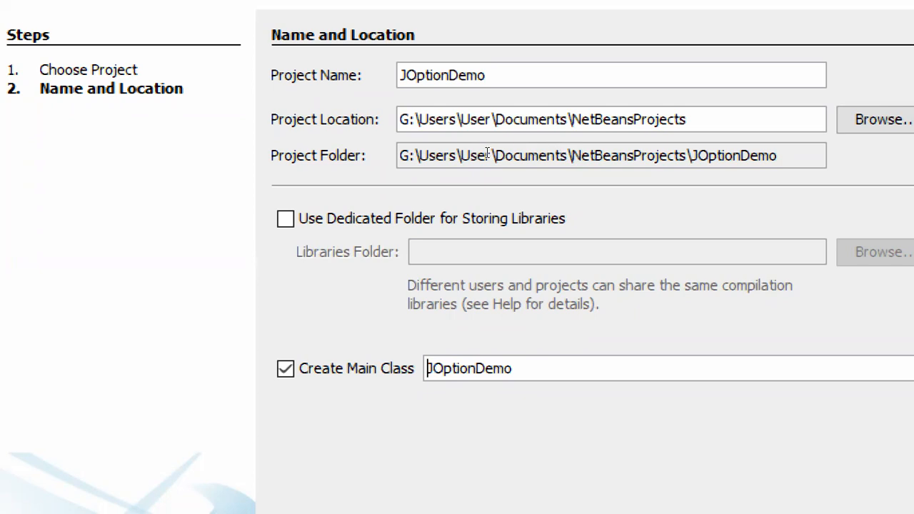
Rename the project JOptionDemo2, drop the main class package prefix, and finish creating it
{"action": "scroll", "scroll_direction": "down", "scroll_amount": 3}
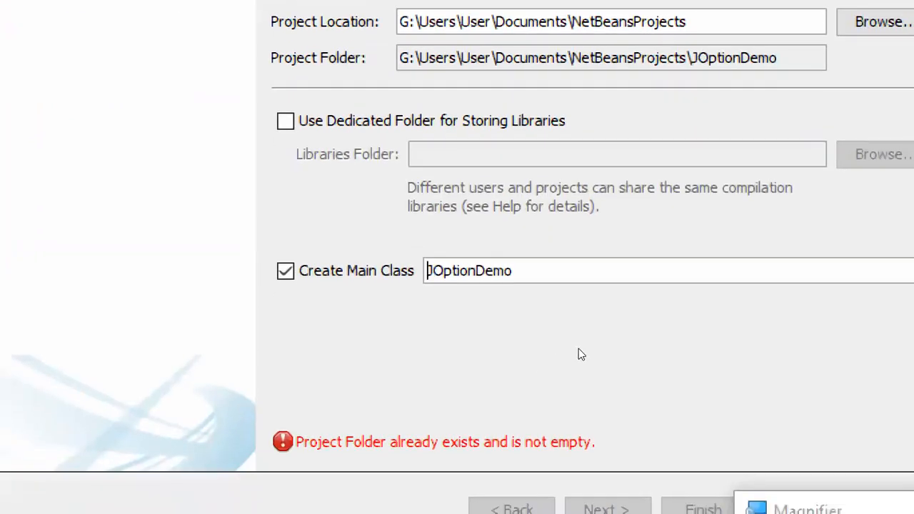
{"action": "mouse_move", "coordinate": [598, 336]}
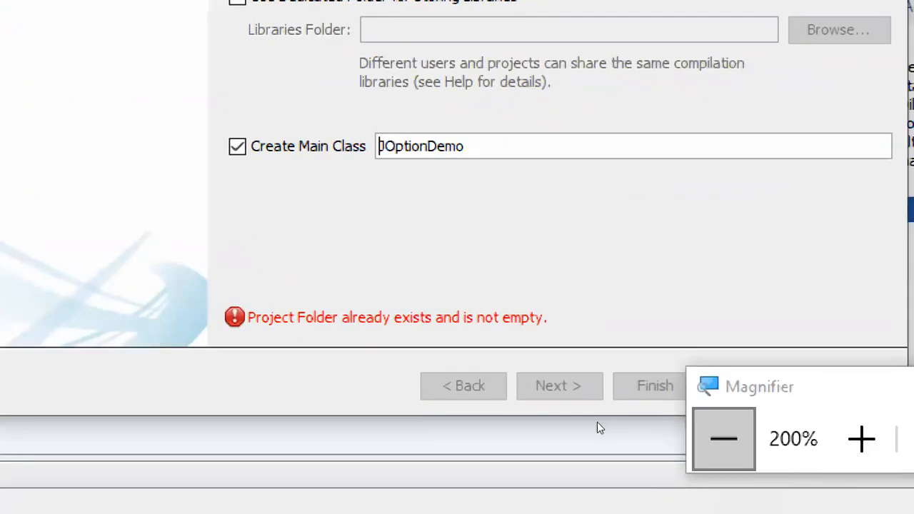
{"action": "left_click", "coordinate": [724, 438]}
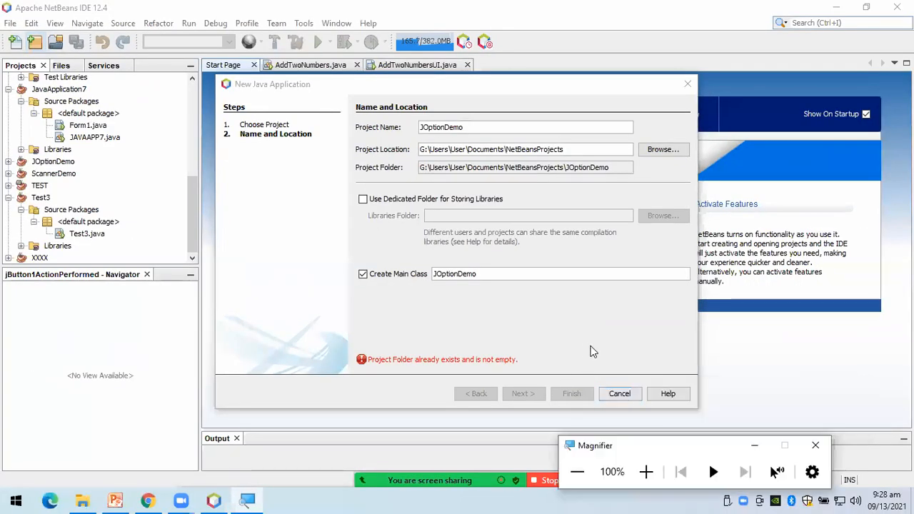
{"action": "mouse_move", "coordinate": [615, 331]}
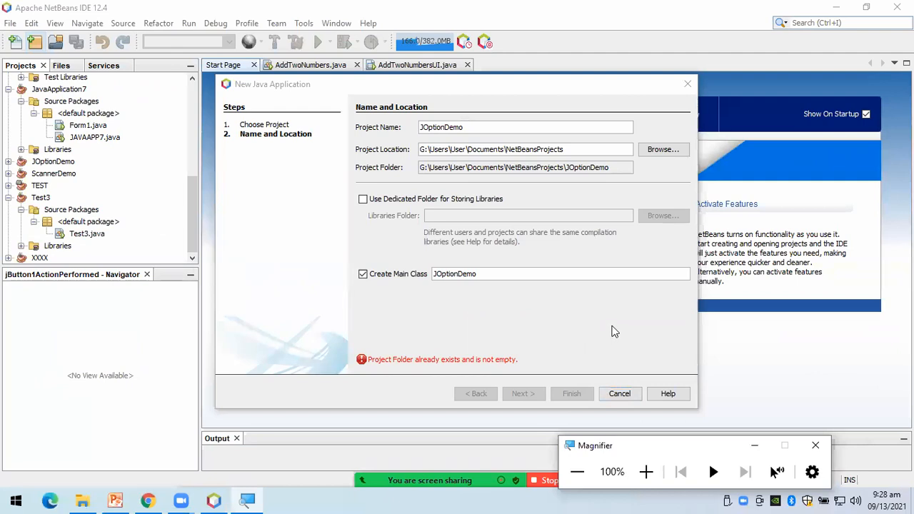
{"action": "mouse_move", "coordinate": [461, 253]}
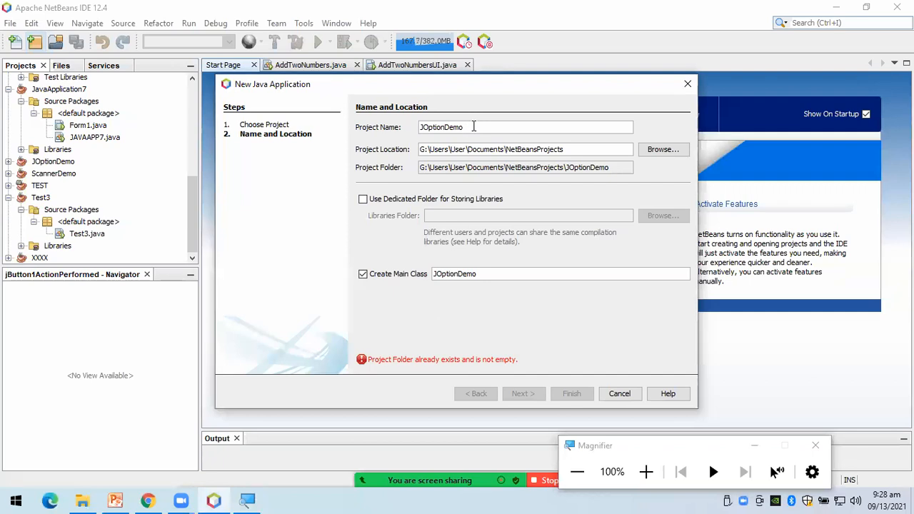
{"action": "type", "text": "2"}
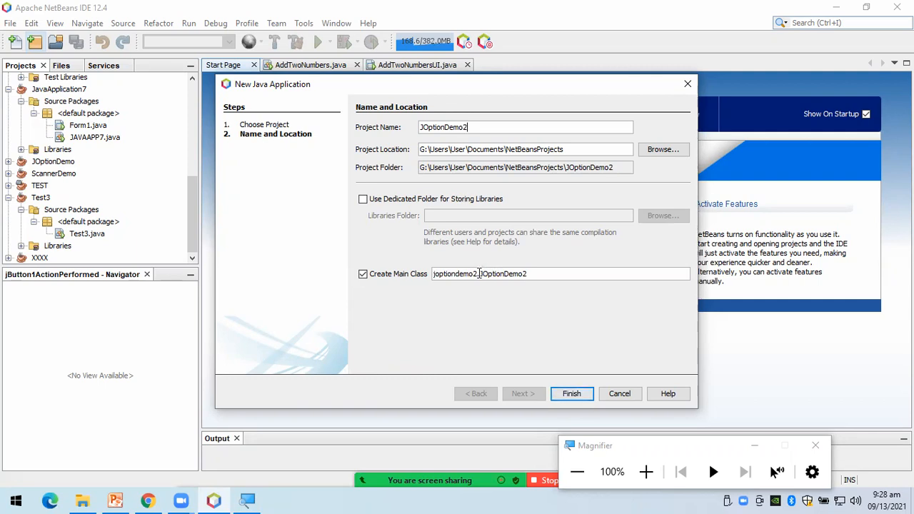
{"action": "double_click", "coordinate": [455, 273]}
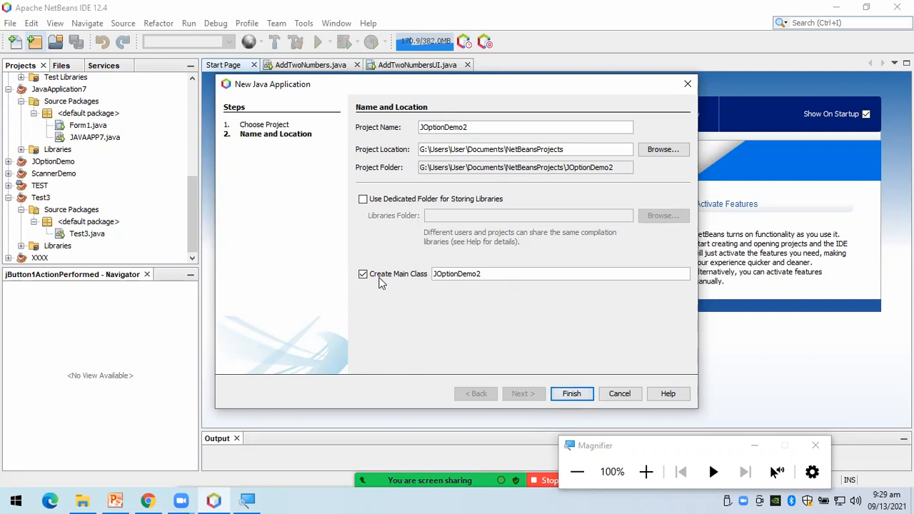
{"action": "mouse_move", "coordinate": [461, 233]}
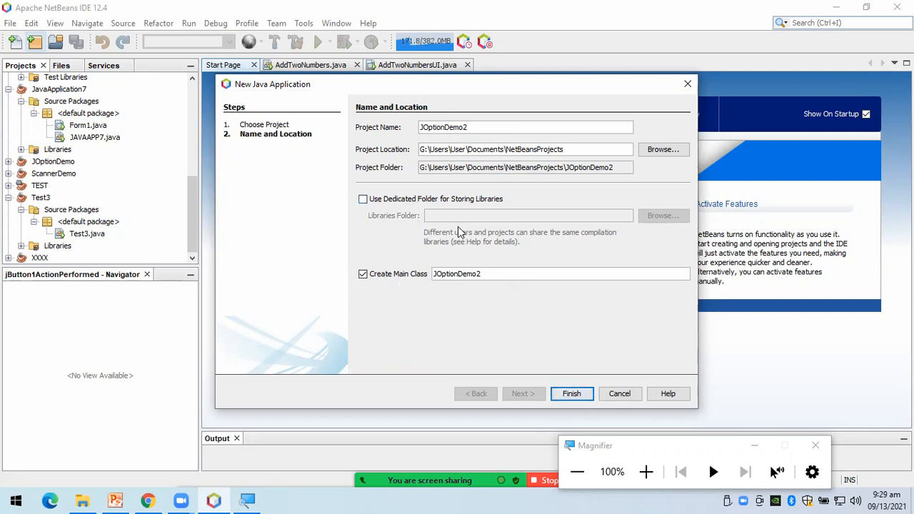
{"action": "mouse_move", "coordinate": [537, 377]}
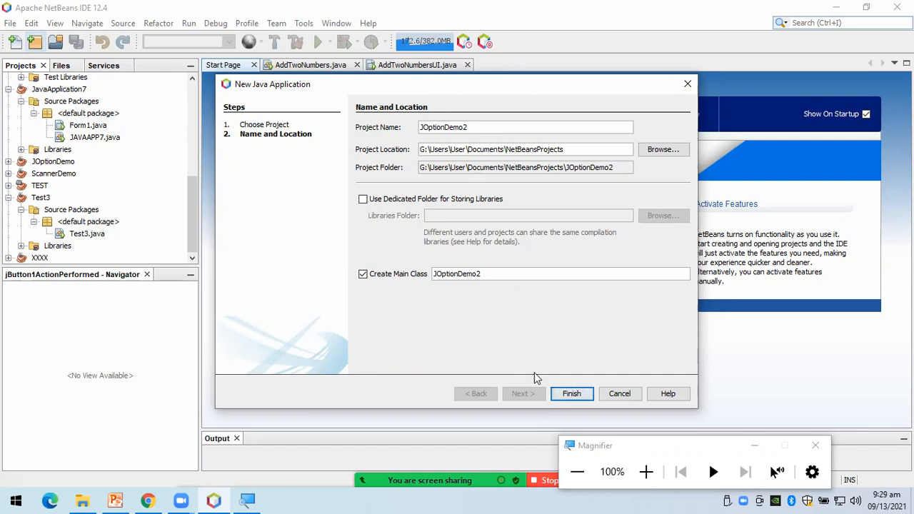
{"action": "left_click", "coordinate": [571, 394]}
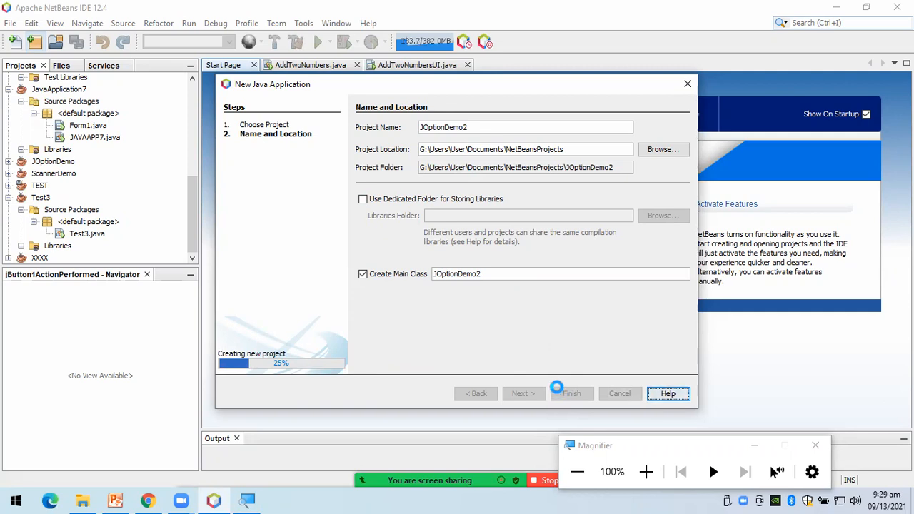
{"action": "left_click", "coordinate": [571, 393]}
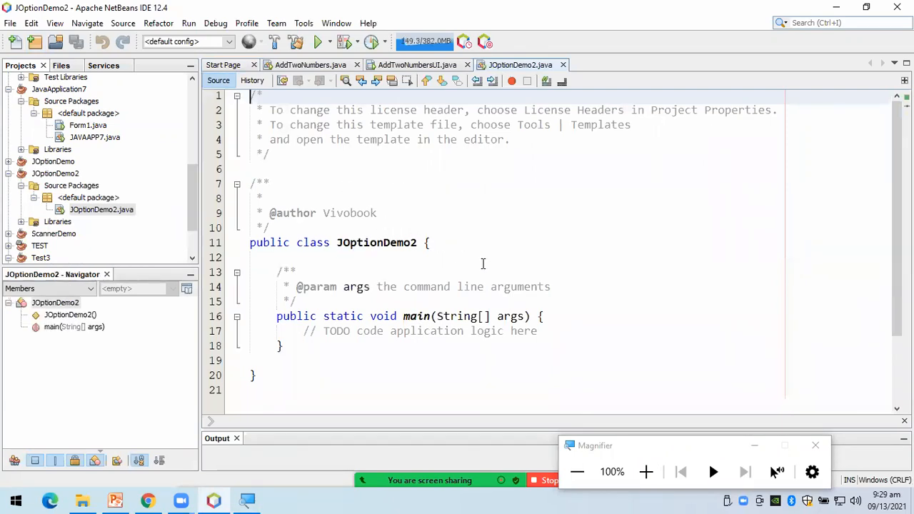
Set the default editor font size to 24 in Tools > Options > Fonts & Colors
{"action": "left_click", "coordinate": [476, 257]}
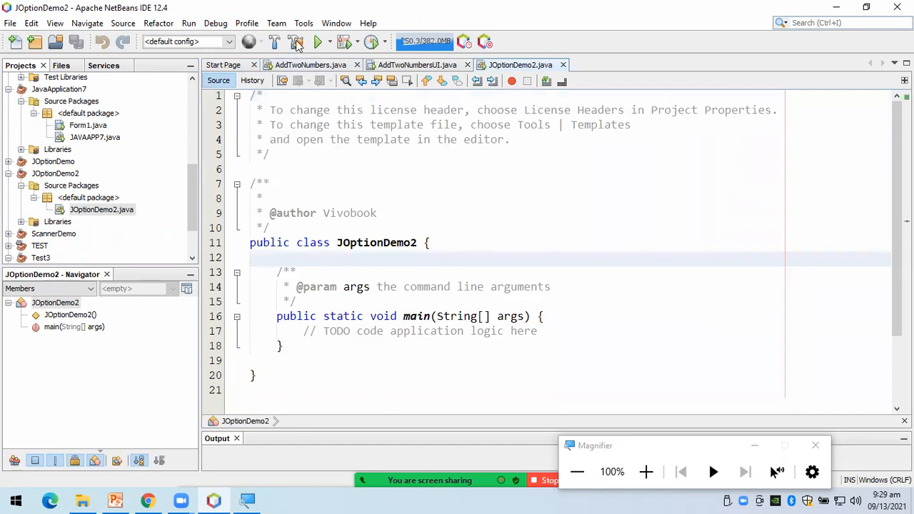
{"action": "left_click", "coordinate": [336, 22]}
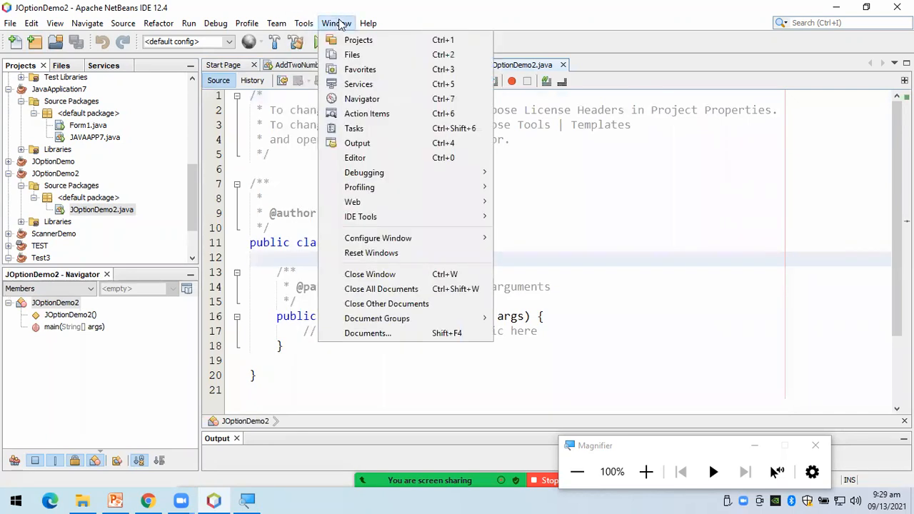
{"action": "left_click", "coordinate": [303, 23]}
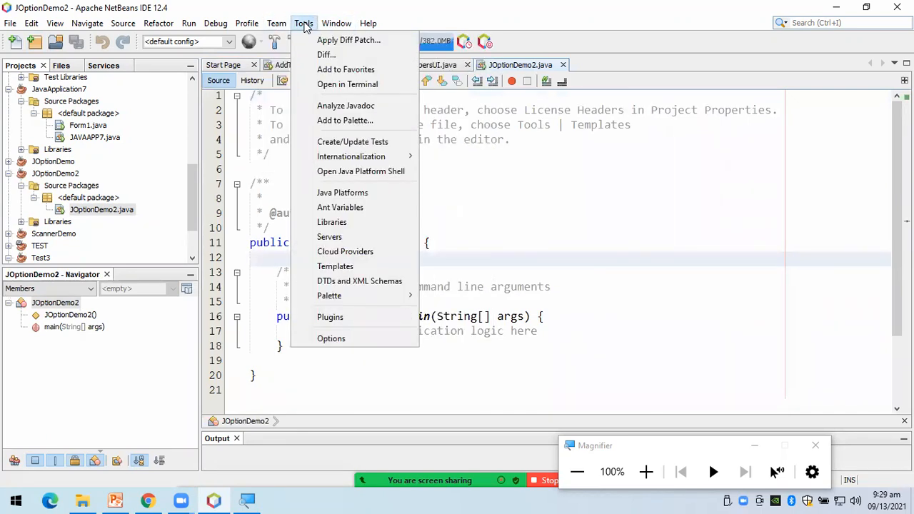
{"action": "mouse_move", "coordinate": [331, 338]}
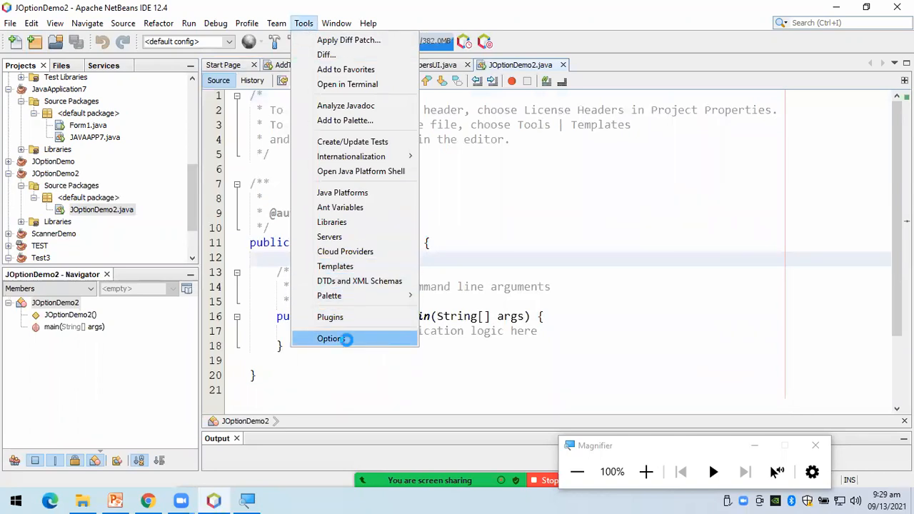
{"action": "left_click", "coordinate": [331, 338]}
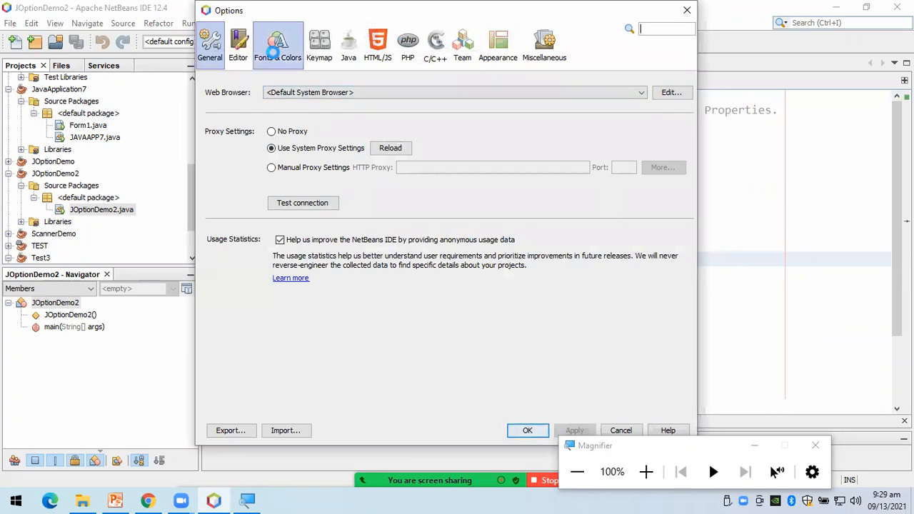
{"action": "left_click", "coordinate": [278, 44]}
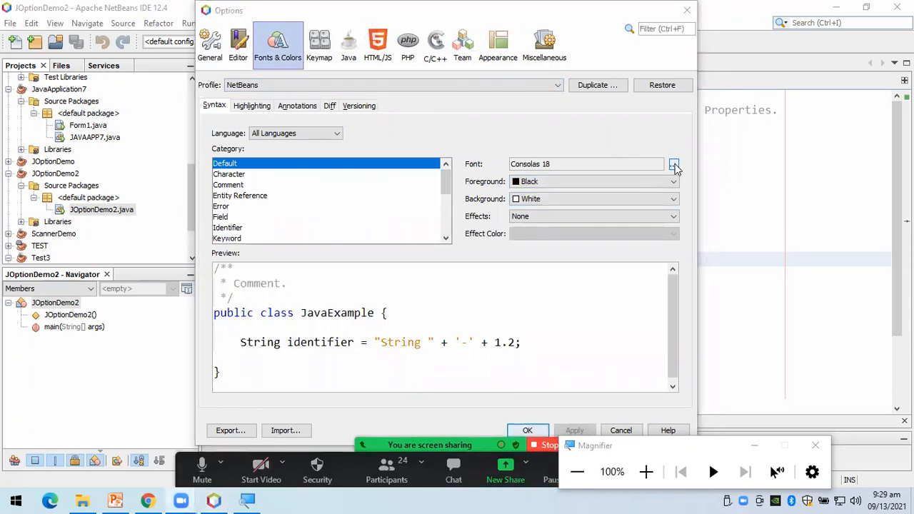
{"action": "left_click", "coordinate": [673, 163]}
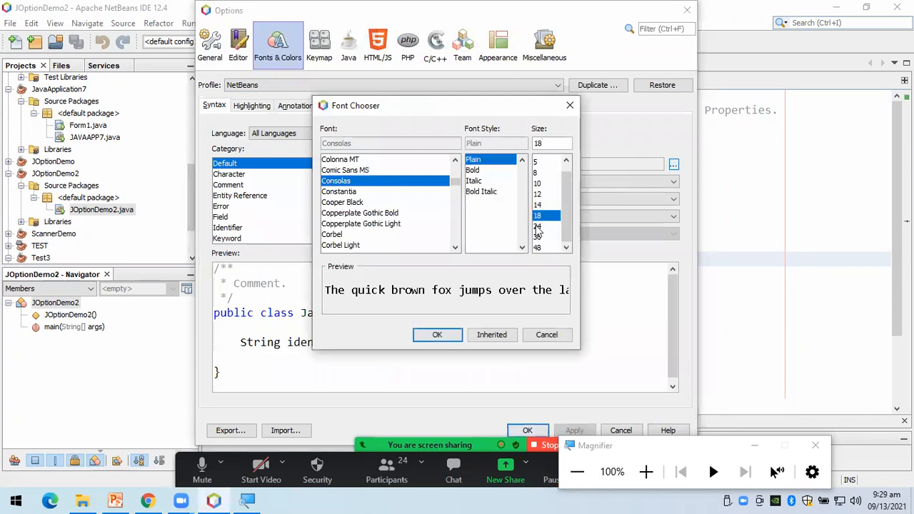
{"action": "left_click", "coordinate": [437, 334]}
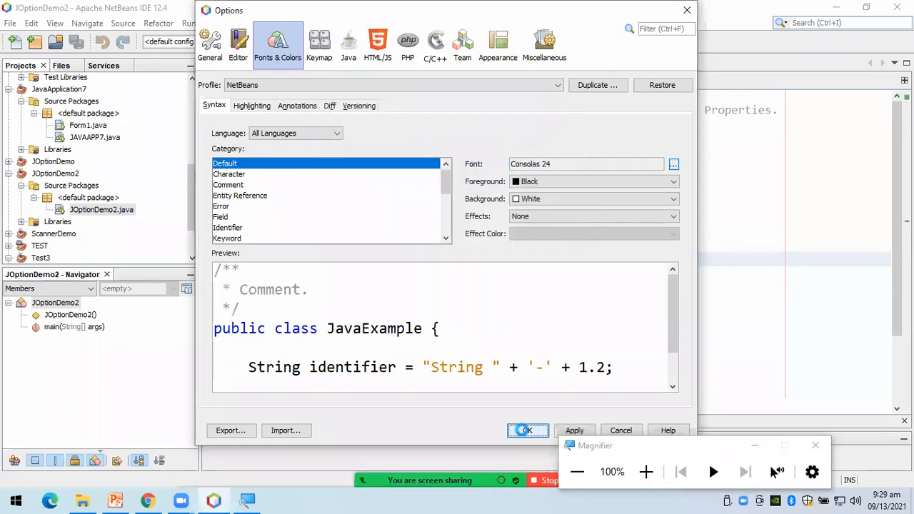
{"action": "left_click", "coordinate": [526, 430]}
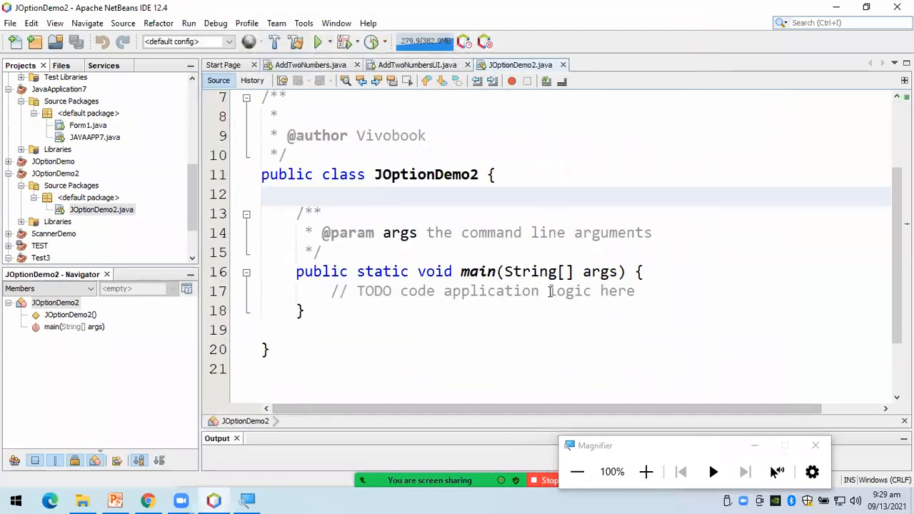
Insert a blank line and type import javax.swing.*; above public class JOptionDemo2
{"action": "left_click", "coordinate": [264, 194]}
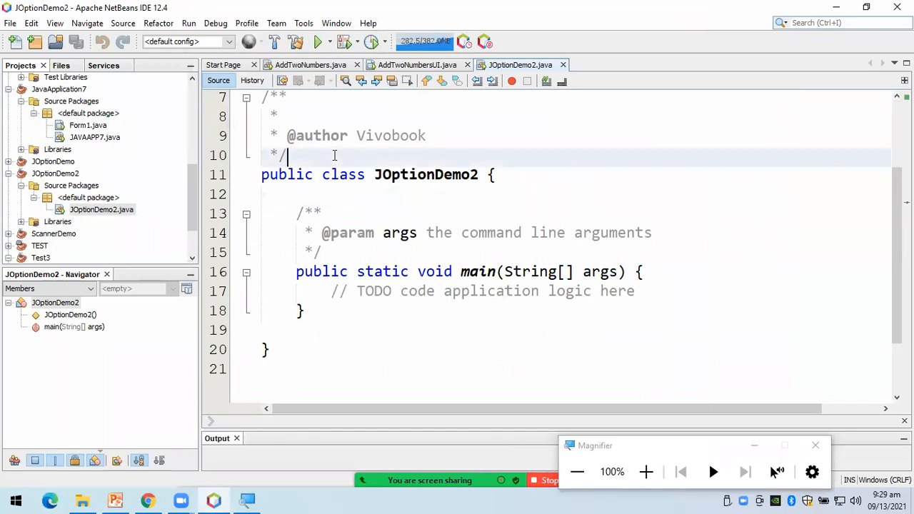
{"action": "key", "text": "enter"}
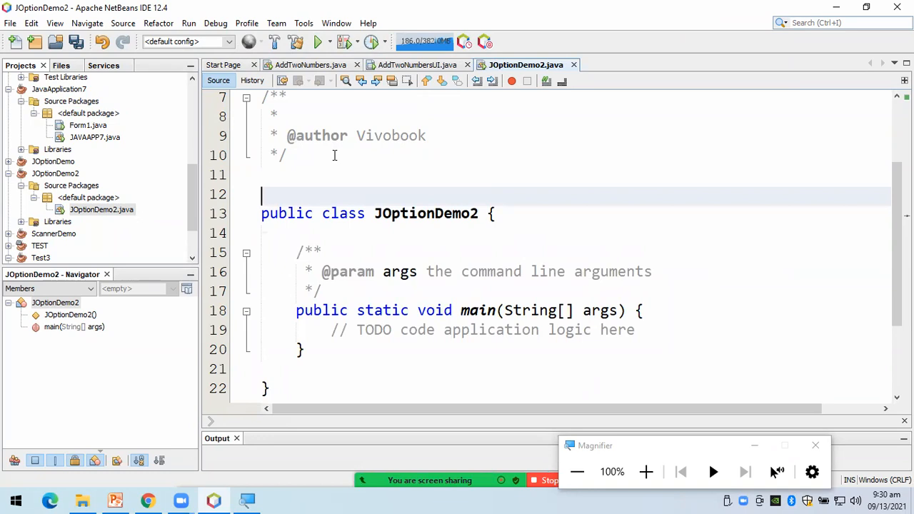
{"action": "type", "text": "import"}
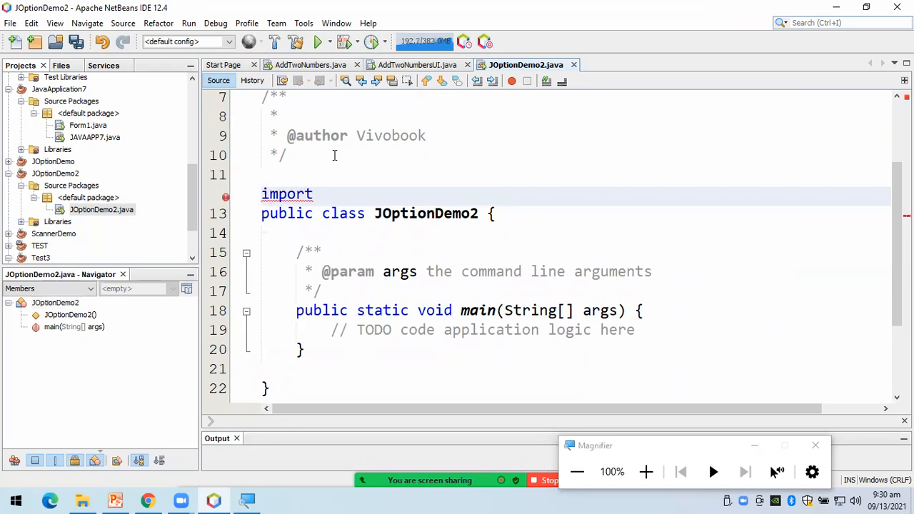
{"action": "type", "text": "javax"}
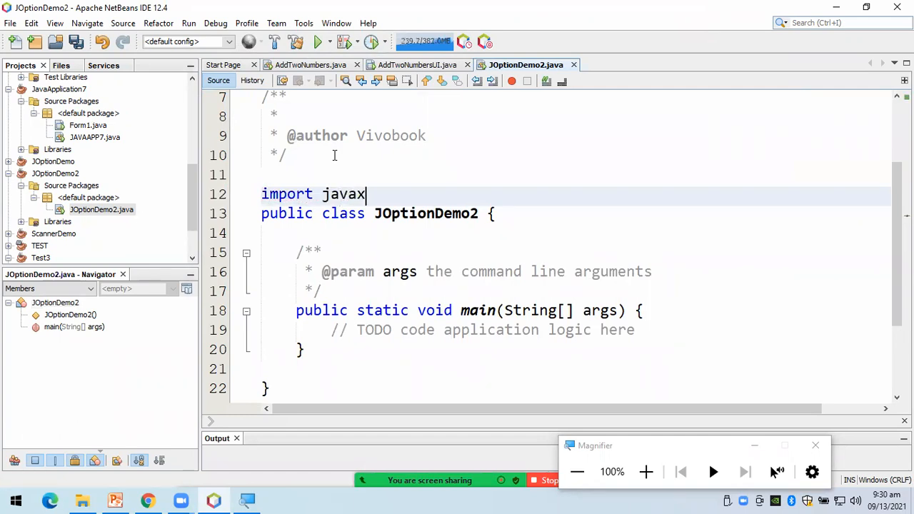
{"action": "type", "text": ".swing"}
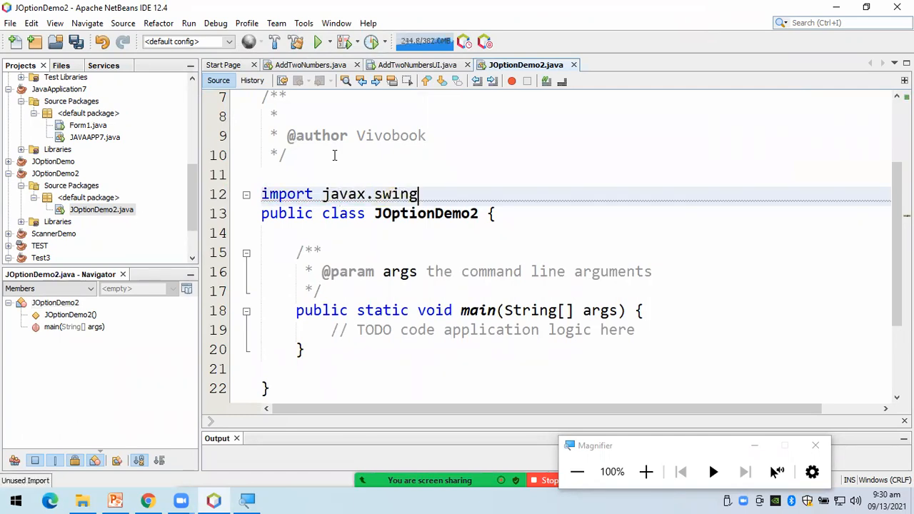
{"action": "type", "text": ".*;"}
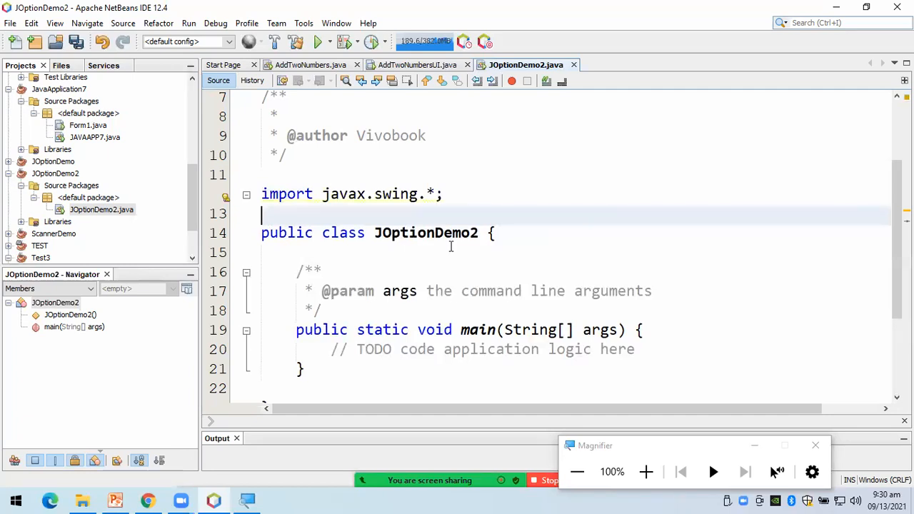
{"action": "mouse_move", "coordinate": [225, 198]}
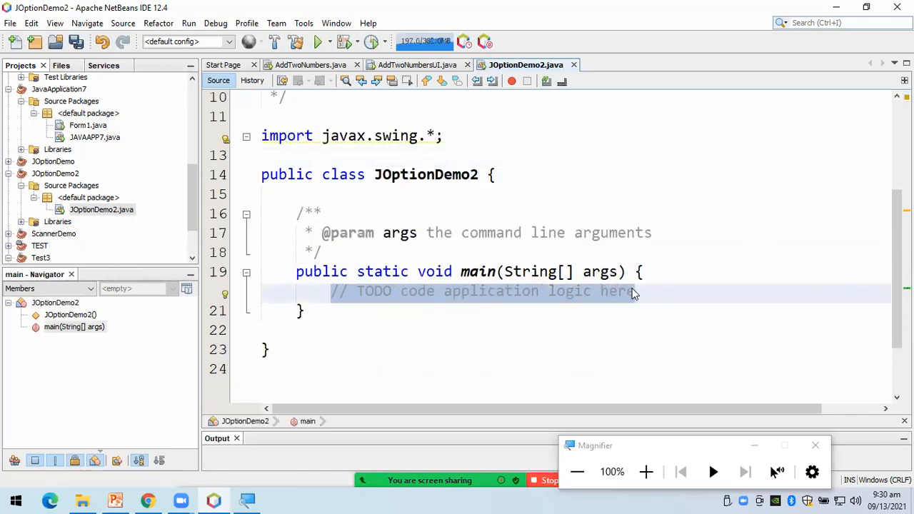
Delete the TODO comment and declare int iNum1 = 0 and int iNum2 = 0
{"action": "key", "text": "Delete"}
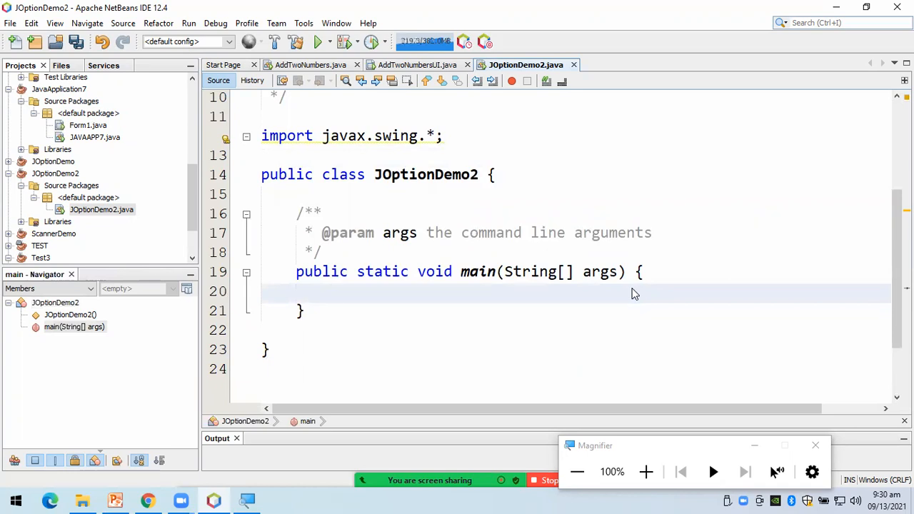
{"action": "type", "text": "int"}
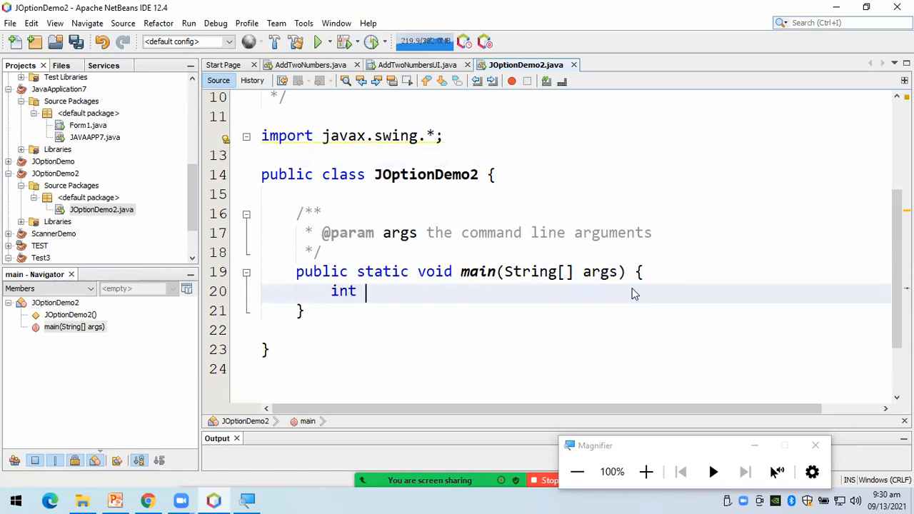
{"action": "type", "text": "iNum1"}
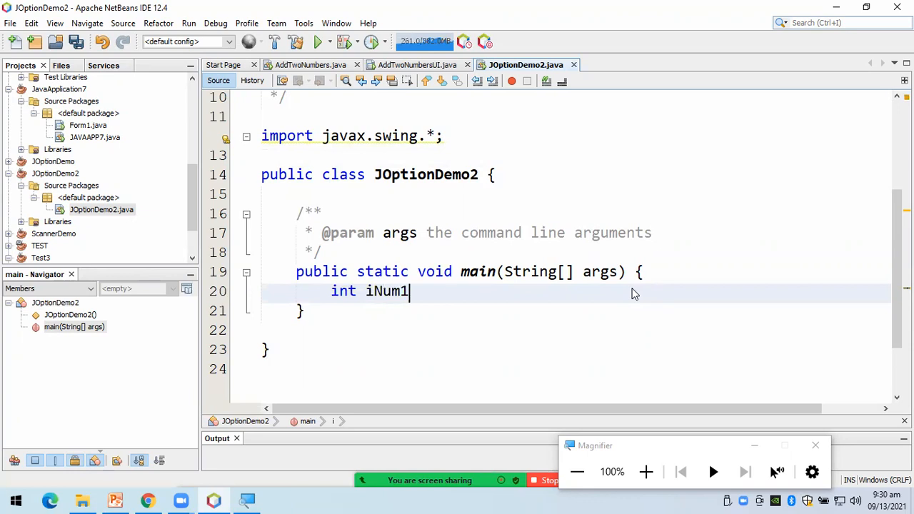
{"action": "type", "text": "= 0;"}
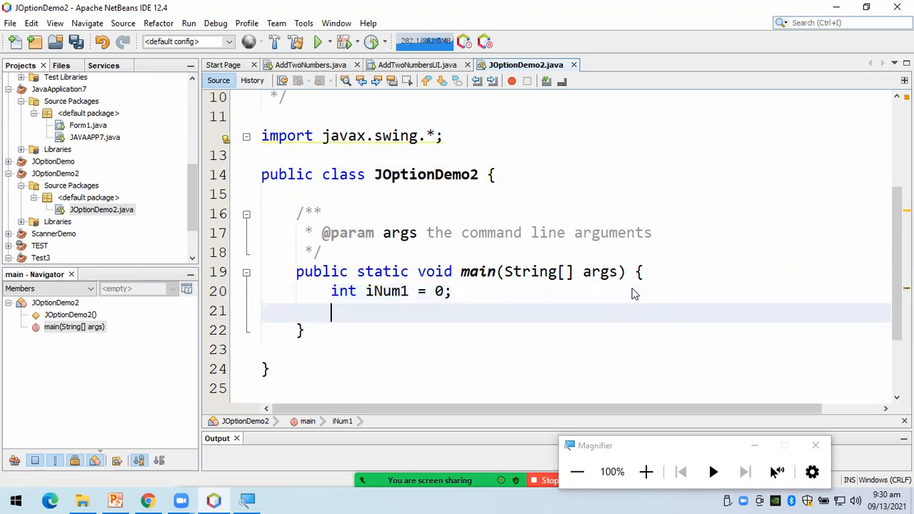
{"action": "type", "text": "int iNum2"}
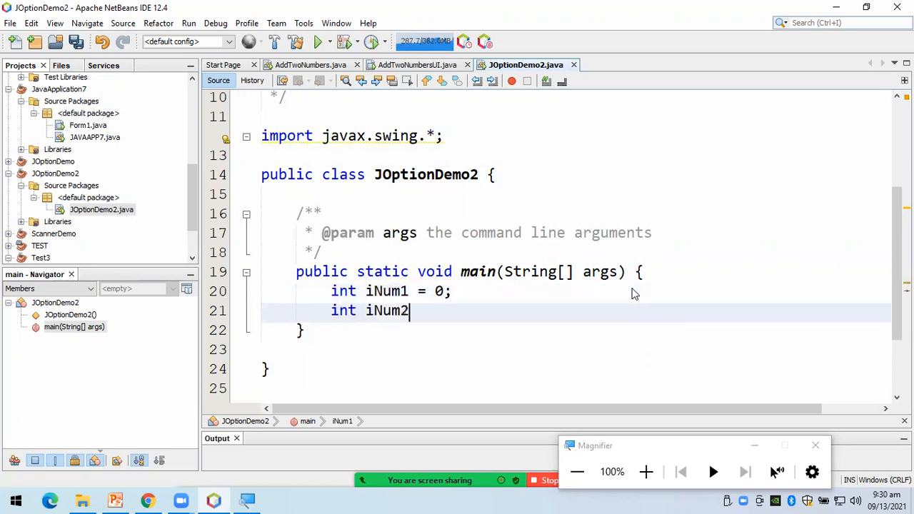
{"action": "type", "text": "= 0;"}
{"action": "type", "text": "int iNum3 ="}
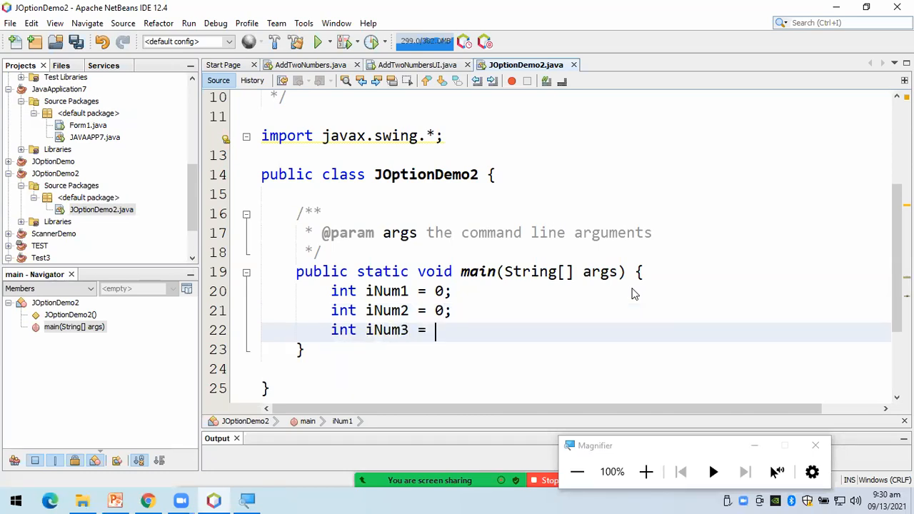
Declare int iNum3, iSum and iAve, each initialised to 0
{"action": "type", "text": "0;"}
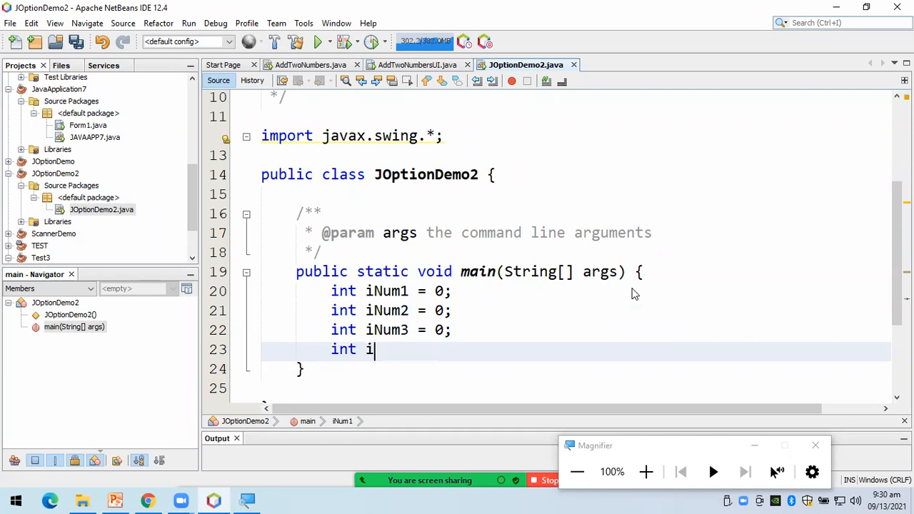
{"action": "type", "text": "Su"}
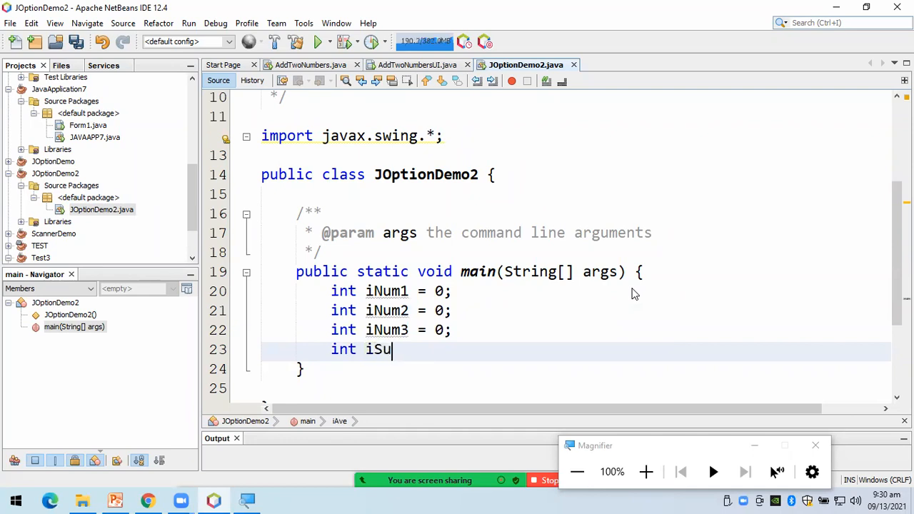
{"action": "type", "text": "m = 0;"}
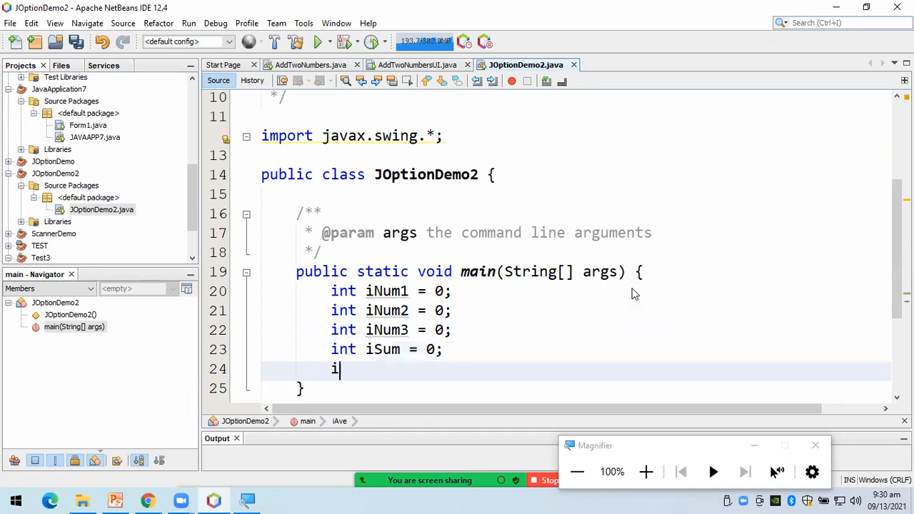
{"action": "type", "text": "nt iAve ="}
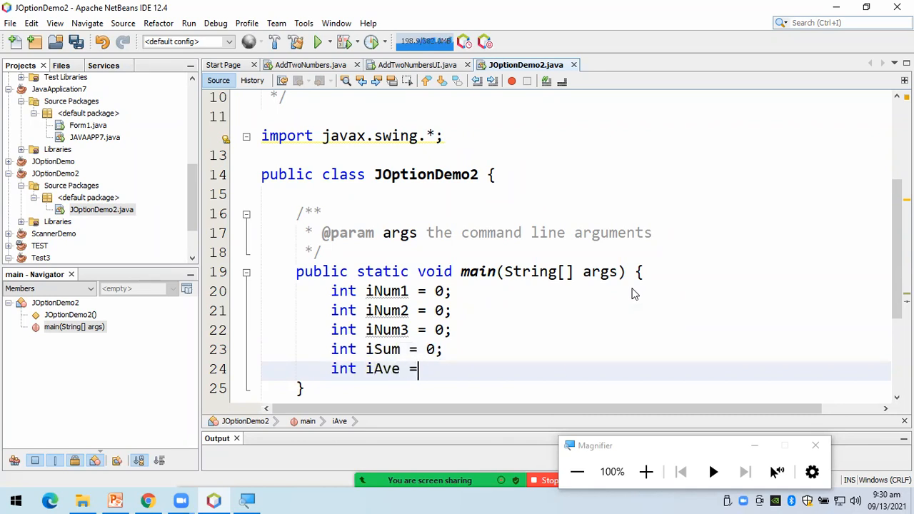
{"action": "type", "text": "0;"}
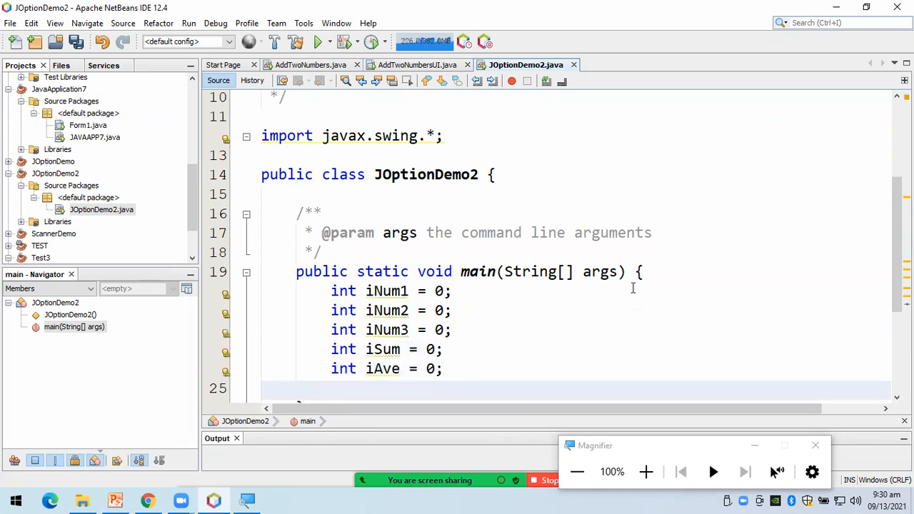
{"action": "scroll", "scroll_direction": "down", "scroll_amount": 3}
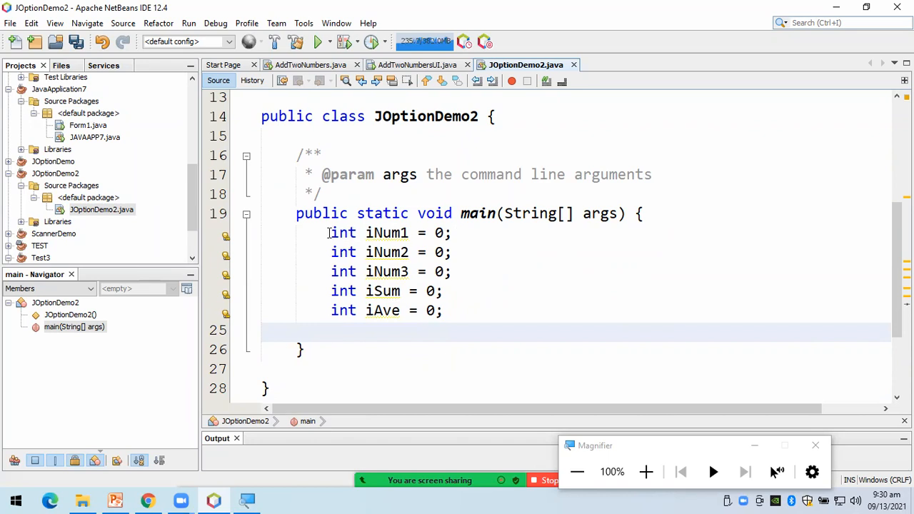
{"action": "left_click_drag", "start_coordinate": [328, 232], "coordinate": [454, 271]}
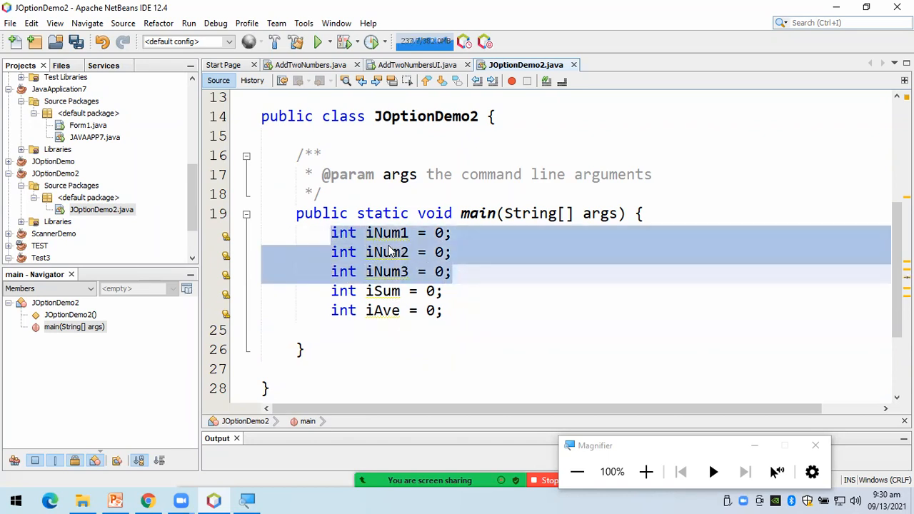
{"action": "left_click", "coordinate": [339, 291]}
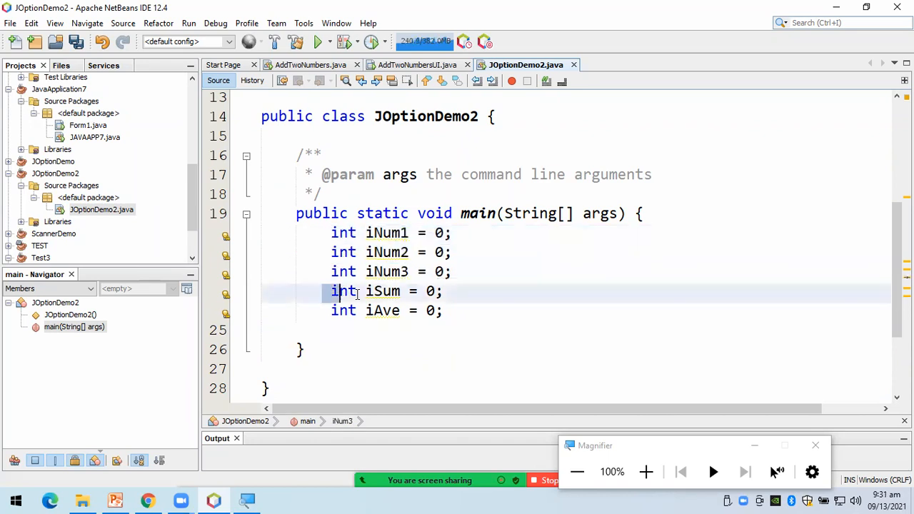
{"action": "left_click", "coordinate": [440, 290]}
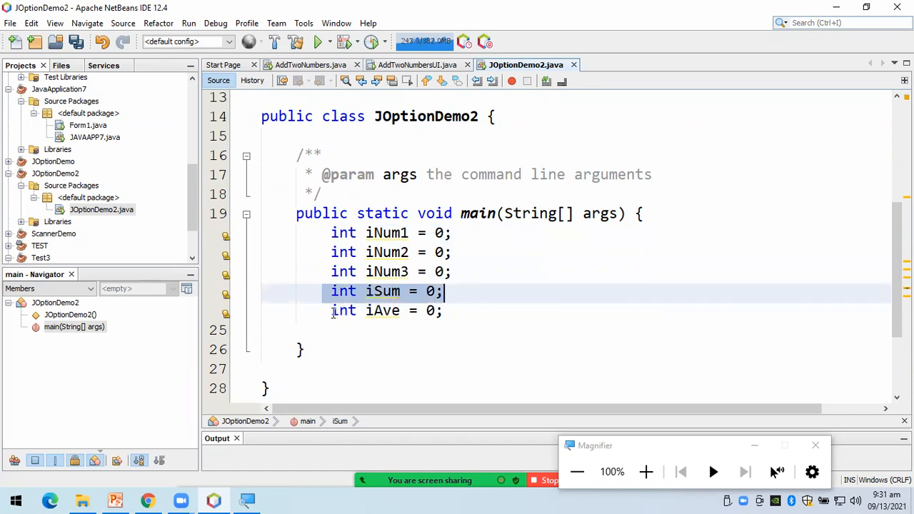
{"action": "left_click", "coordinate": [443, 310]}
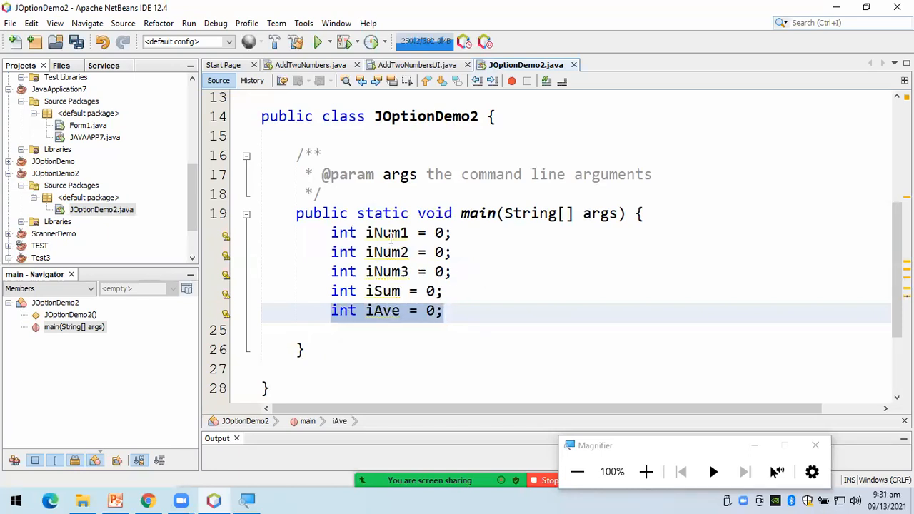
{"action": "mouse_move", "coordinate": [383, 310]}
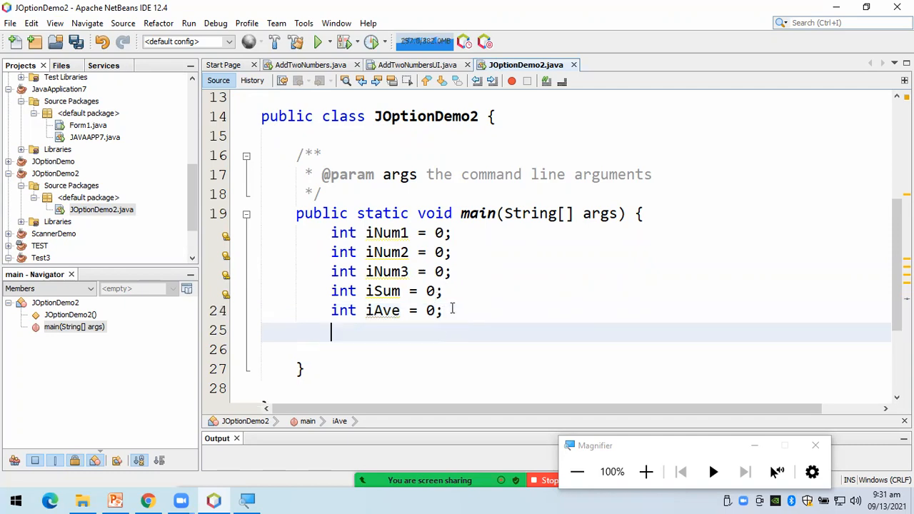
Type the //get Inputs and //get sum outline comments in main
{"action": "type", "text": "//"}
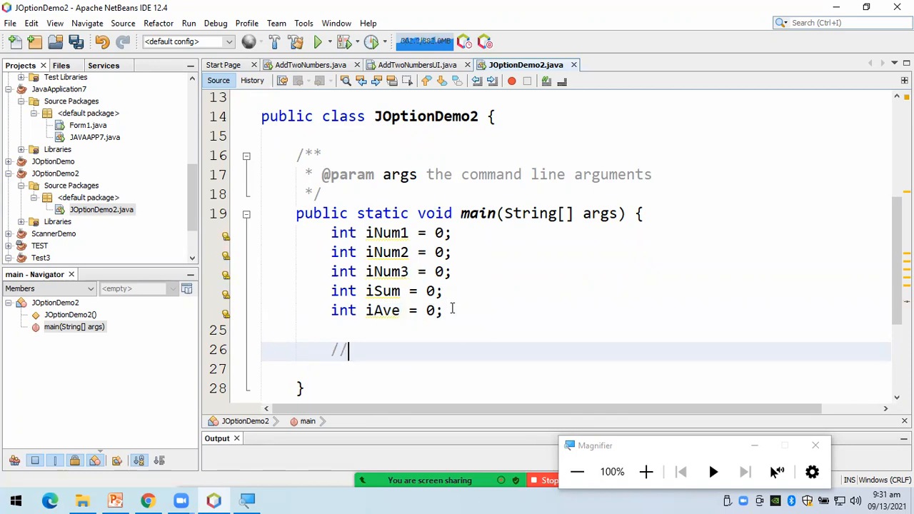
{"action": "type", "text": "get Inputs"}
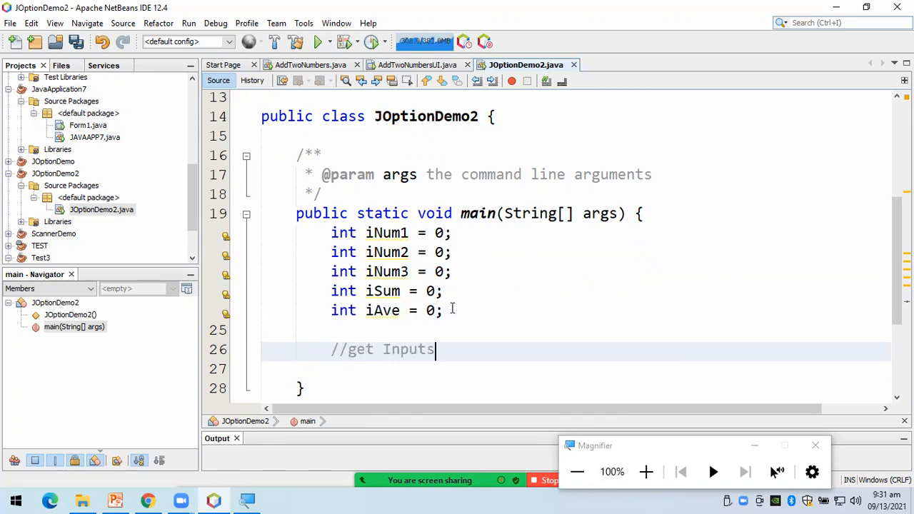
{"action": "type", "text": "//"}
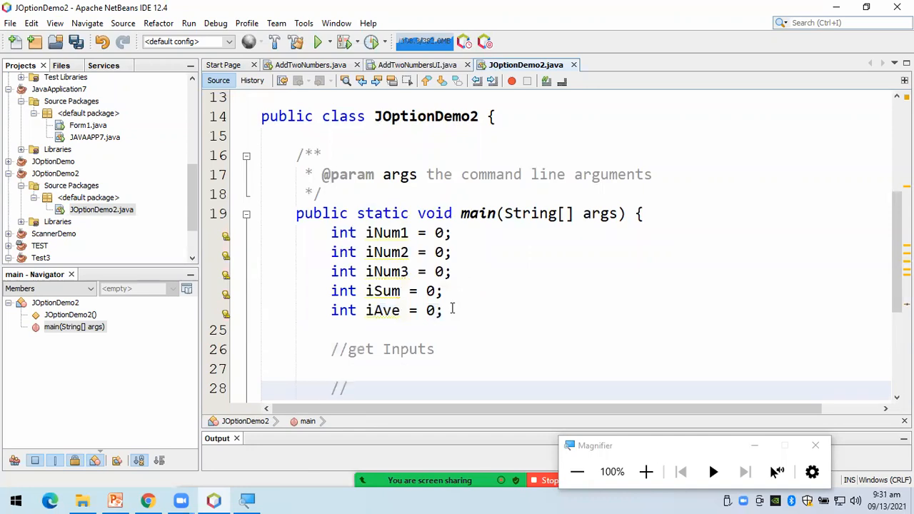
{"action": "scroll", "scroll_direction": "down", "scroll_amount": 3}
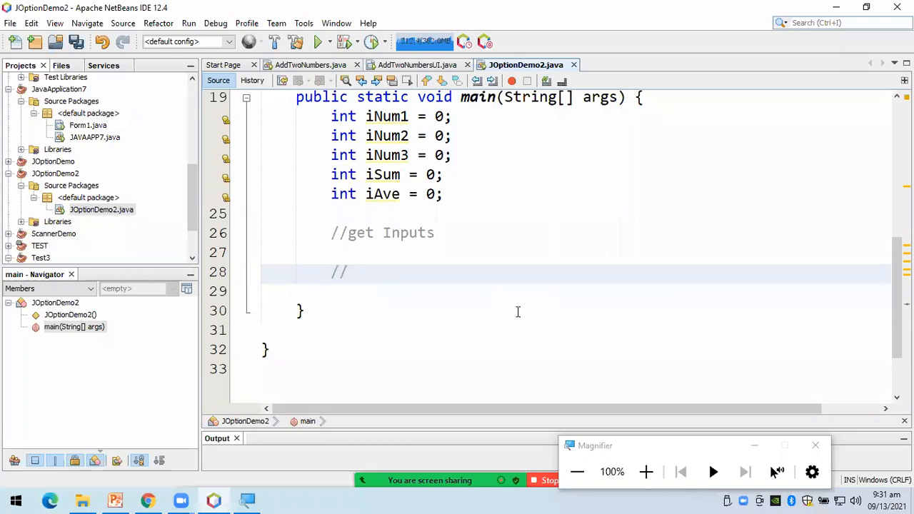
{"action": "type", "text": "get sum"}
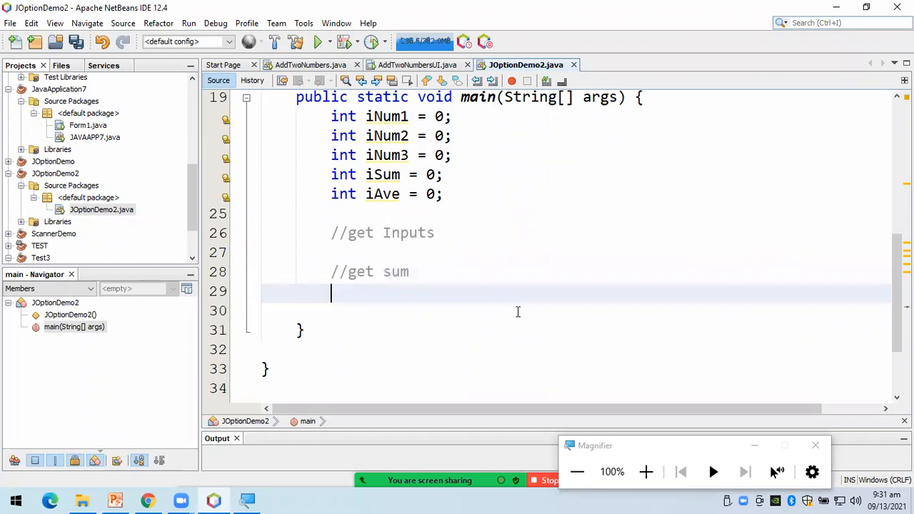
Add the //get average and //display output comments, then fix the average comment's spacing
{"action": "type", "text": "/"}
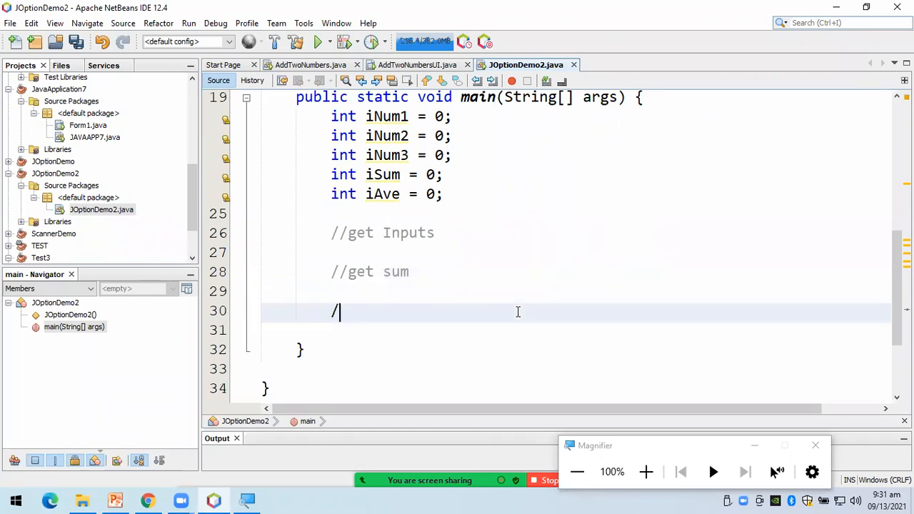
{"action": "type", "text": "/ get aver"}
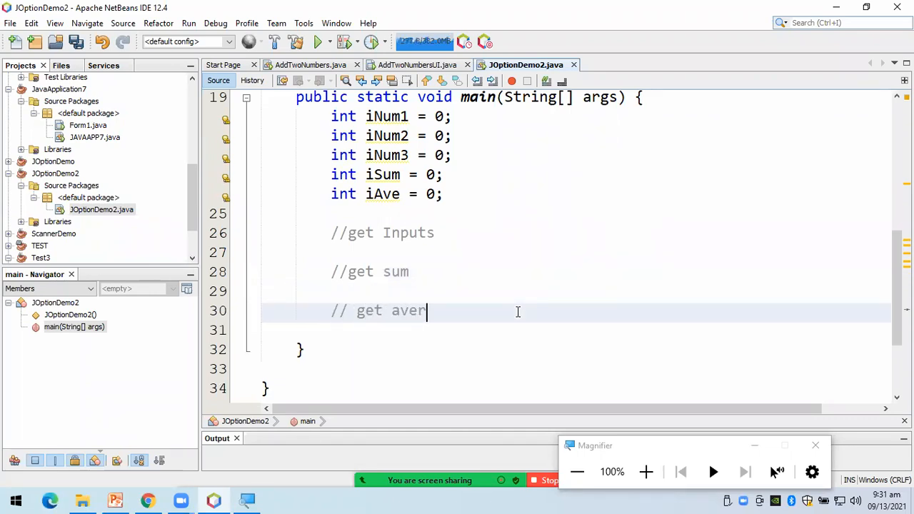
{"action": "type", "text": "age"}
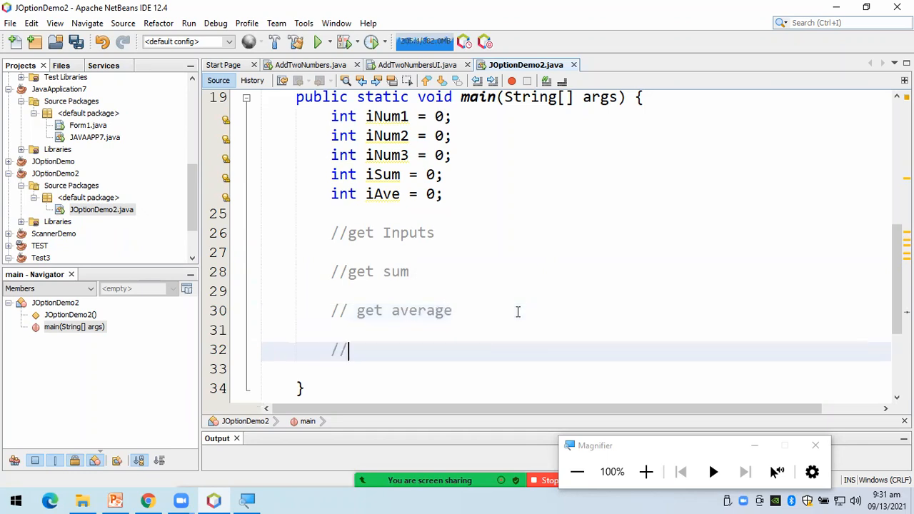
{"action": "type", "text": "display outp"}
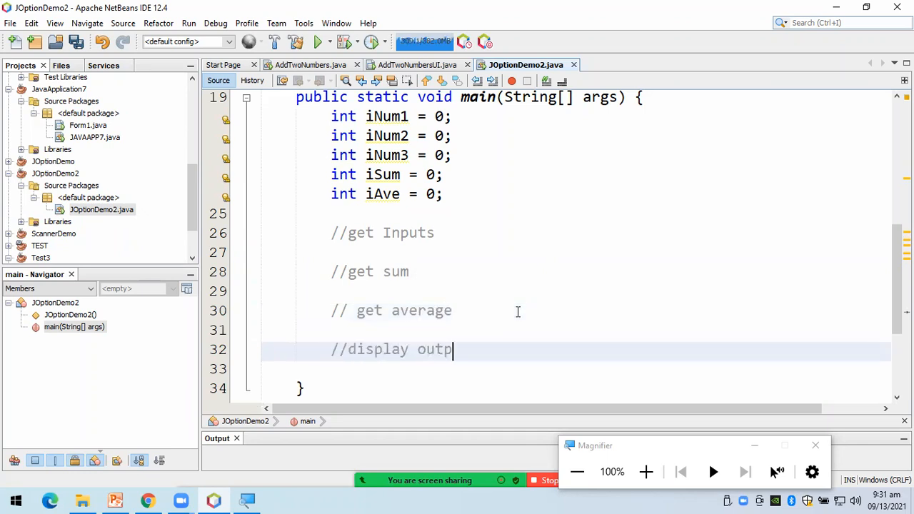
{"action": "type", "text": "ut"}
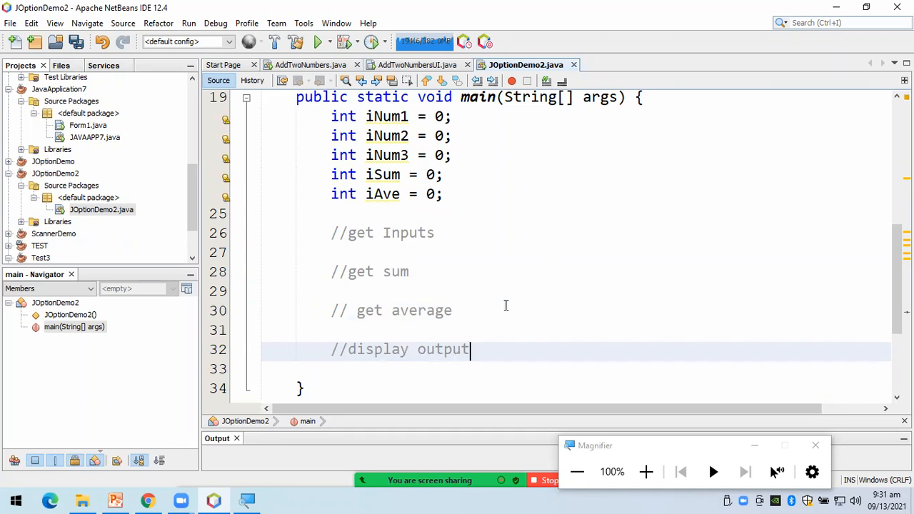
{"action": "left_click", "coordinate": [357, 310]}
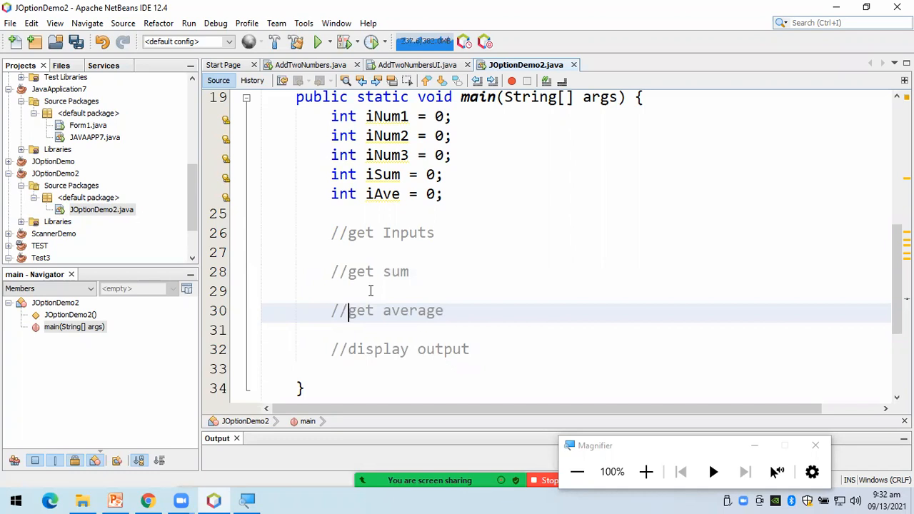
Type iNum1 = JOptionPane.showInputDialog("Enter an Integer:"); under //get Inputs using code completion
{"action": "left_click", "coordinate": [352, 252]}
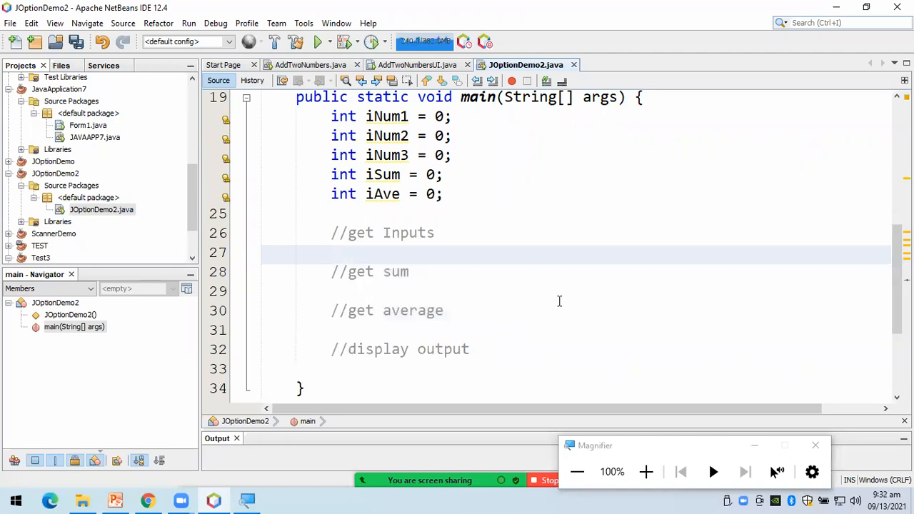
{"action": "type", "text": "i"}
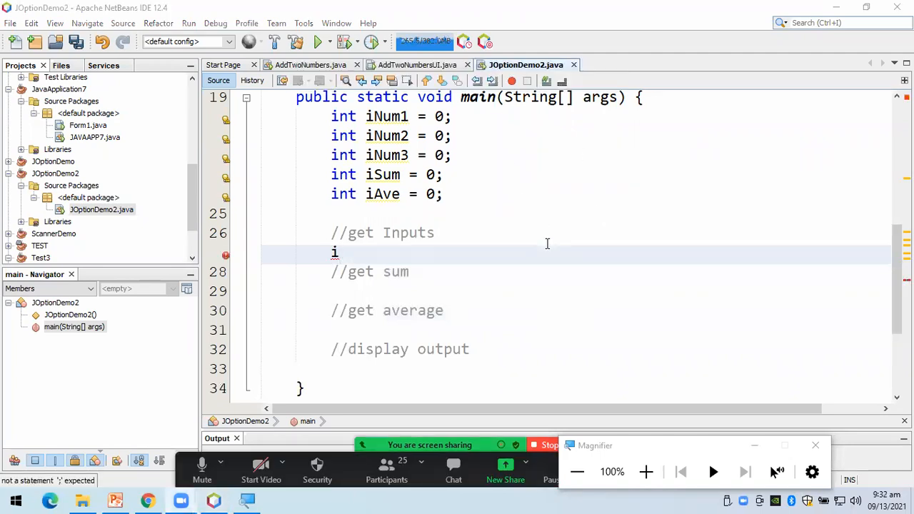
{"action": "mouse_move", "coordinate": [418, 260]}
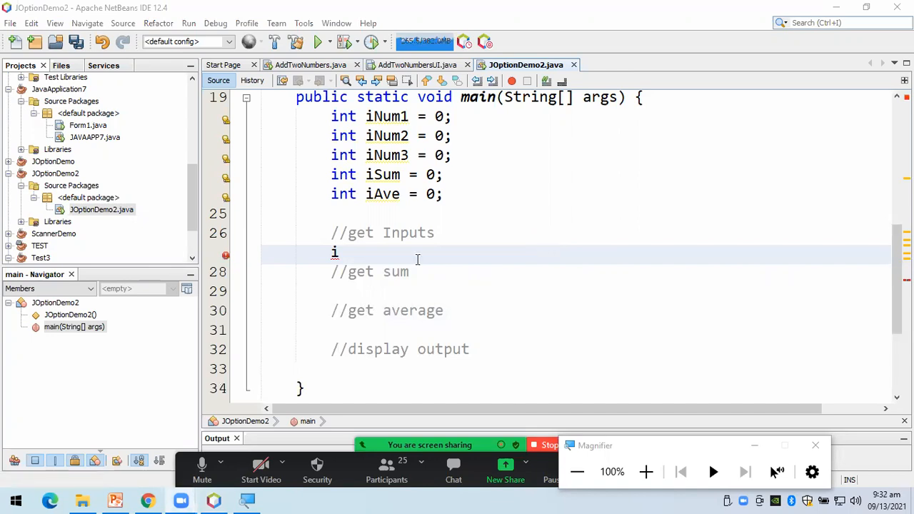
{"action": "type", "text": "N"}
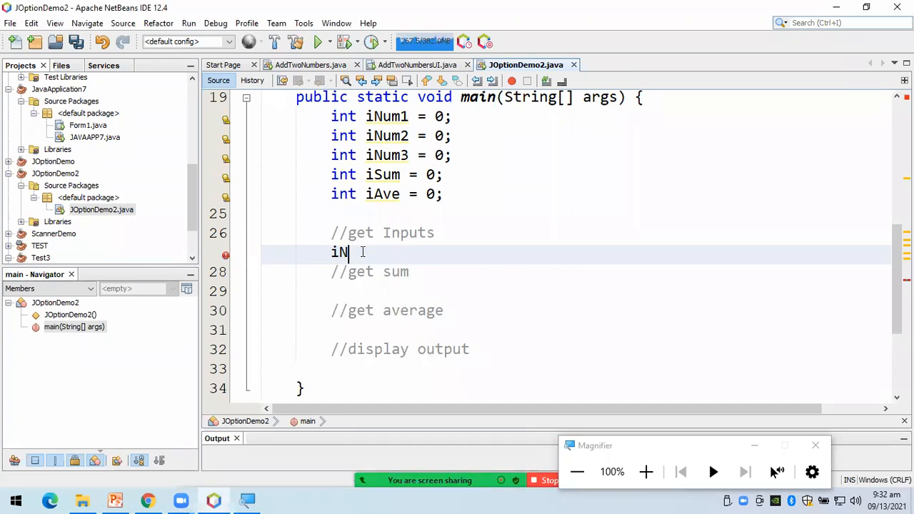
{"action": "type", "text": "Num1 ="}
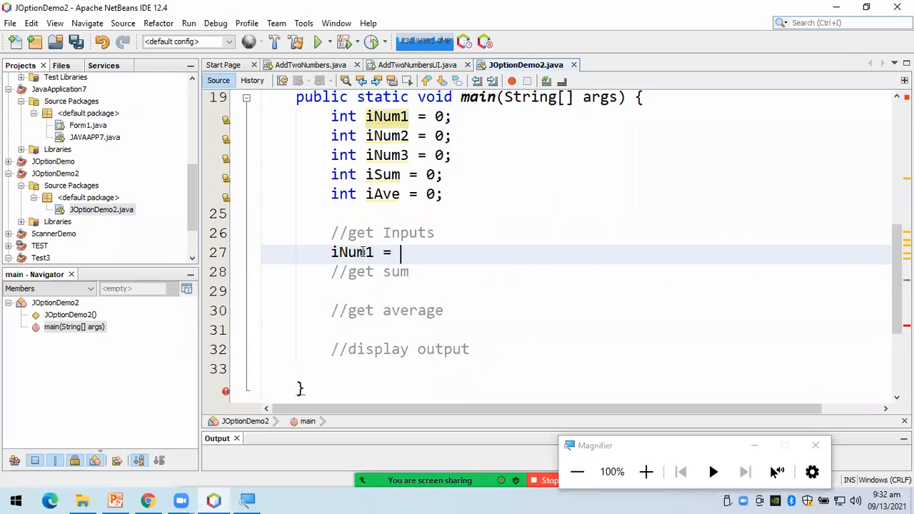
{"action": "type", "text": "In"}
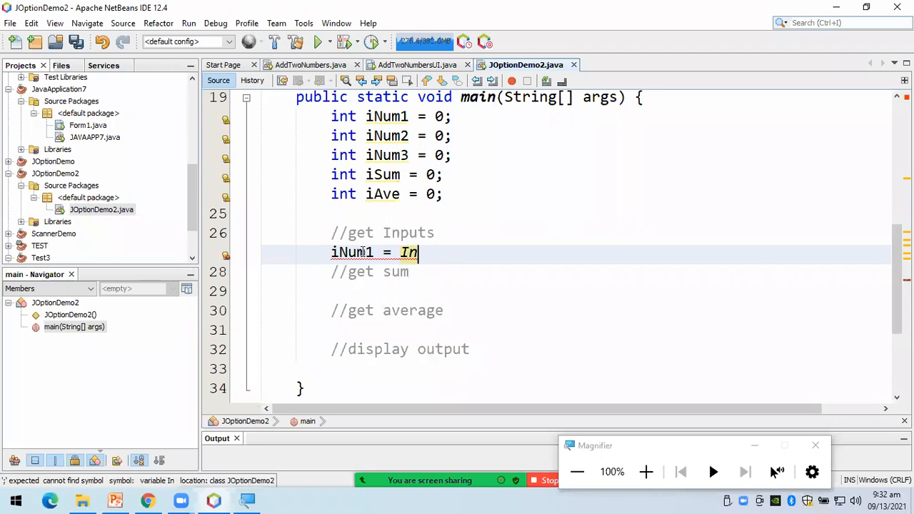
{"action": "key", "text": "backspace"}
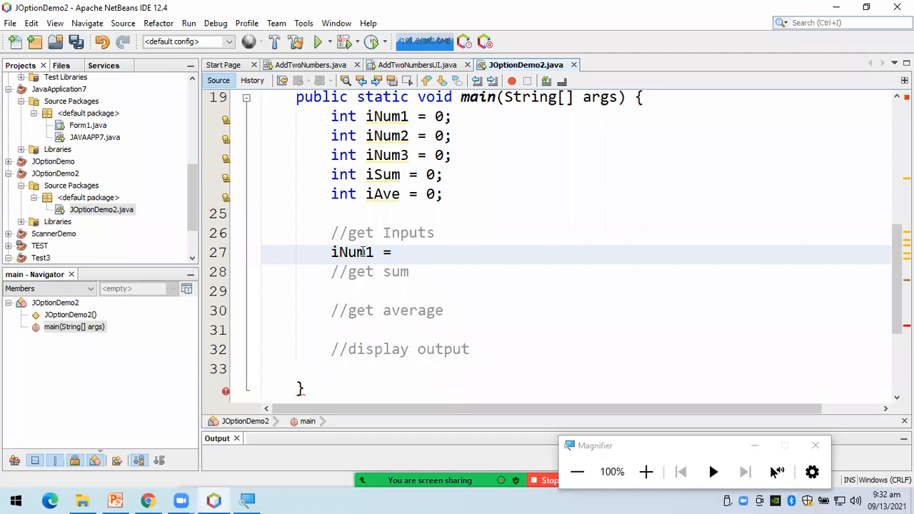
{"action": "left_click", "coordinate": [400, 252]}
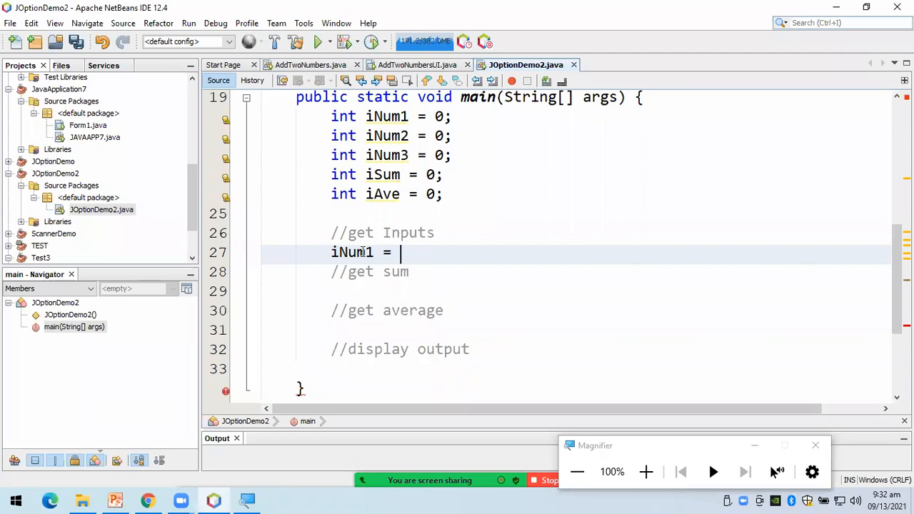
{"action": "type", "text": "JOptionPane.s"}
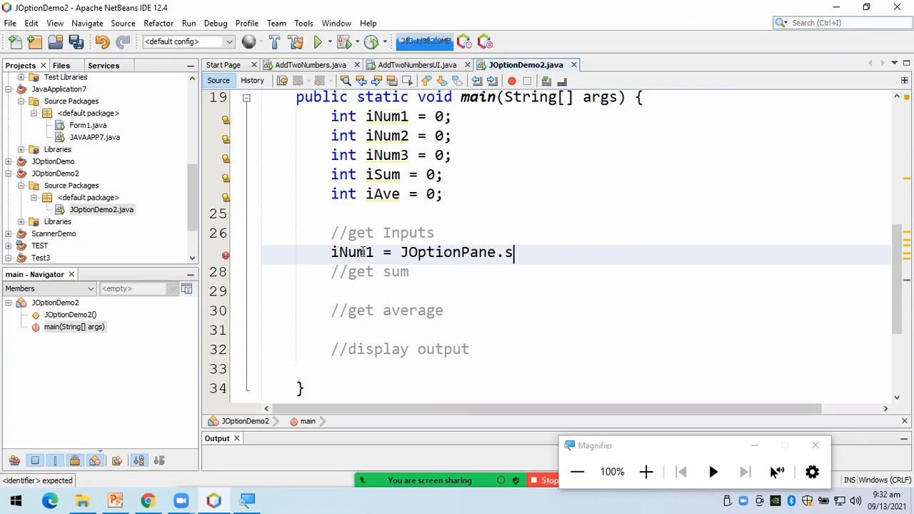
{"action": "type", "text": "howInputD"}
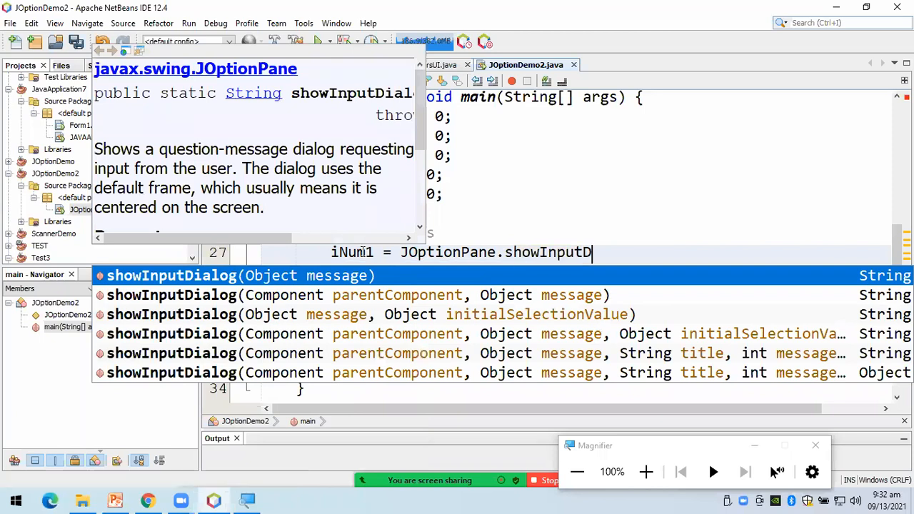
{"action": "type", "text": "(iAve)"}
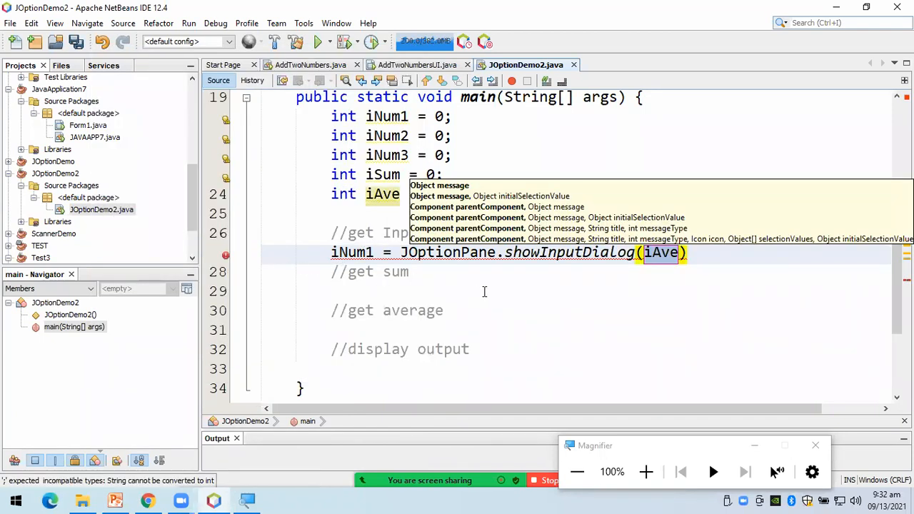
{"action": "mouse_move", "coordinate": [572, 291]}
{"action": "type", "text": "\"Enter "}
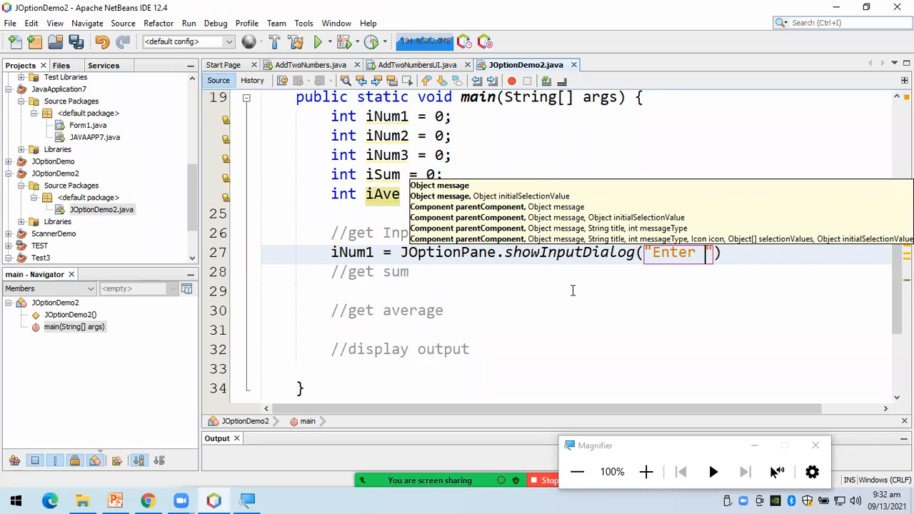
{"action": "type", "text": "an Integer"}
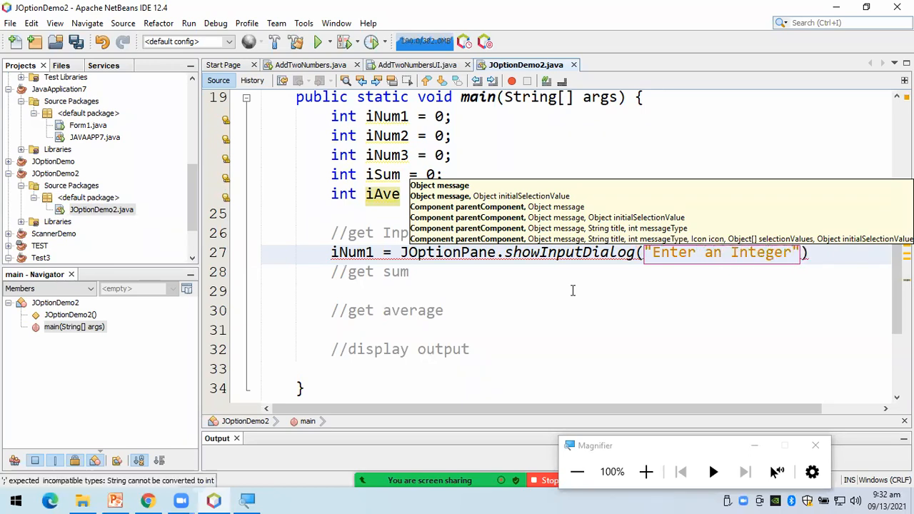
{"action": "type", "text": ":"}
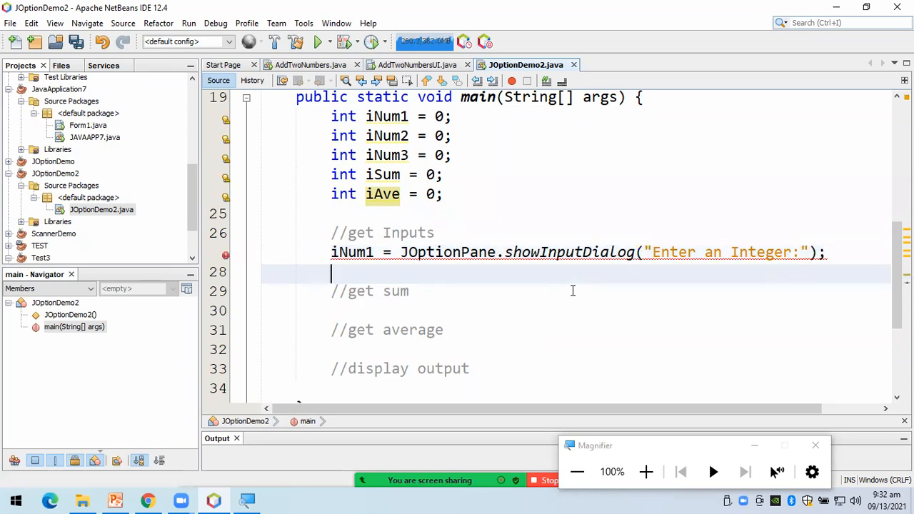
{"action": "mouse_move", "coordinate": [502, 319]}
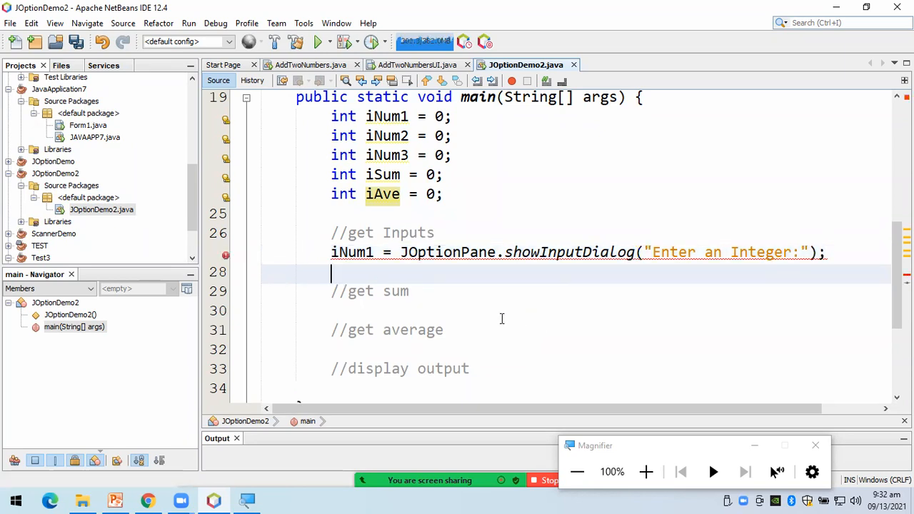
{"action": "mouse_move", "coordinate": [226, 255]}
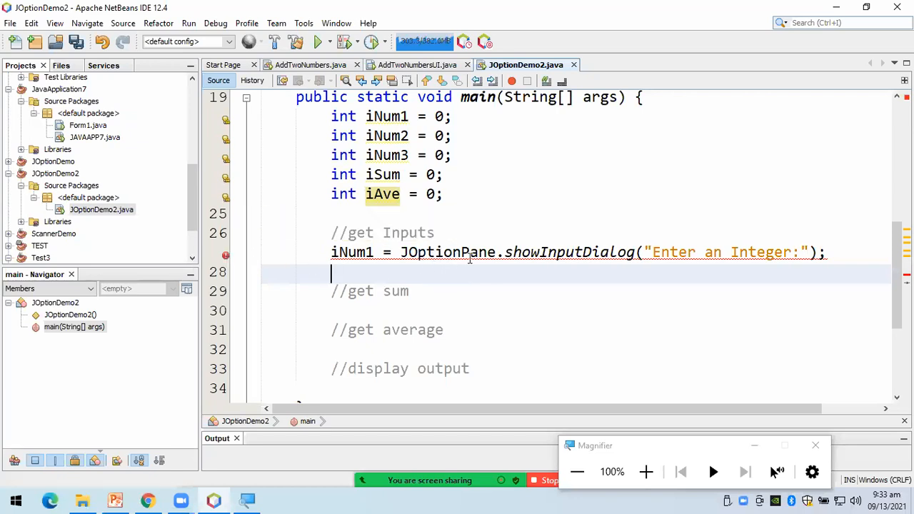
{"action": "mouse_move", "coordinate": [407, 252]}
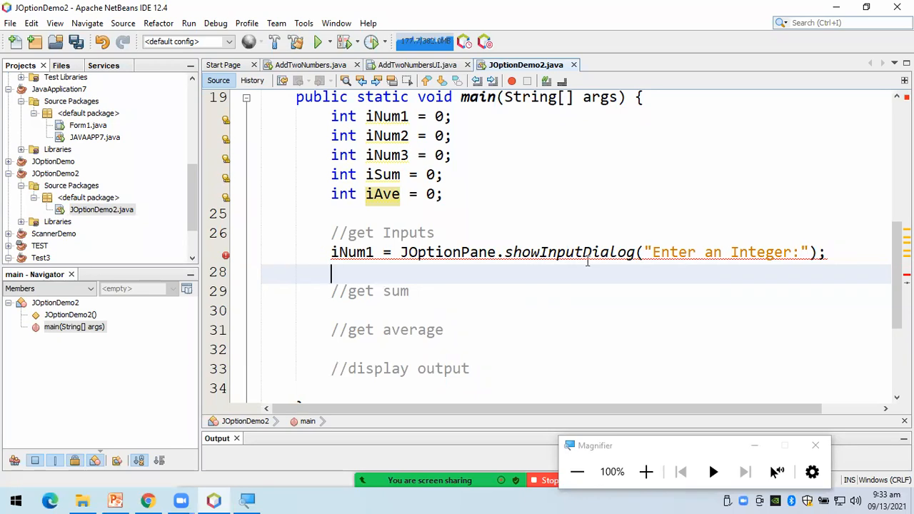
{"action": "mouse_move", "coordinate": [583, 252]}
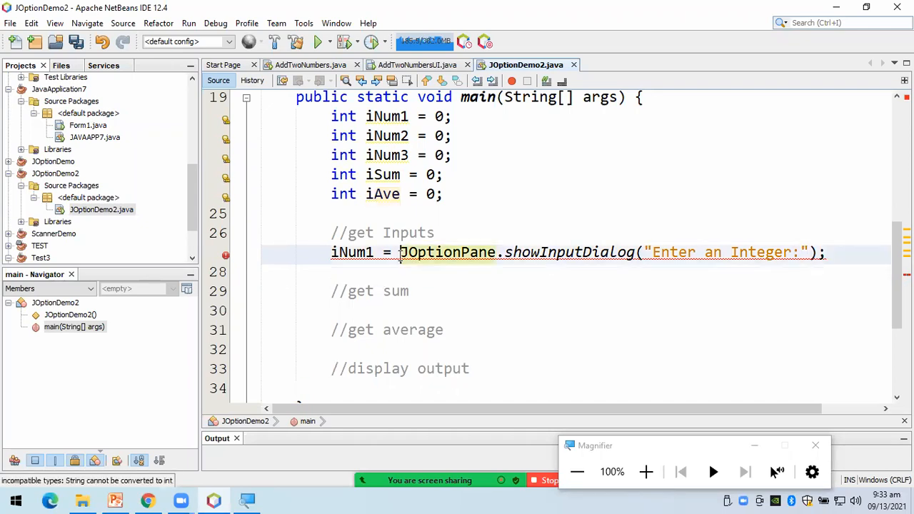
Assign iNum1–iNum3 from Integer.parseInt input dialogs with prompts [1]–[3], then add //get sum
{"action": "type", "text": "Integer.parseInt("}
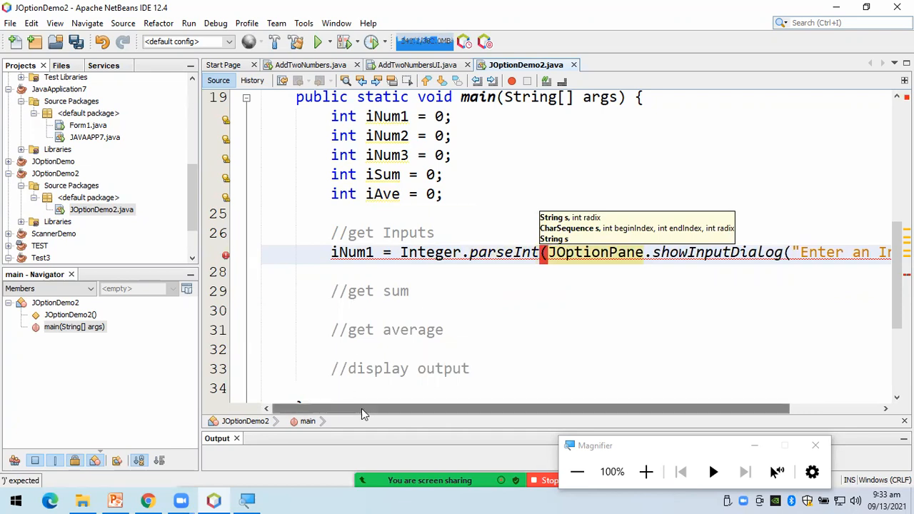
{"action": "scroll", "scroll_direction": "right", "scroll_amount": 3}
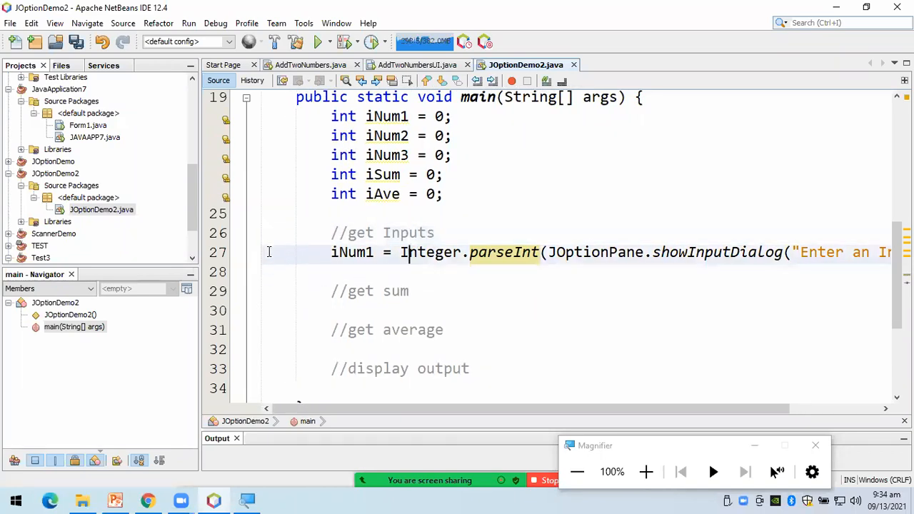
{"action": "type", "text": "z"}
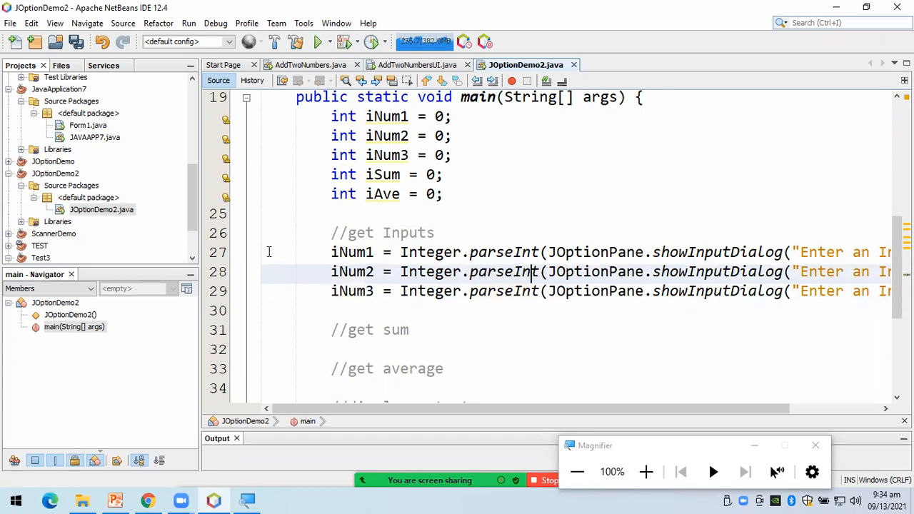
{"action": "scroll", "scroll_direction": "right", "scroll_amount": 3}
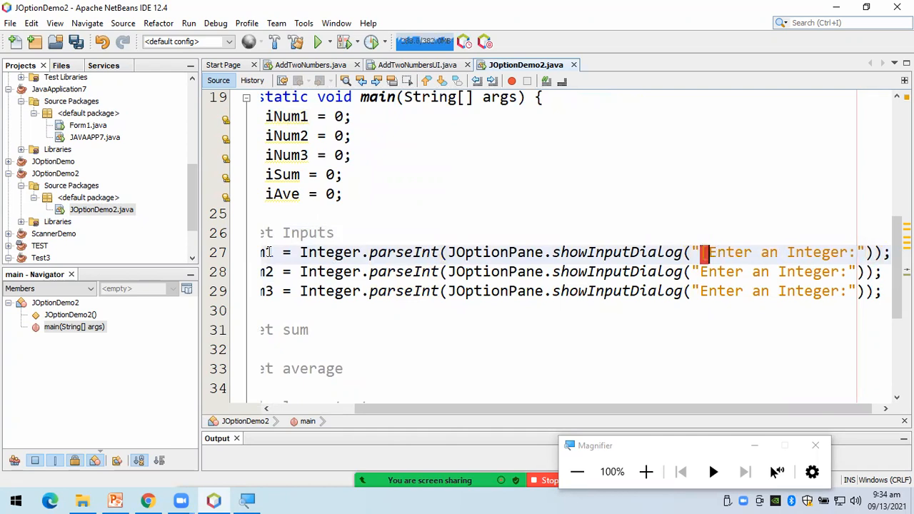
{"action": "type", "text": "[1]"}
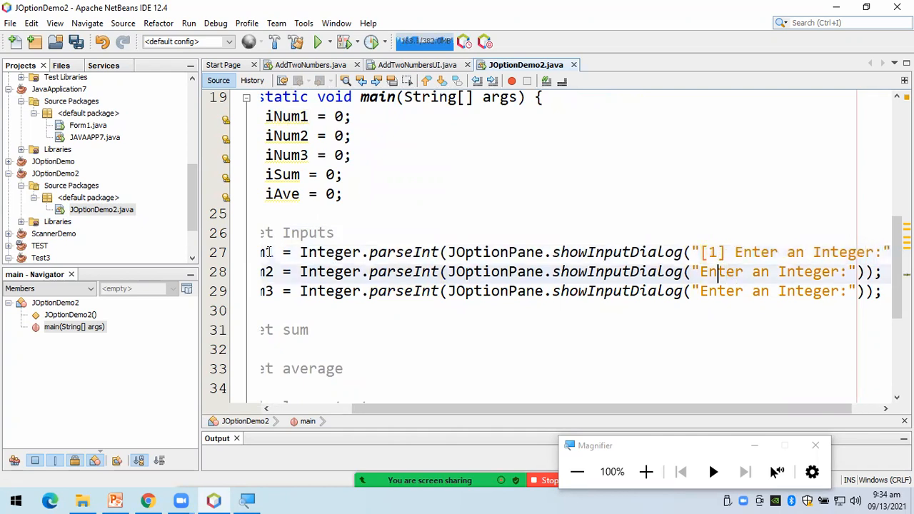
{"action": "type", "text": "[2]"}
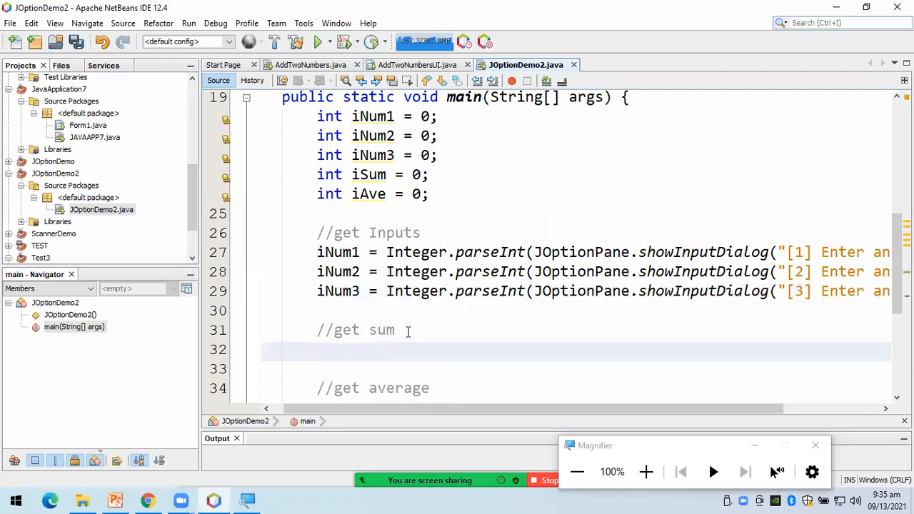
Type iSum = iNum1 + iNum2 + iNum3; under the //get sum comment
{"action": "type", "text": "i"}
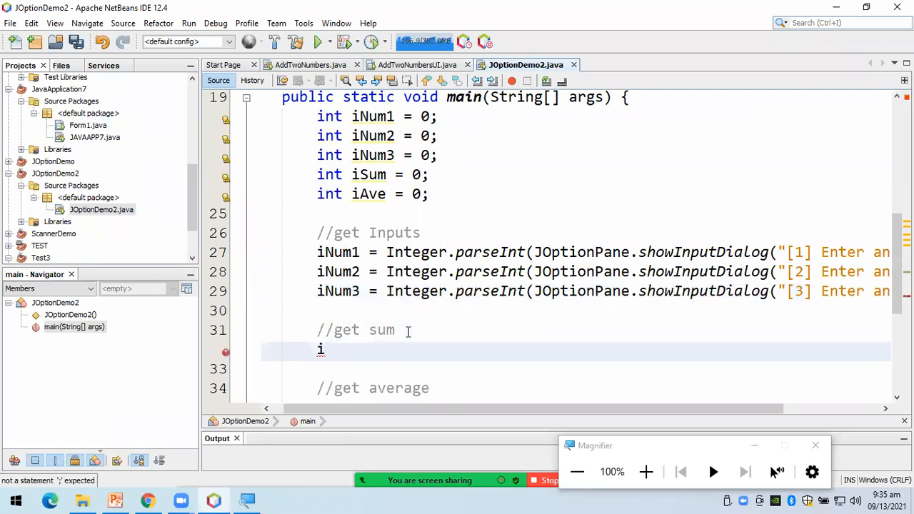
{"action": "type", "text": "Sum ="}
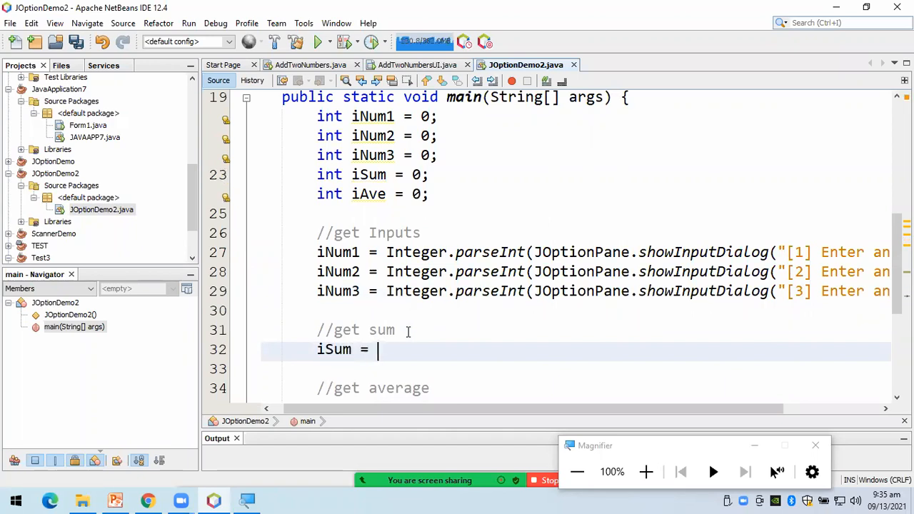
{"action": "type", "text": "iNum1 +"}
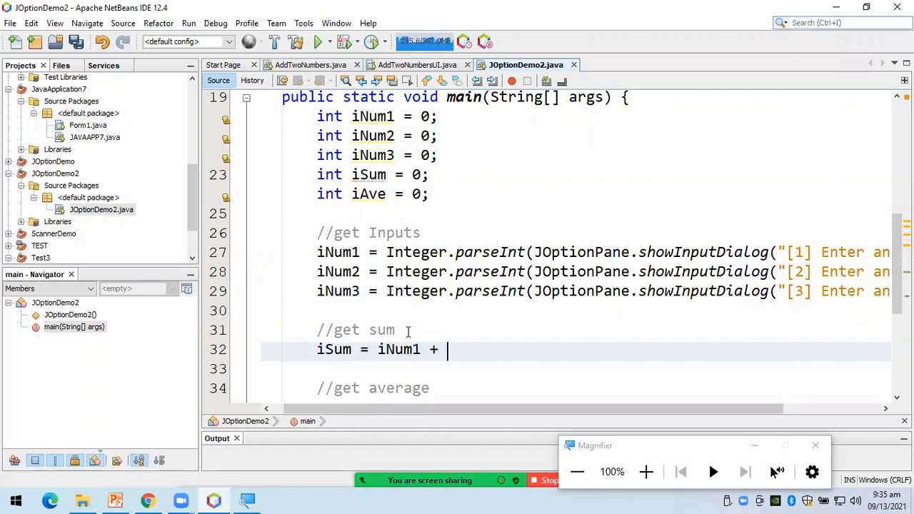
{"action": "type", "text": "iNum2"}
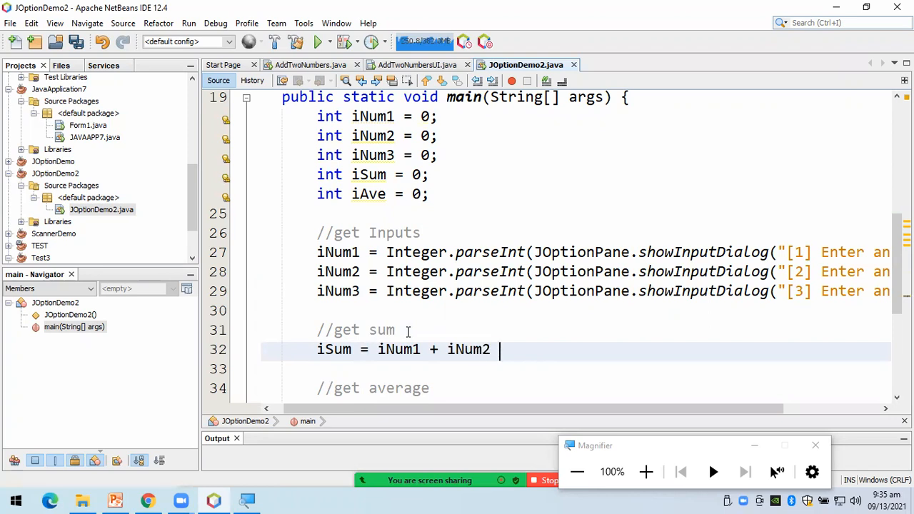
{"action": "type", "text": "+ iNum3"}
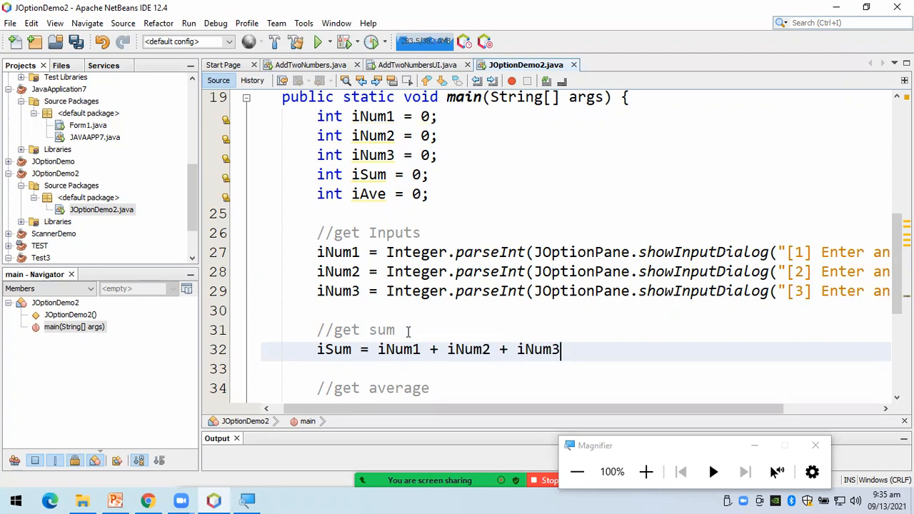
{"action": "type", "text": ";"}
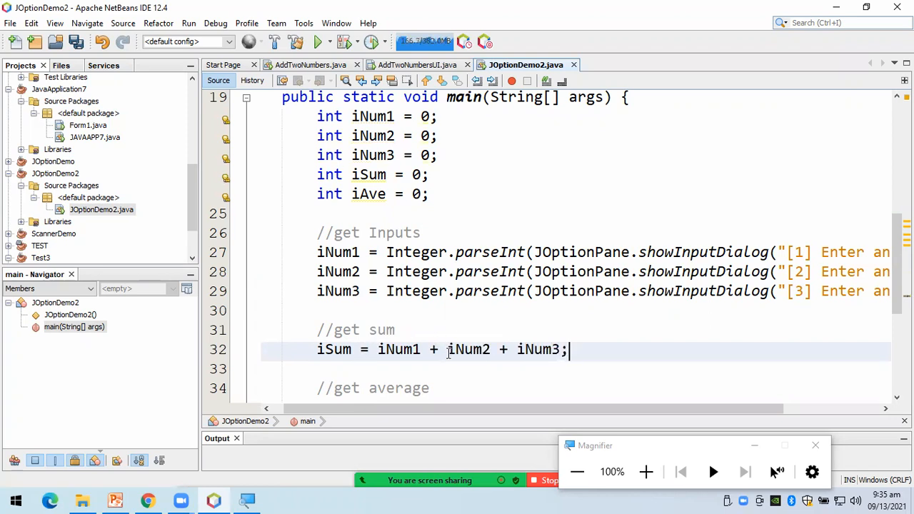
{"action": "left_click", "coordinate": [431, 388]}
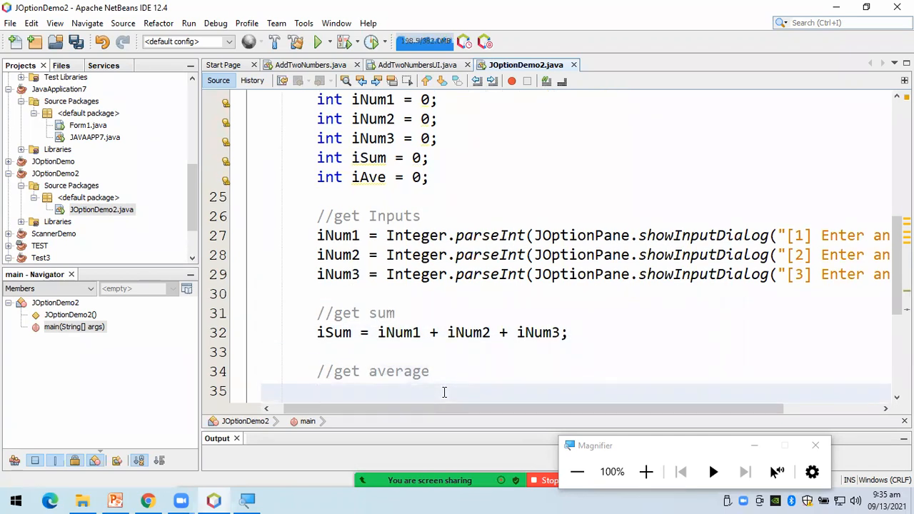
Type iAve = iSum / 3; under //get average and add a //display output comment
{"action": "type", "text": "iAve"}
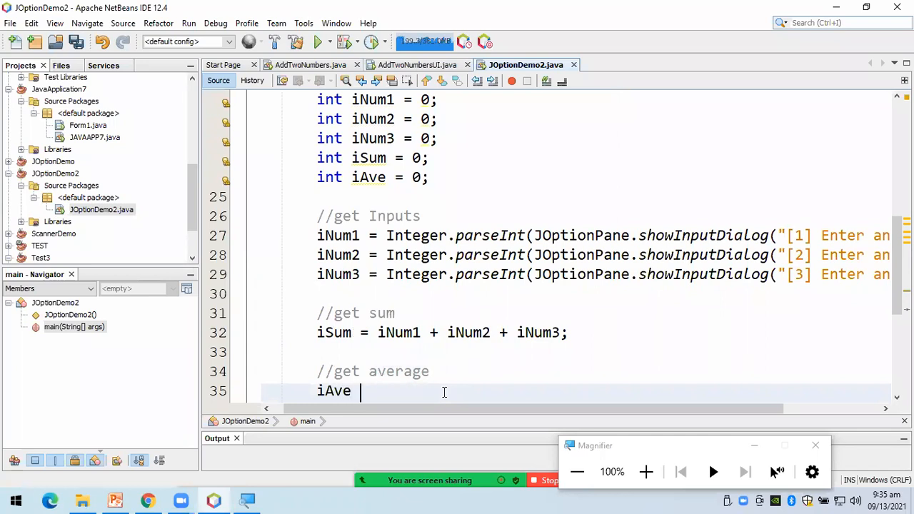
{"action": "type", "text": "= iSum / 3;"}
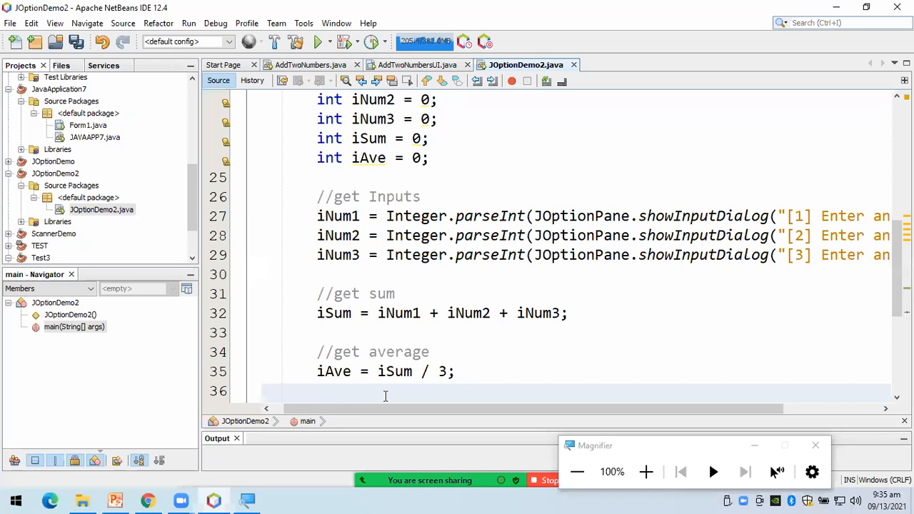
{"action": "scroll", "scroll_direction": "down", "scroll_amount": 3}
{"action": "type", "text": "//display output"}
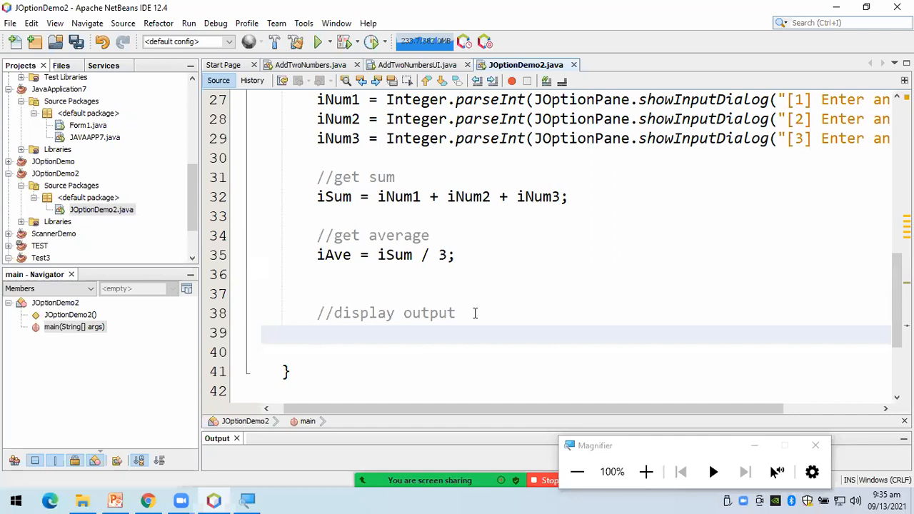
Declare String strOutput=""; after int iAve = 0; and return to //display output
{"action": "left_click", "coordinate": [317, 335]}
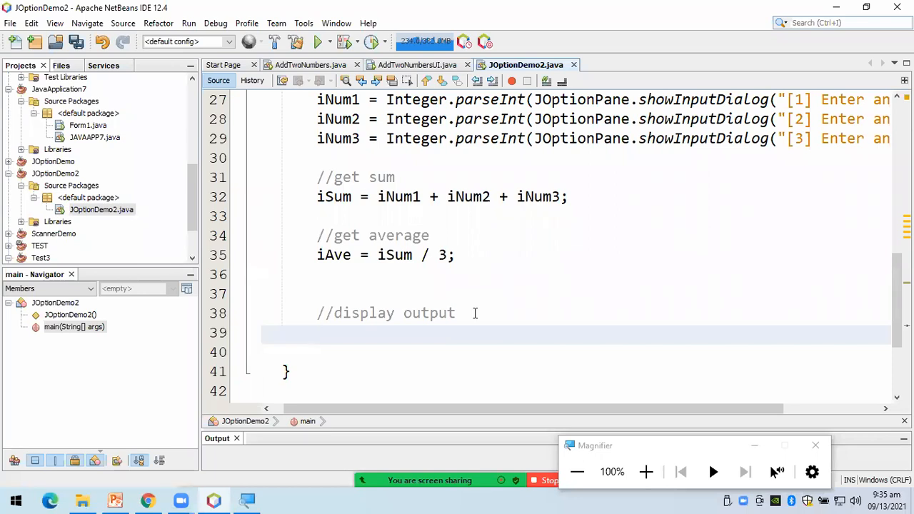
{"action": "scroll", "scroll_direction": "up", "scroll_amount": 3}
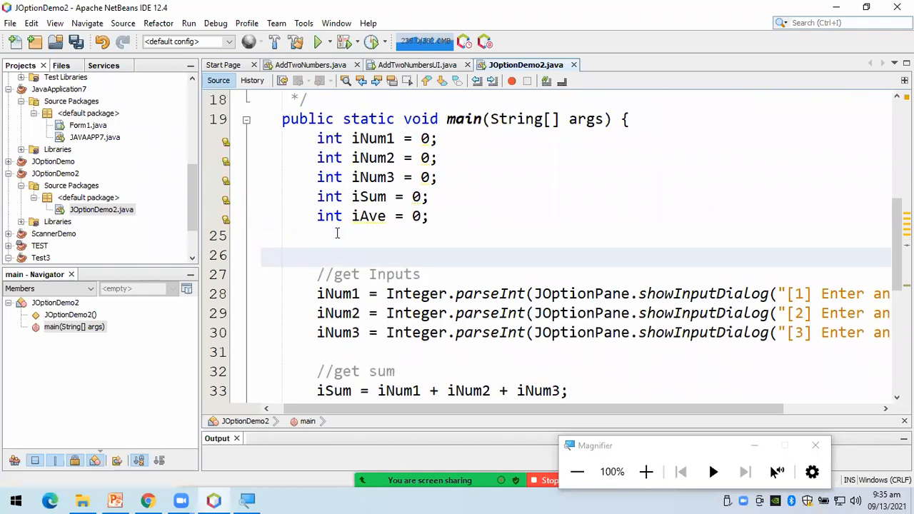
{"action": "type", "text": "String"}
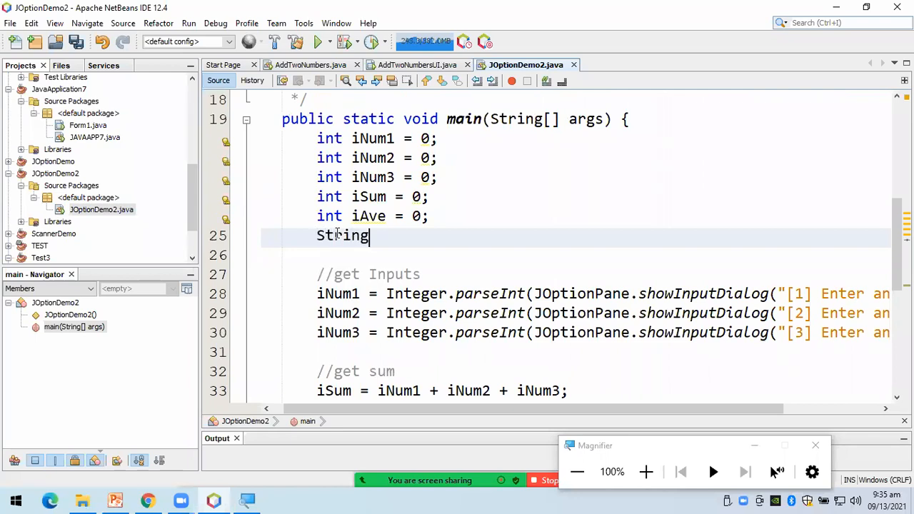
{"action": "type", "text": "strO"}
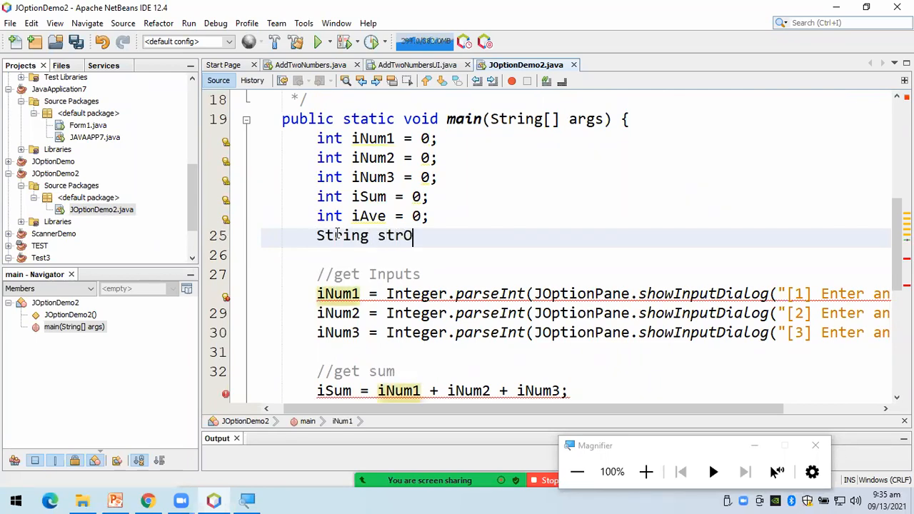
{"action": "type", "text": "utput="}
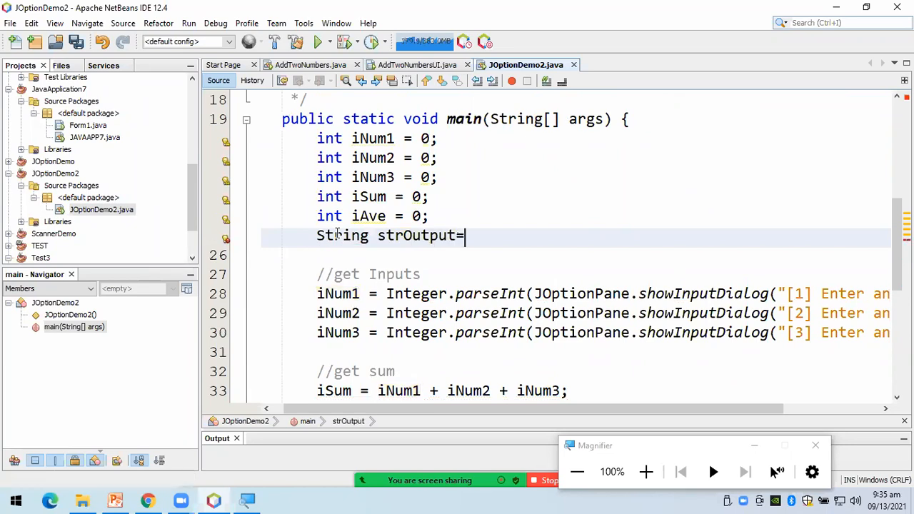
{"action": "type", "text": "\"\";"}
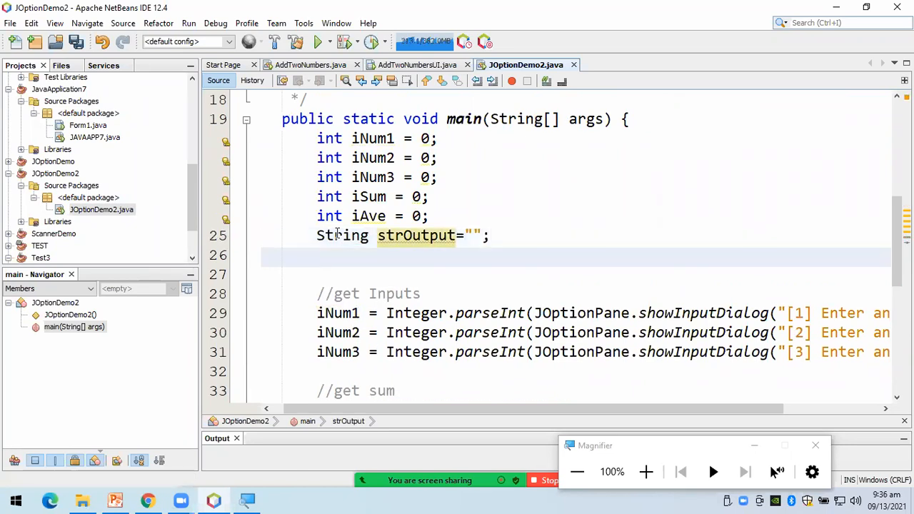
{"action": "left_click", "coordinate": [418, 255]}
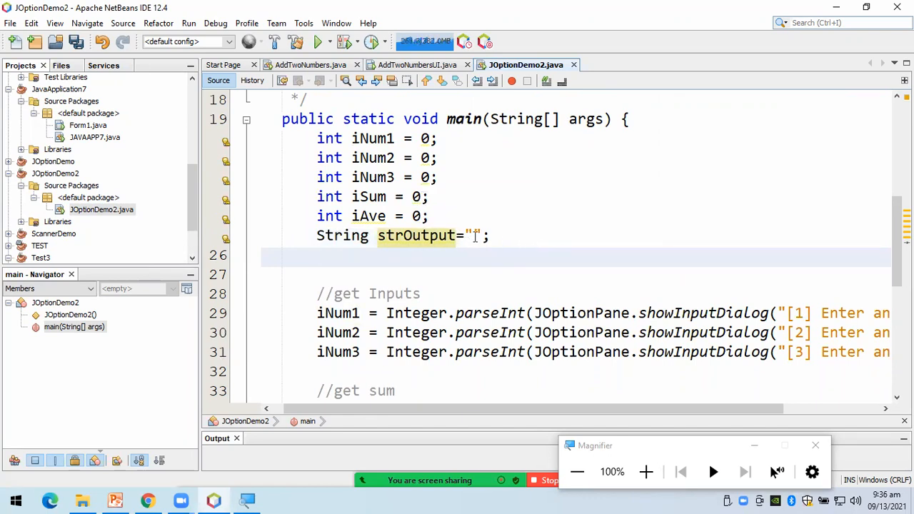
{"action": "mouse_move", "coordinate": [225, 220]}
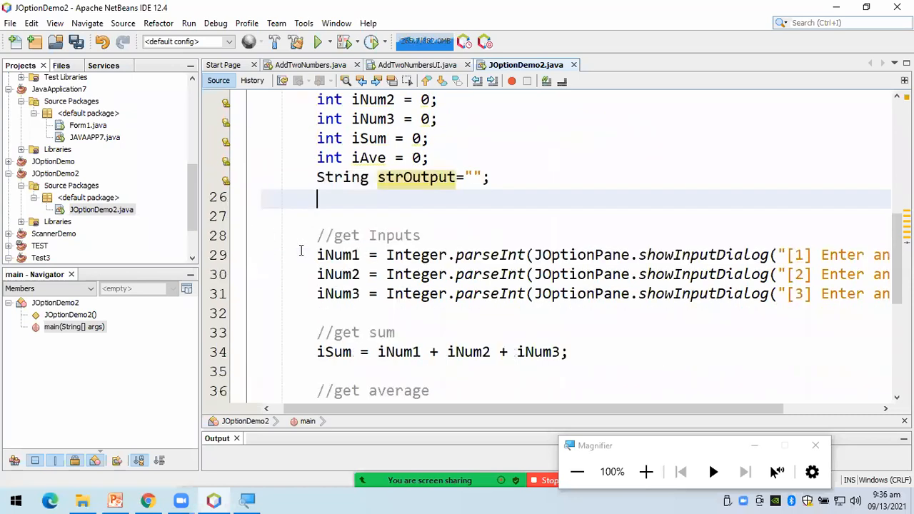
{"action": "scroll", "scroll_direction": "down", "scroll_amount": 3}
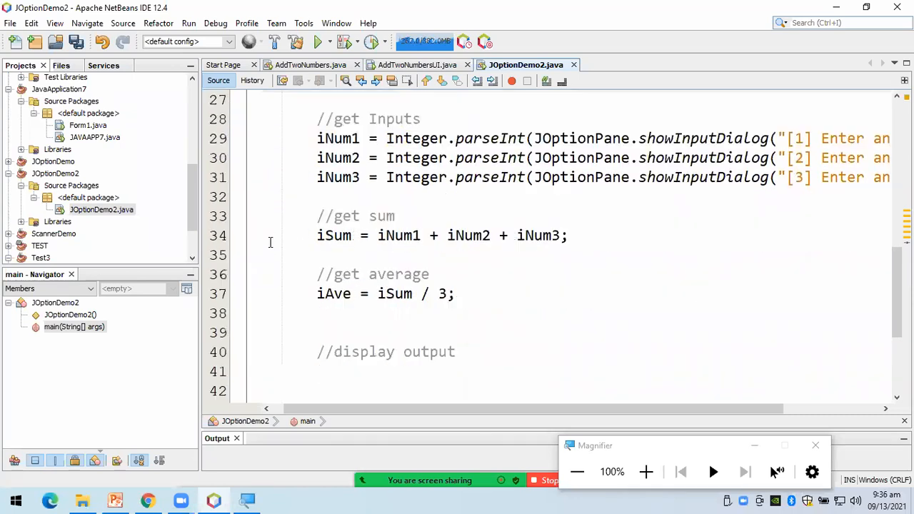
{"action": "scroll", "scroll_direction": "down", "scroll_amount": 3}
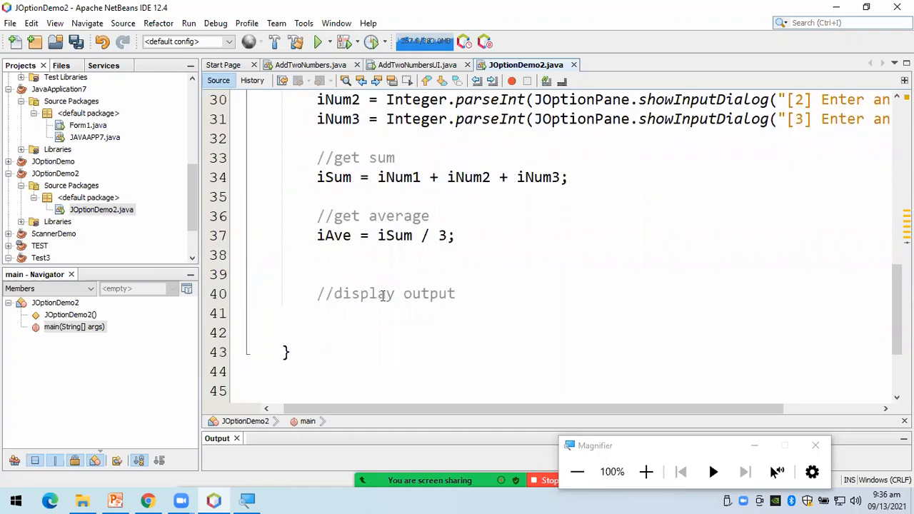
Start strOutput = "Sum = " + iSum + "\n" + under //display output
{"action": "left_click", "coordinate": [350, 314]}
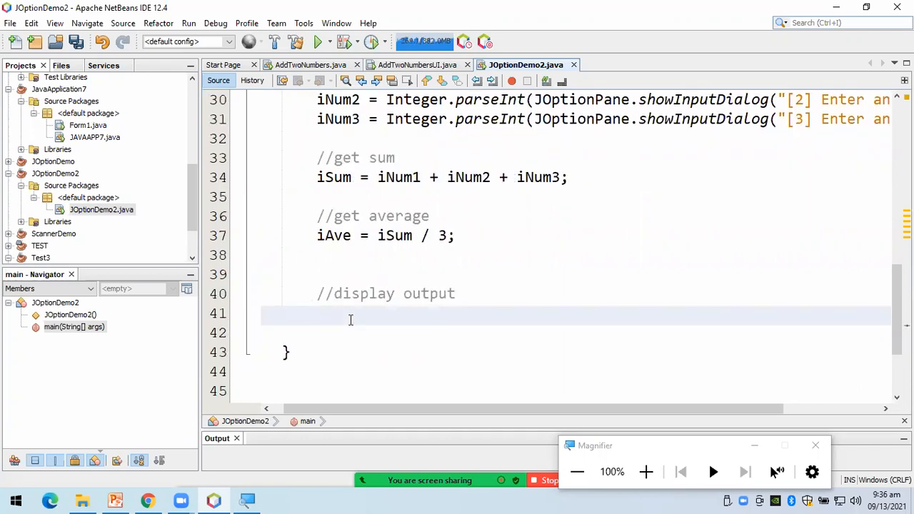
{"action": "type", "text": "strOu"}
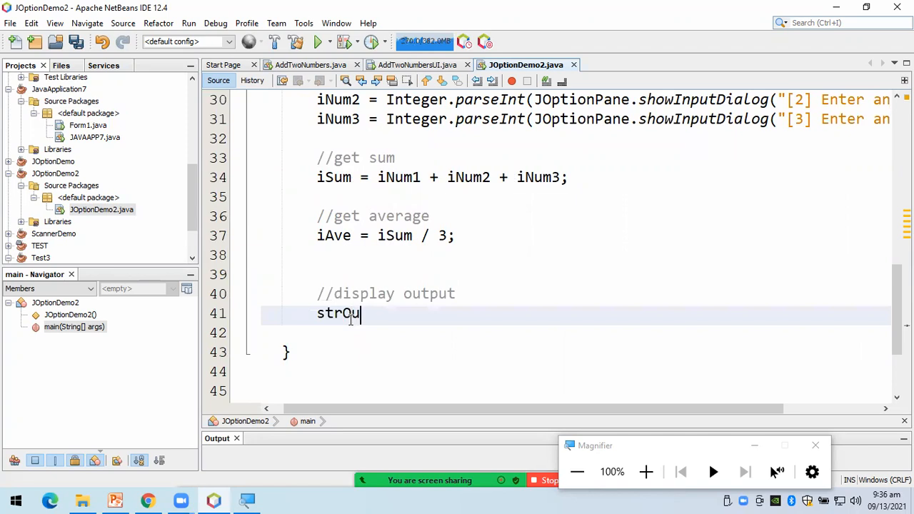
{"action": "type", "text": "tput ="}
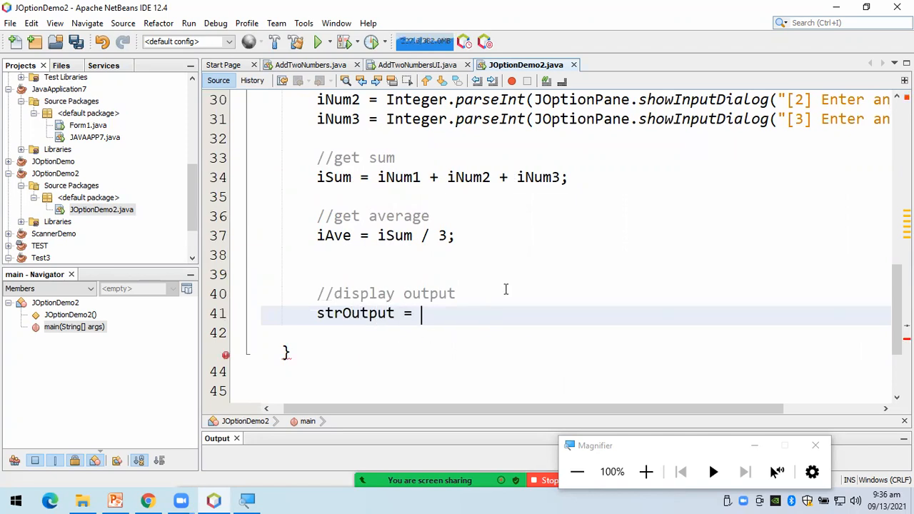
{"action": "scroll", "scroll_direction": "up", "scroll_amount": 3}
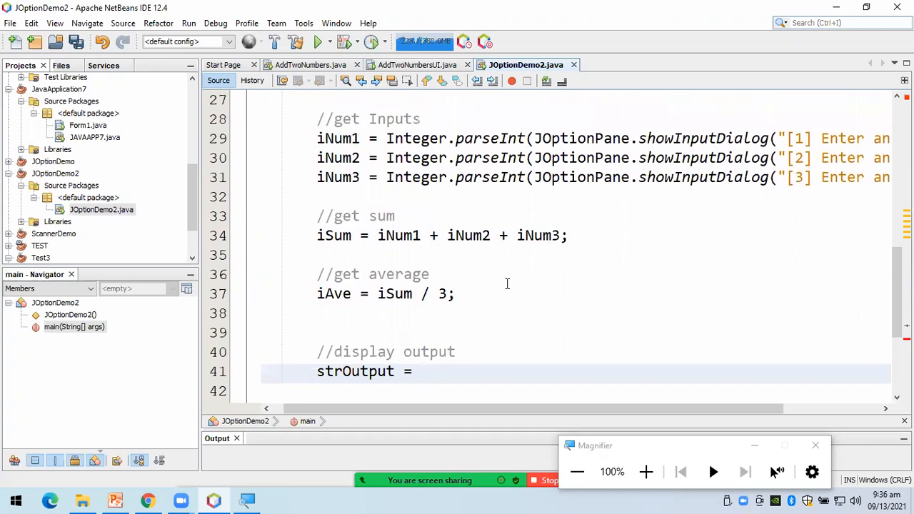
{"action": "type", "text": "\""}
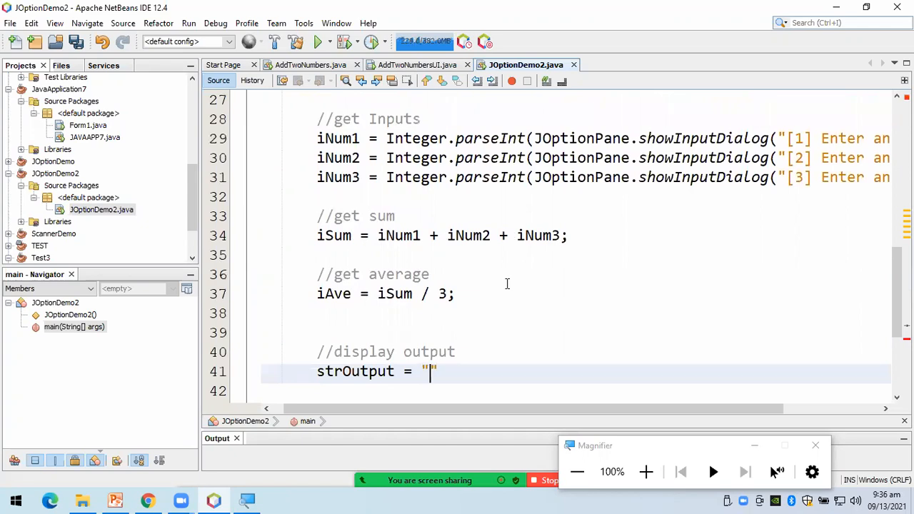
{"action": "type", "text": "Sum"}
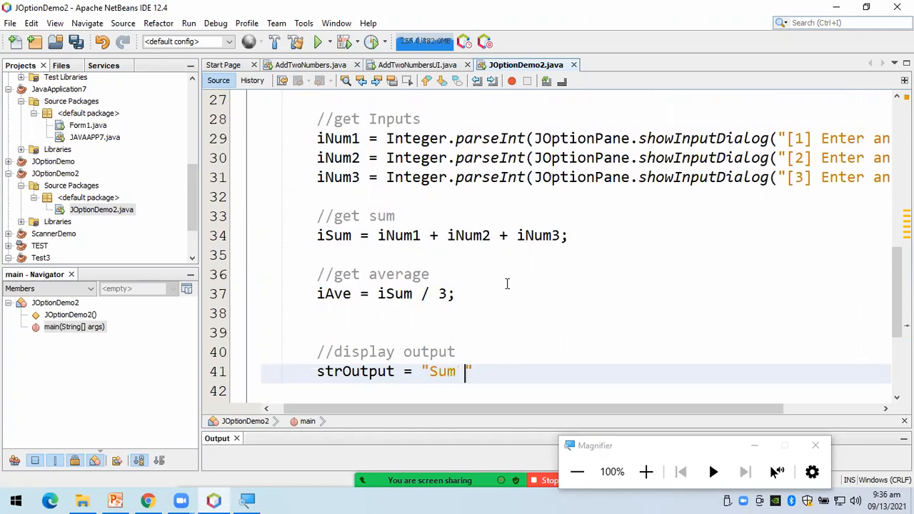
{"action": "type", "text": "="}
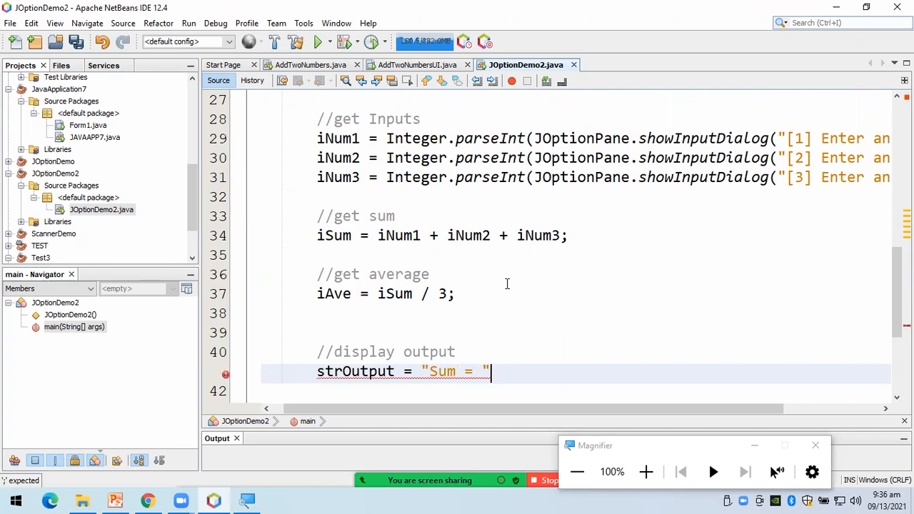
{"action": "type", "text": "+ i"}
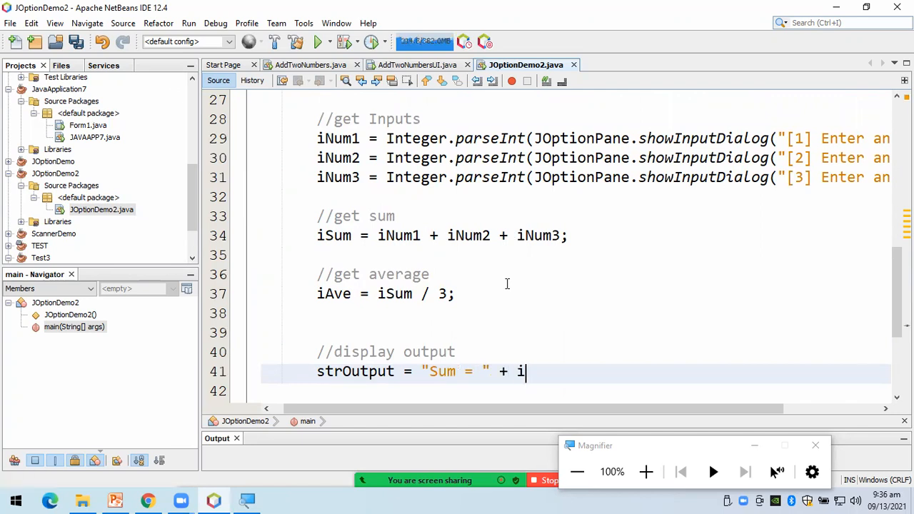
{"action": "type", "text": "Du"}
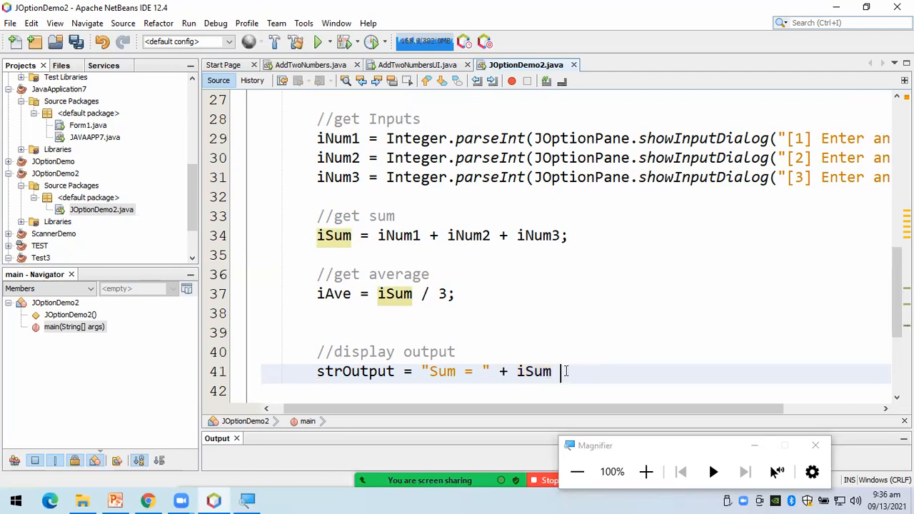
{"action": "type", "text": "+ \"\\\""}
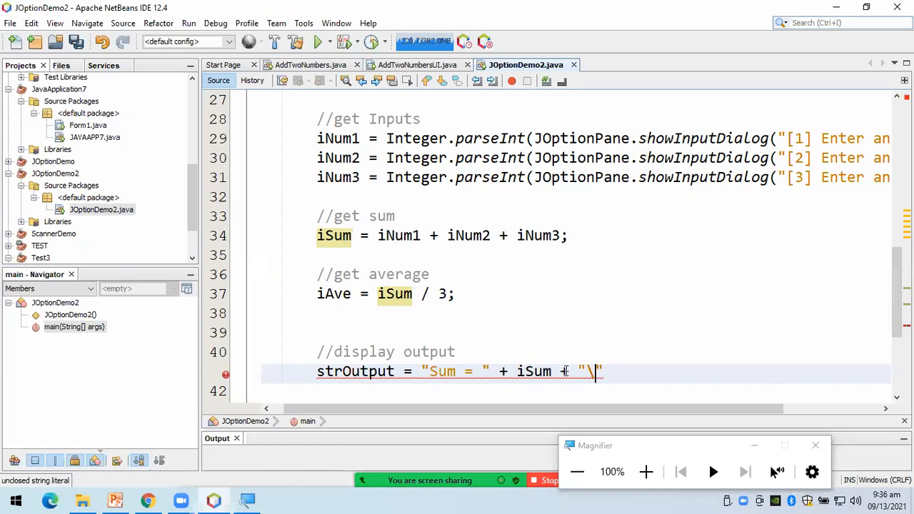
{"action": "type", "text": "n"}
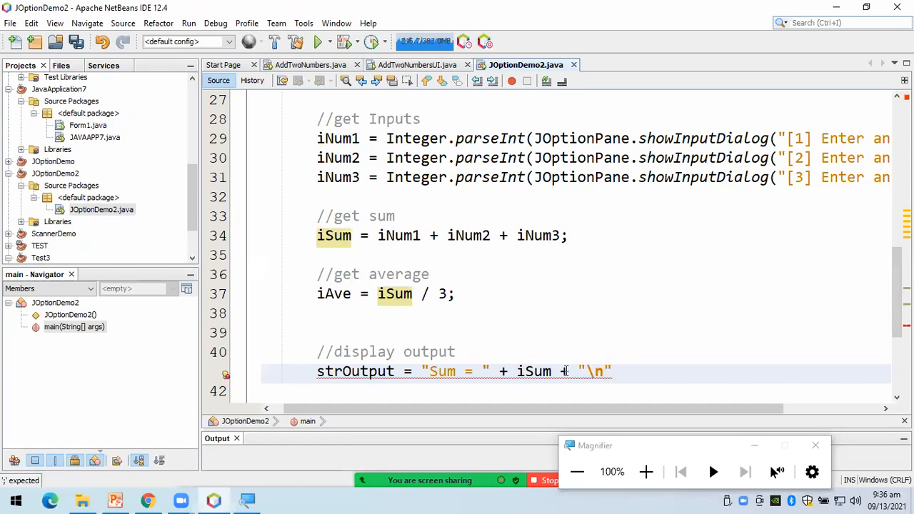
{"action": "type", "text": "+"}
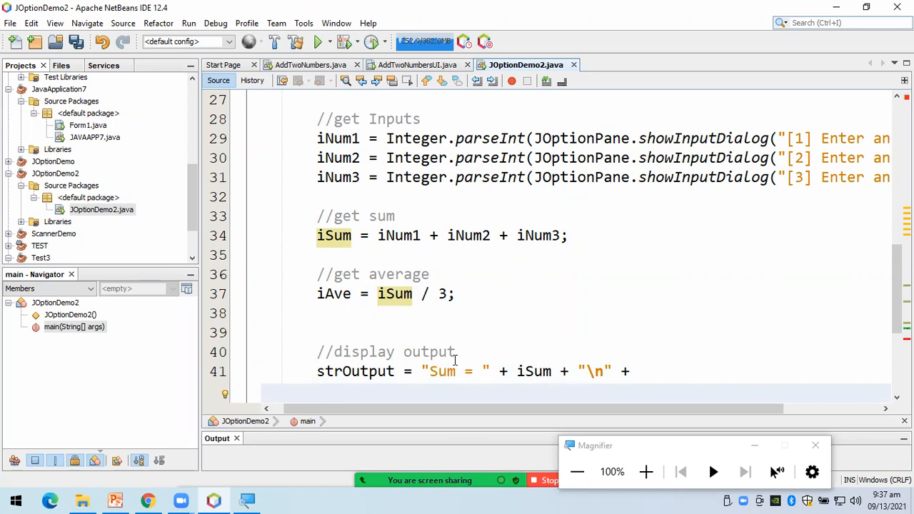
Finish the assignment on a second line with "Ave = " + iAve;
{"action": "left_click", "coordinate": [644, 370]}
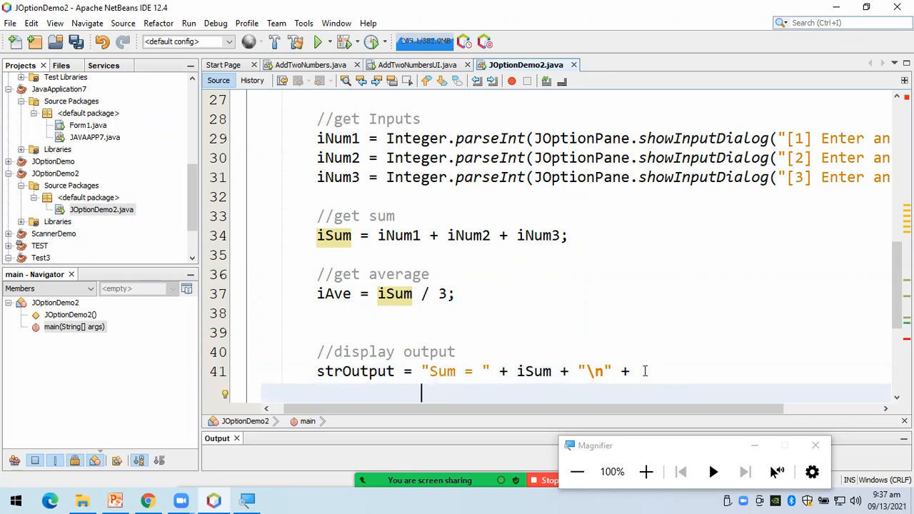
{"action": "type", "text": "\"Ave\""}
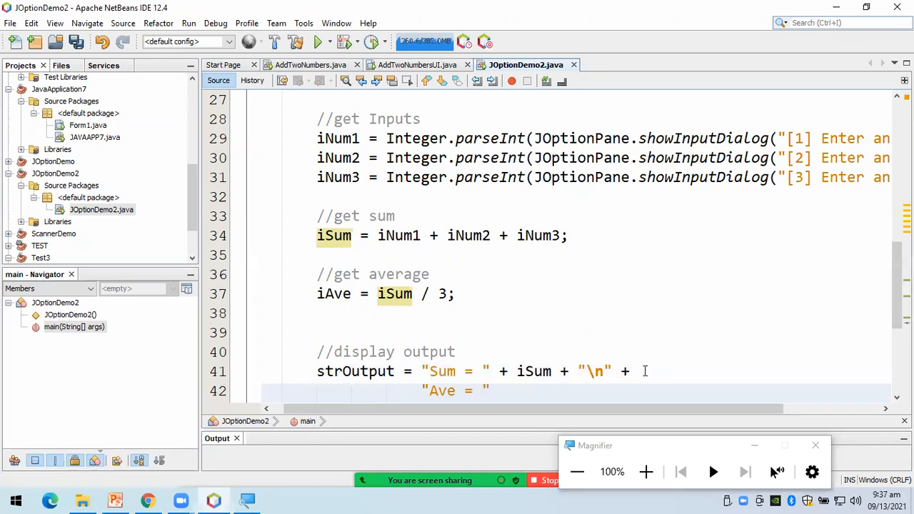
{"action": "type", "text": "+"}
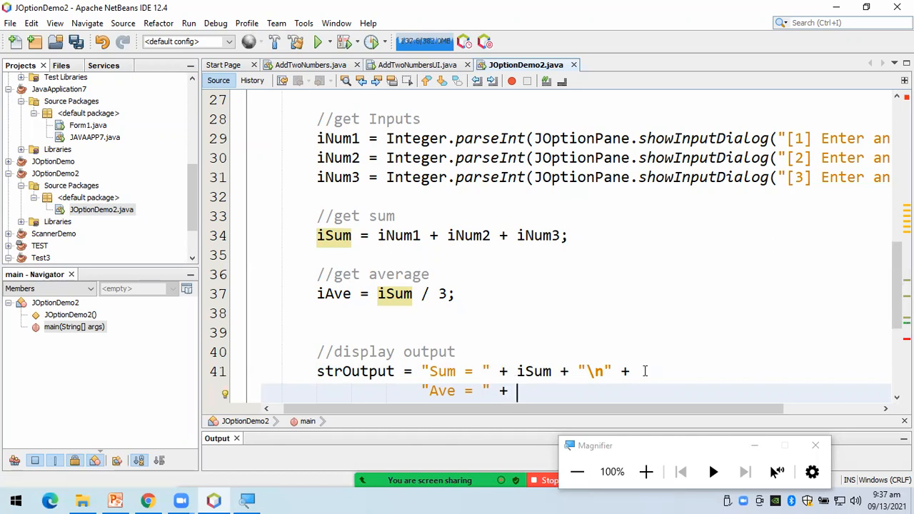
{"action": "type", "text": "iAve;"}
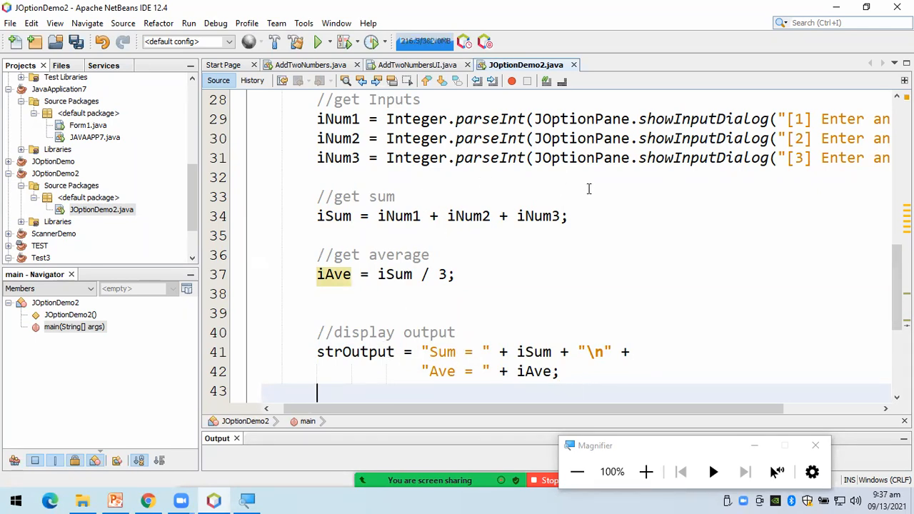
Add JOptionPane.showMessageDialog(null,strOutput); after the strOutput assignment
{"action": "type", "text": "J"}
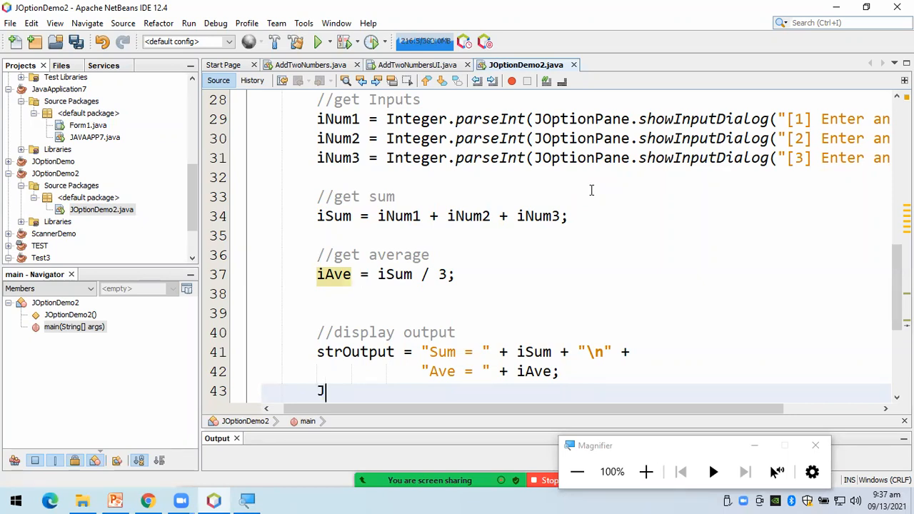
{"action": "type", "text": "OptionP"}
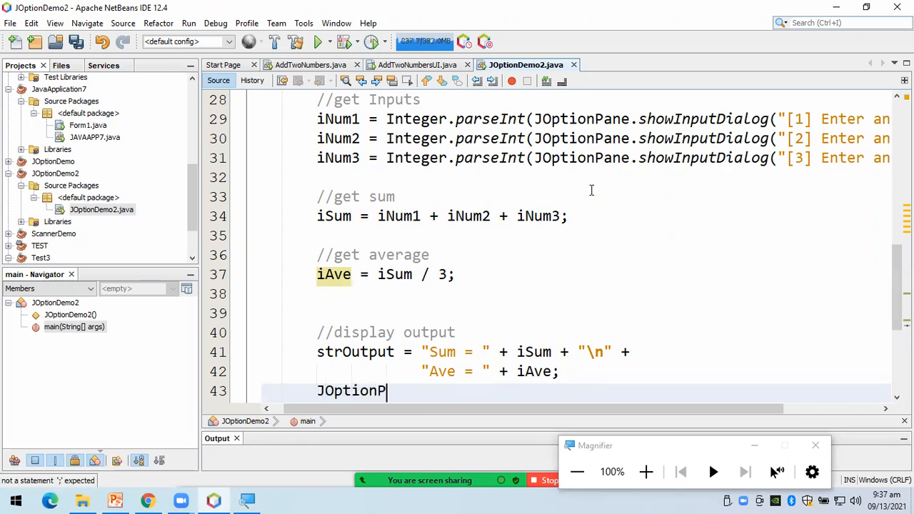
{"action": "type", "text": "ane.sh"}
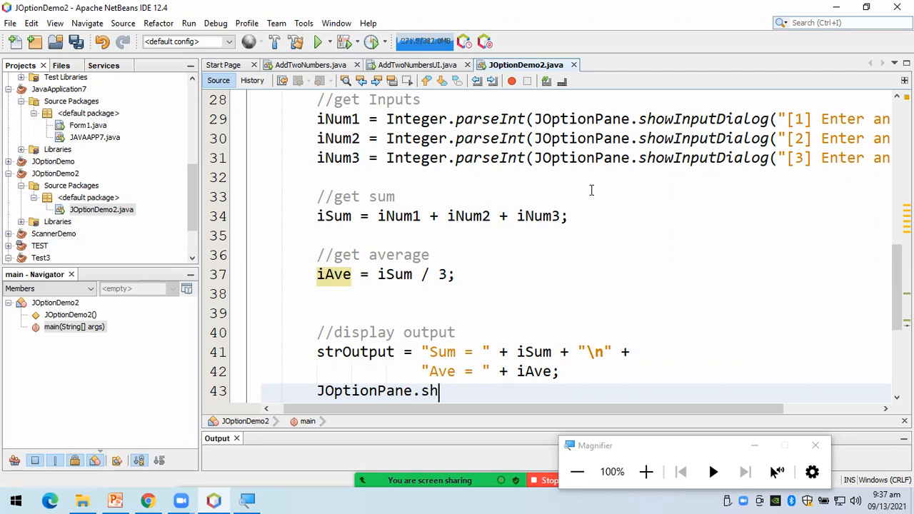
{"action": "type", "text": "owMessag"}
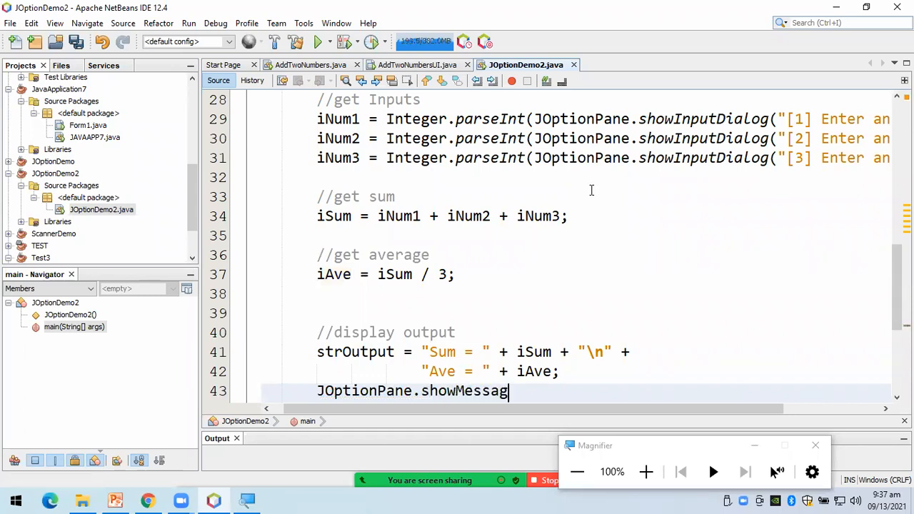
{"action": "type", "text": "eDialog(nu"}
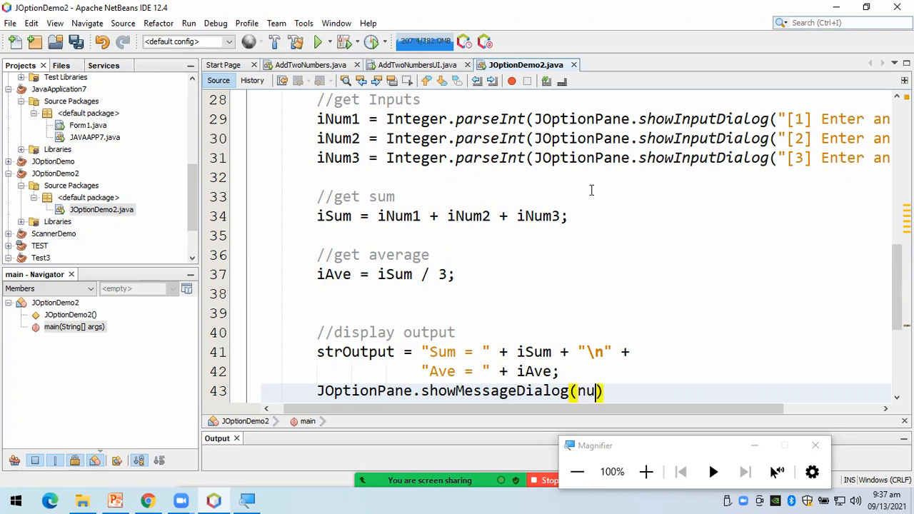
{"action": "type", "text": "ll"}
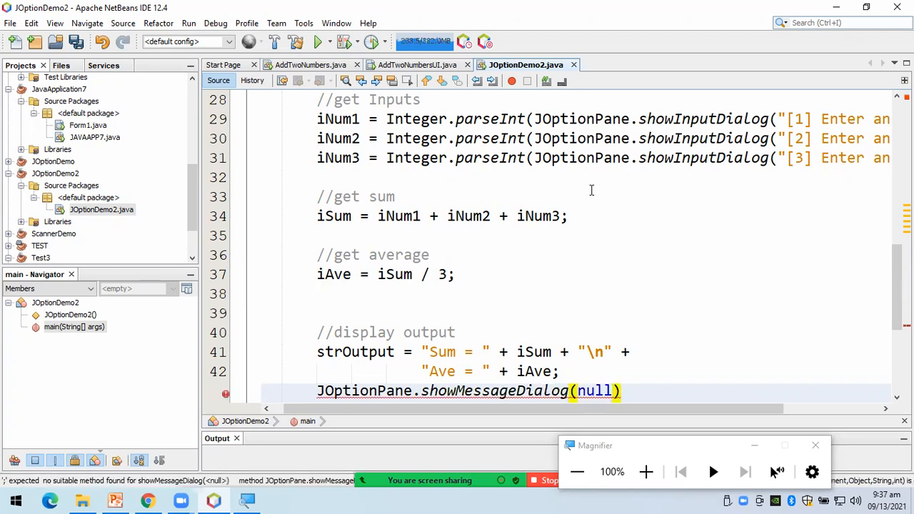
{"action": "type", "text": ","}
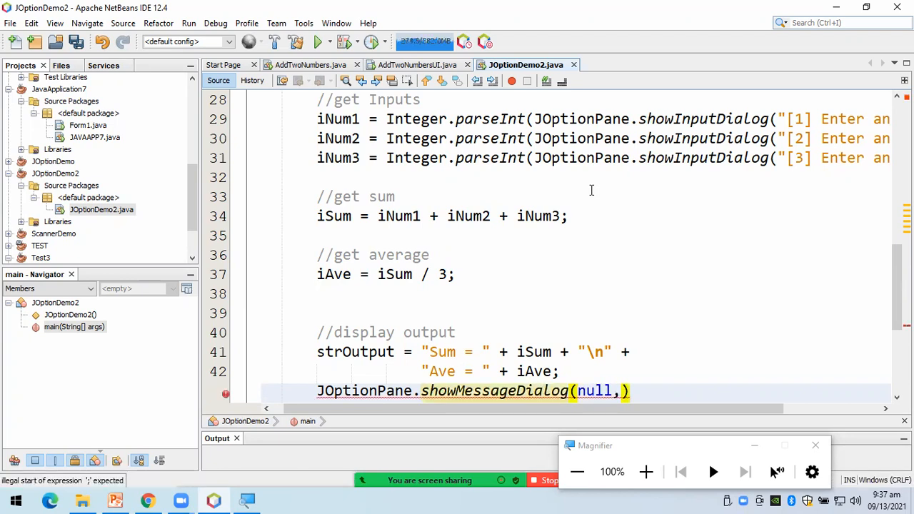
{"action": "type", "text": "strOutput"}
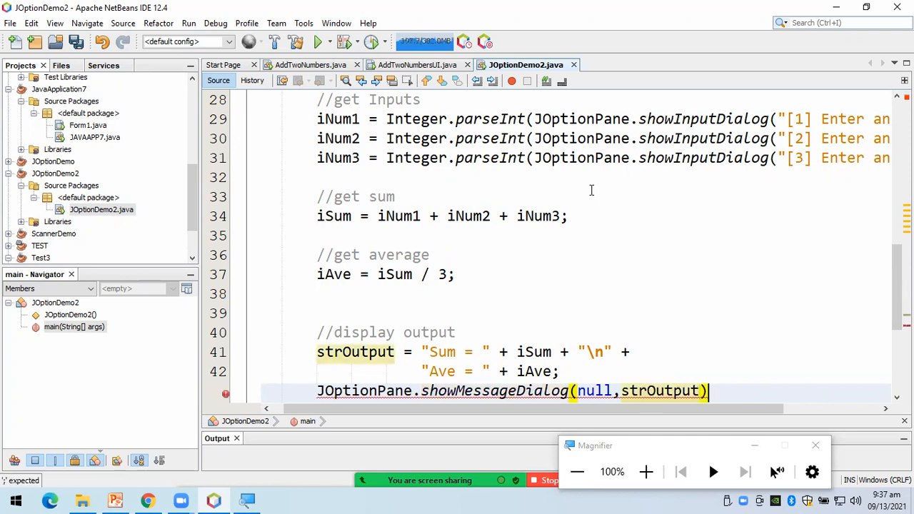
{"action": "type", "text": ";\\"}
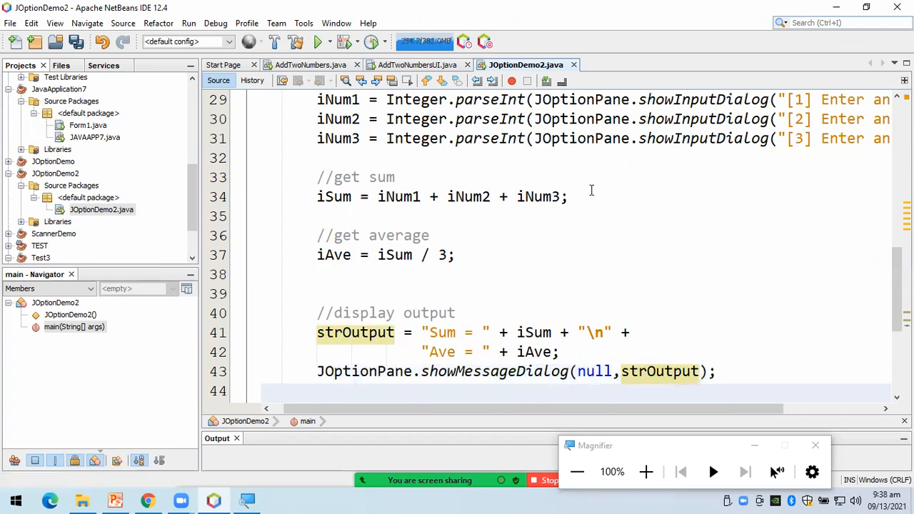
{"action": "scroll", "scroll_direction": "down", "scroll_amount": 3}
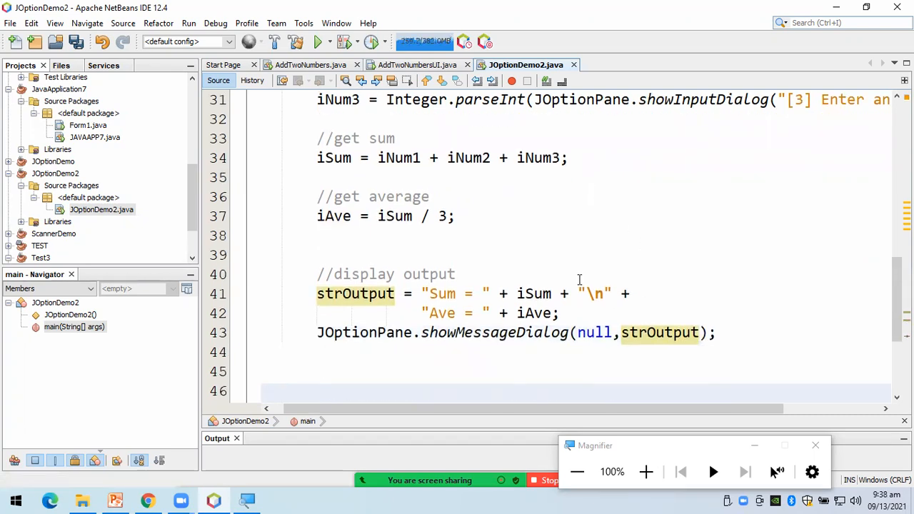
{"action": "mouse_move", "coordinate": [553, 336]}
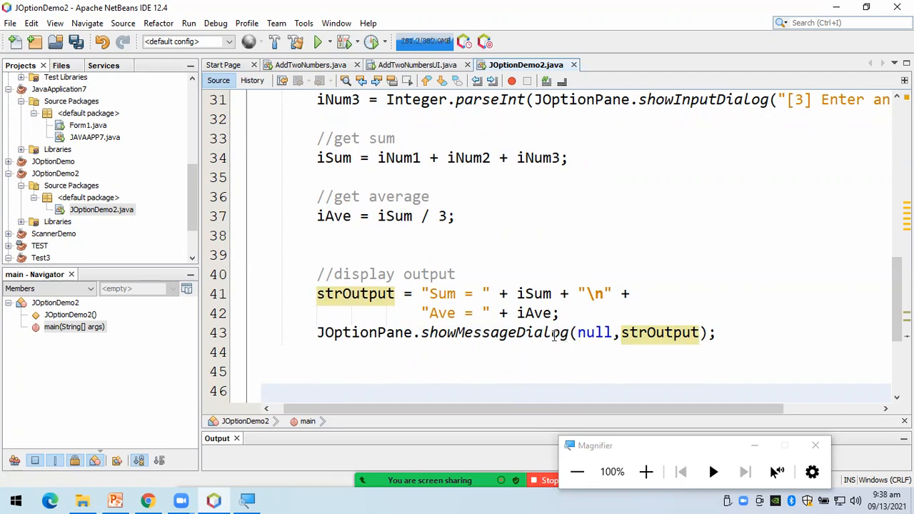
{"action": "left_click", "coordinate": [317, 391]}
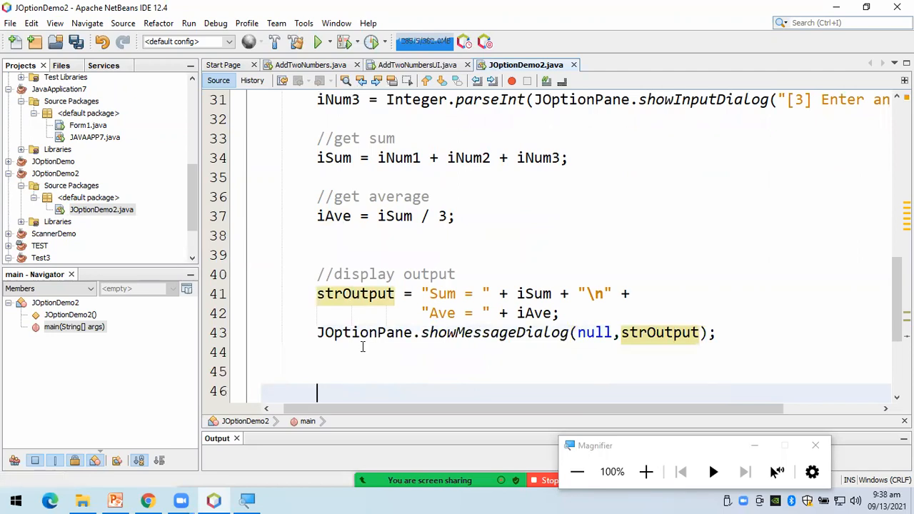
{"action": "scroll", "scroll_direction": "up", "scroll_amount": 3}
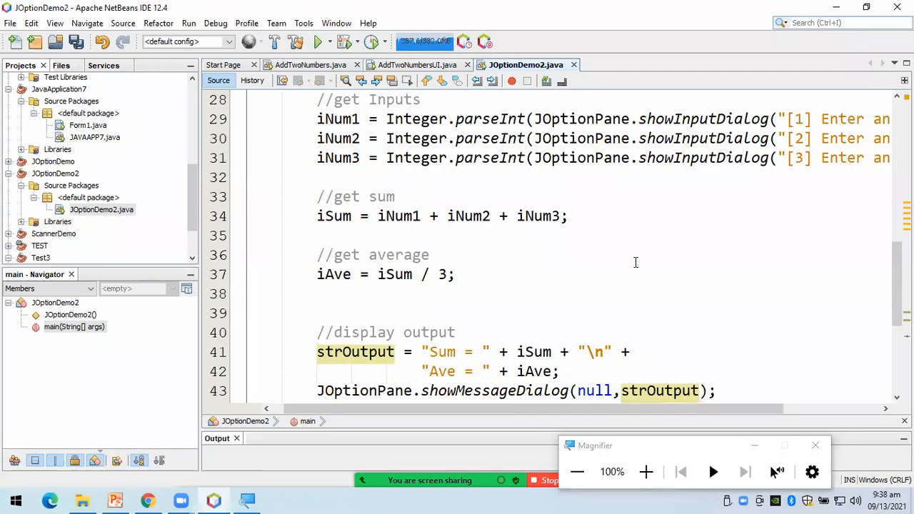
{"action": "scroll", "scroll_direction": "down", "scroll_amount": 3}
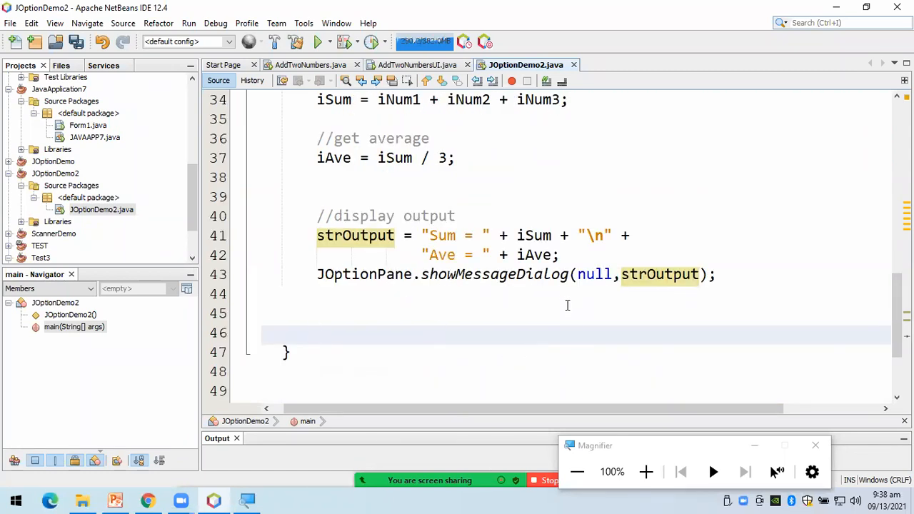
{"action": "mouse_move", "coordinate": [558, 294]}
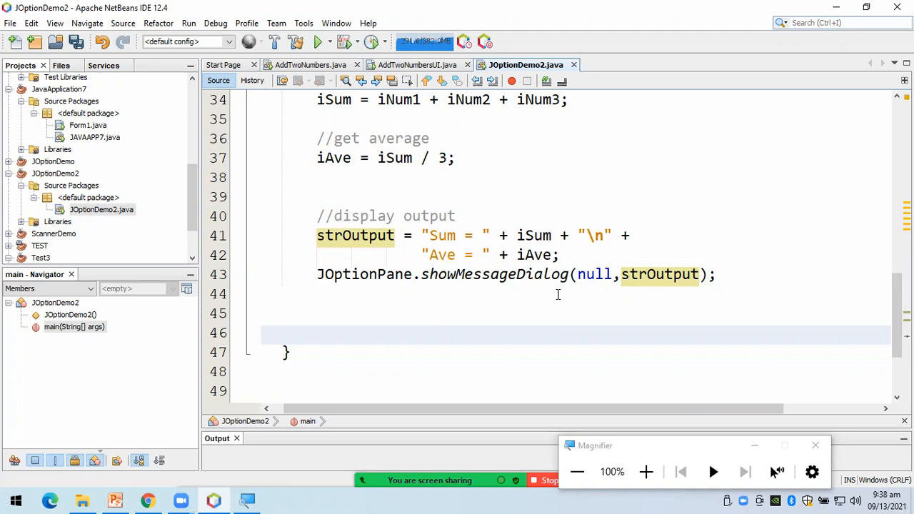
{"action": "scroll", "scroll_direction": "up", "scroll_amount": 3}
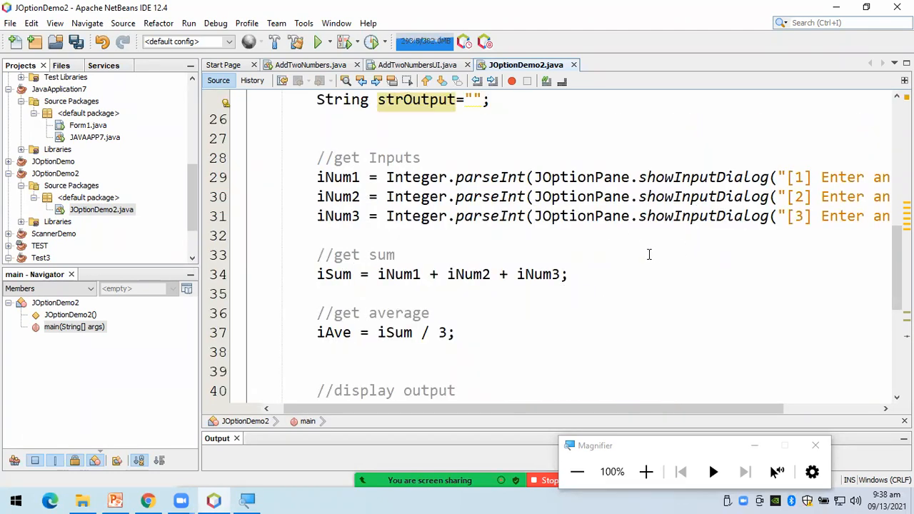
{"action": "scroll", "scroll_direction": "up", "scroll_amount": 3}
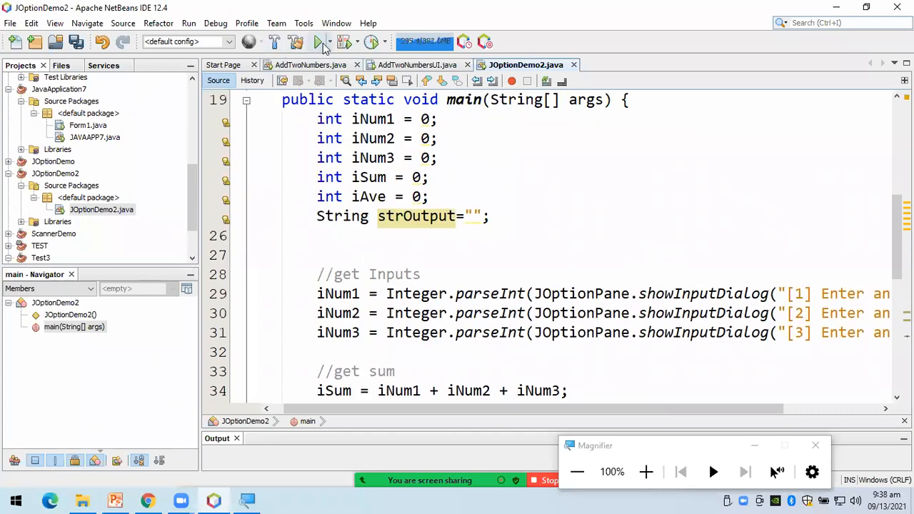
{"action": "mouse_move", "coordinate": [319, 48]}
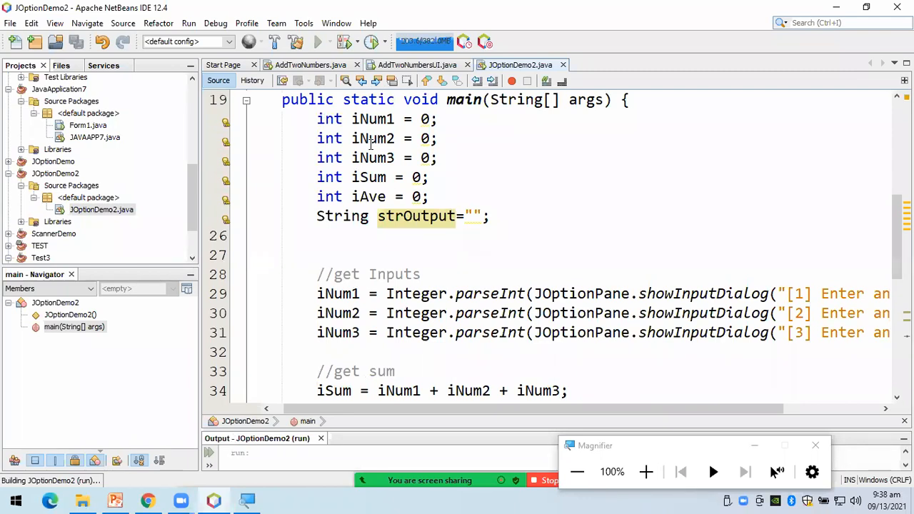
Run JOptionDemo2 and submit 50 and 512 in the first two input dialogs
{"action": "left_click", "coordinate": [317, 41]}
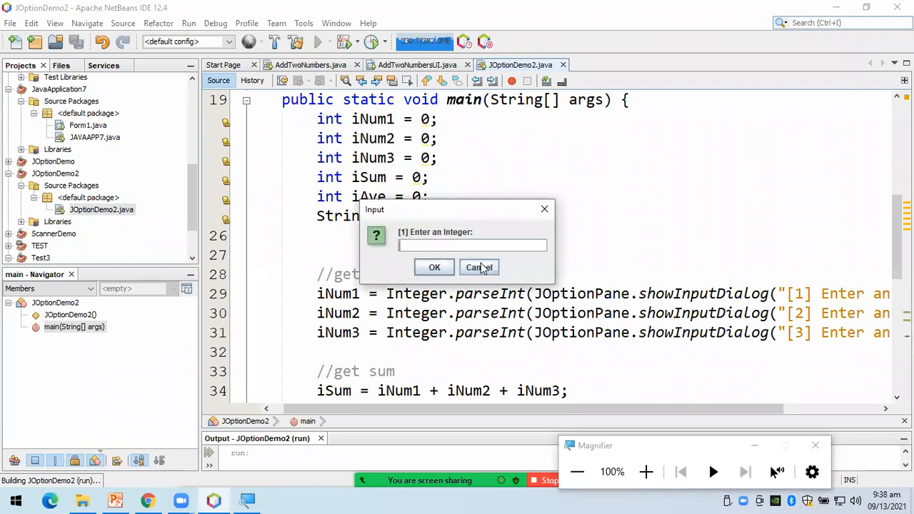
{"action": "mouse_move", "coordinate": [463, 276]}
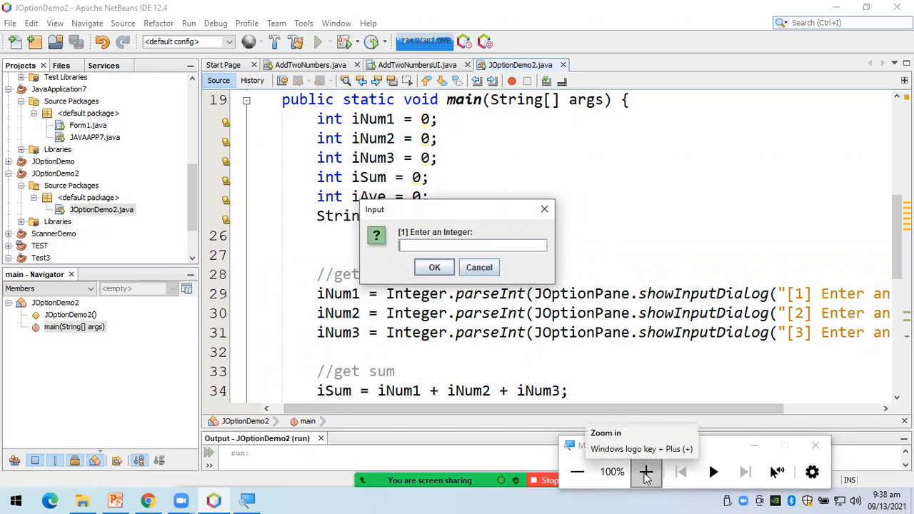
{"action": "left_click", "coordinate": [645, 472]}
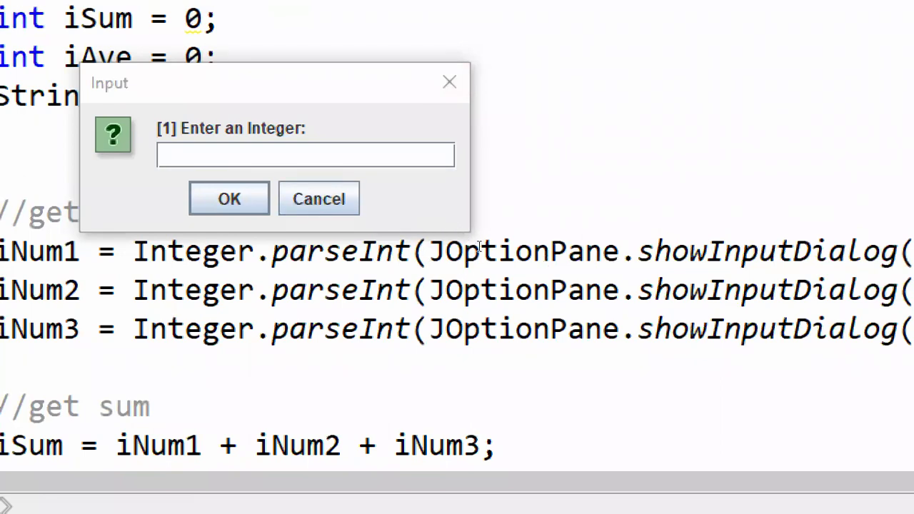
{"action": "mouse_move", "coordinate": [435, 257]}
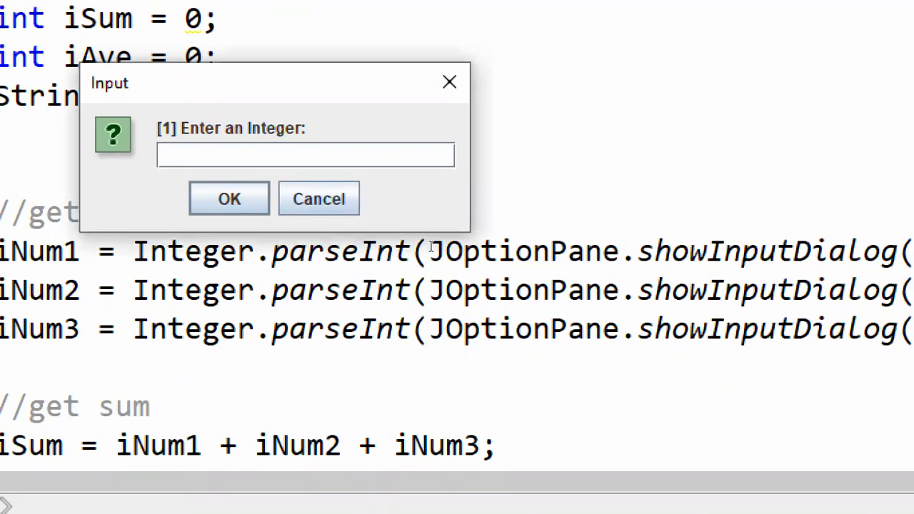
{"action": "type", "text": "50"}
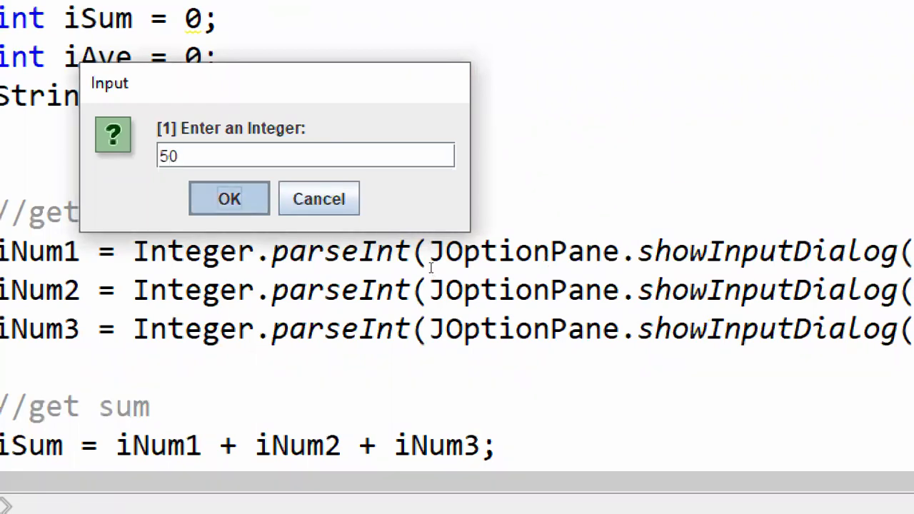
{"action": "left_click", "coordinate": [229, 198]}
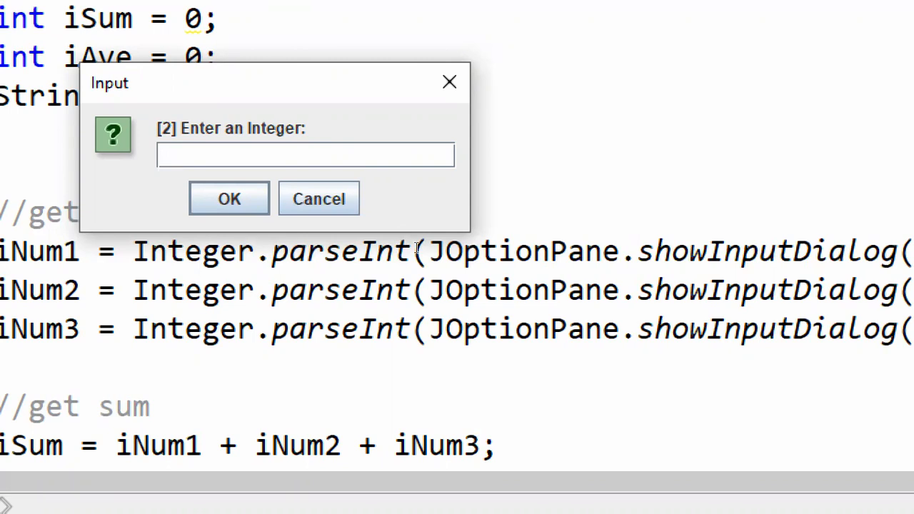
{"action": "type", "text": "5"}
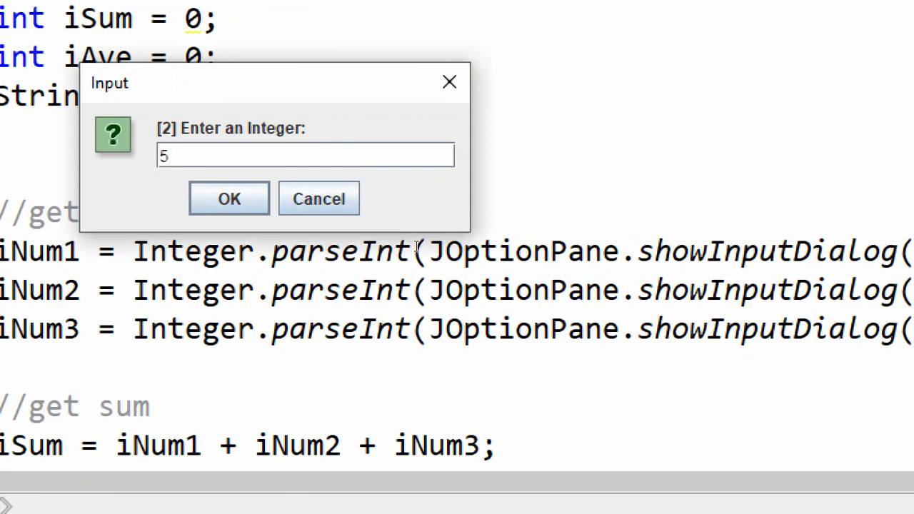
{"action": "type", "text": "12"}
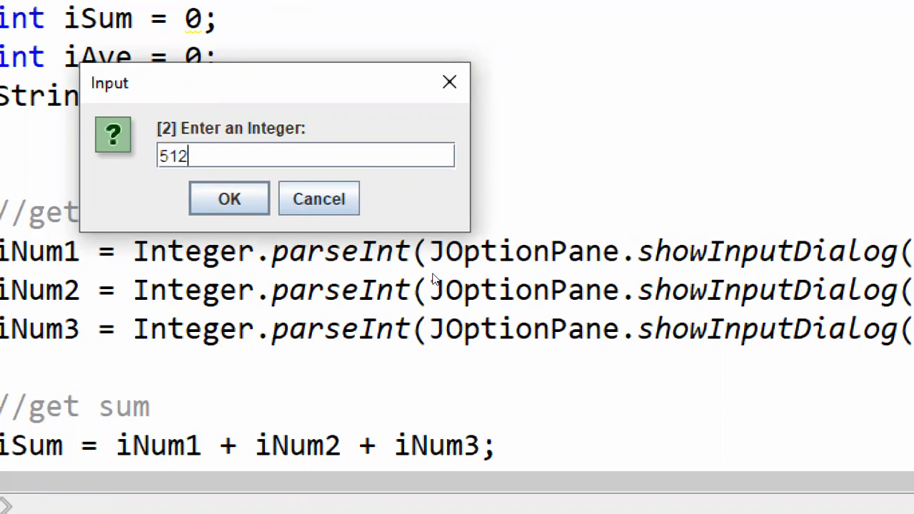
{"action": "left_click", "coordinate": [229, 197]}
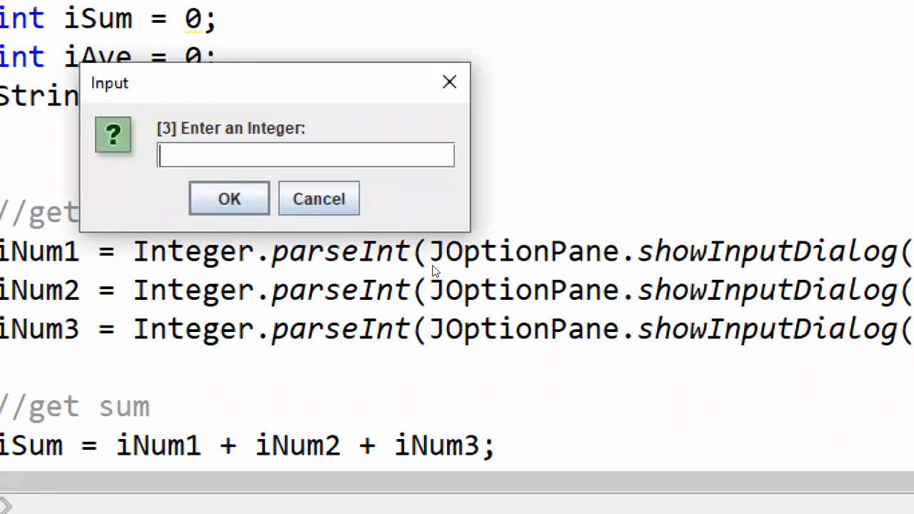
Submit 127 as the third integer and dismiss the Sum = 689, Ave = 229 message
{"action": "type", "text": "127"}
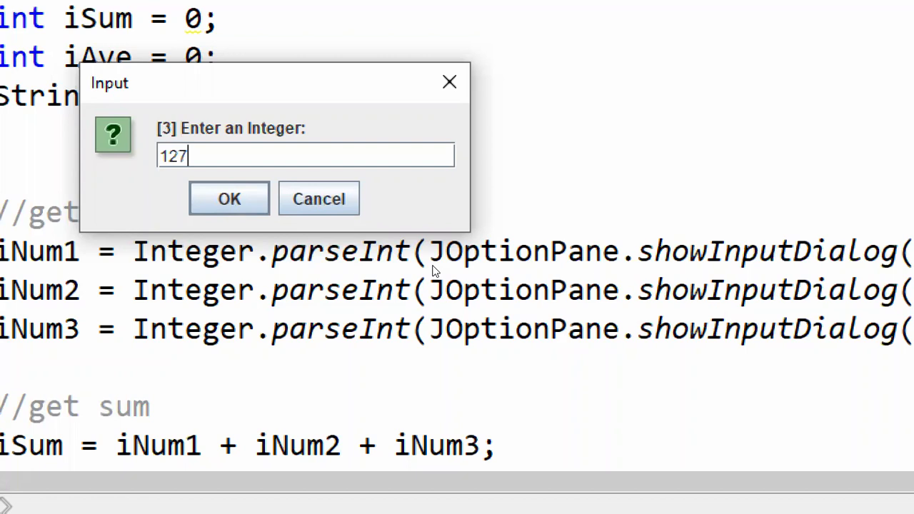
{"action": "left_click", "coordinate": [229, 198]}
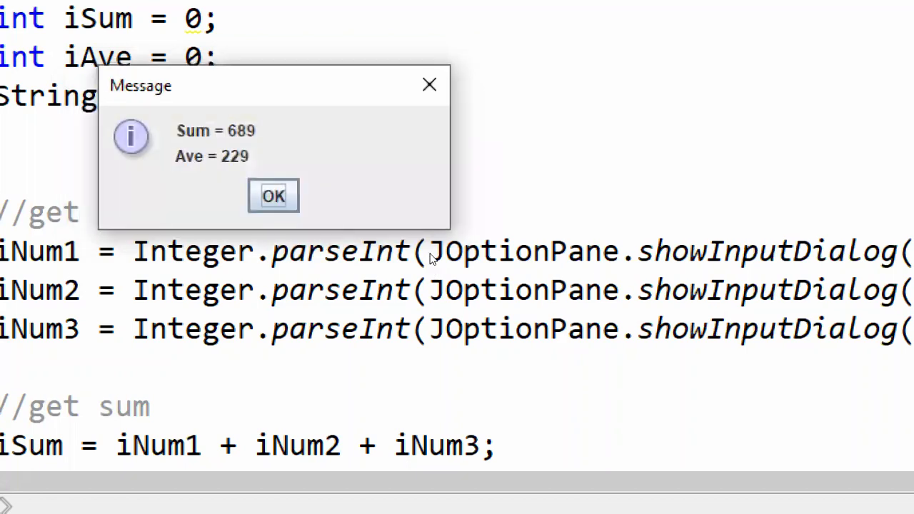
{"action": "mouse_move", "coordinate": [410, 262]}
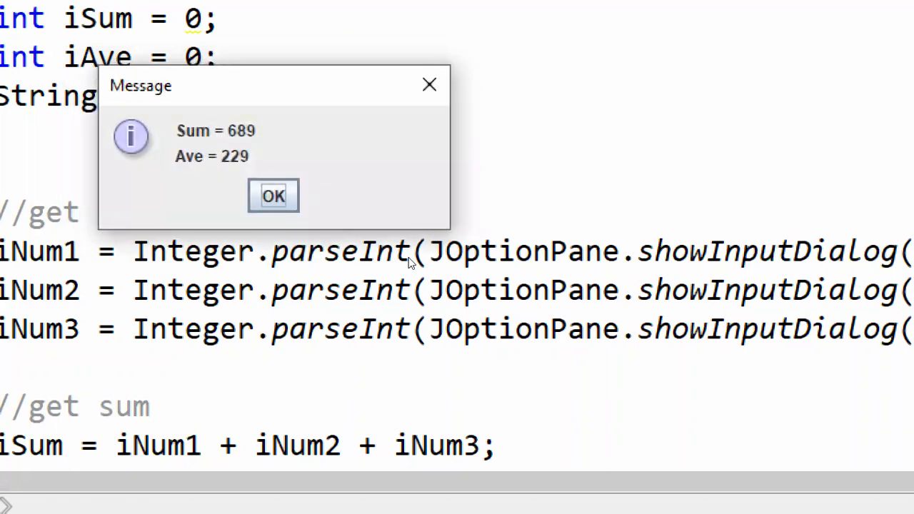
{"action": "mouse_move", "coordinate": [439, 257]}
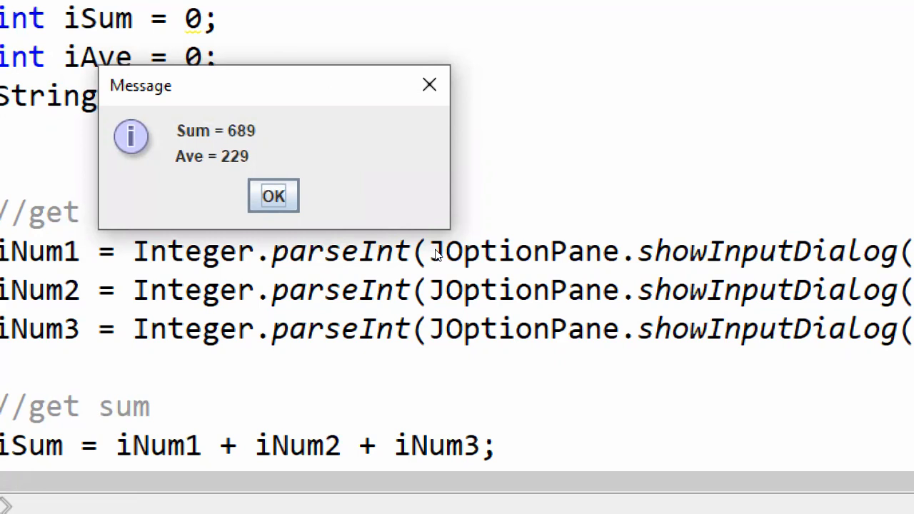
{"action": "mouse_move", "coordinate": [423, 259]}
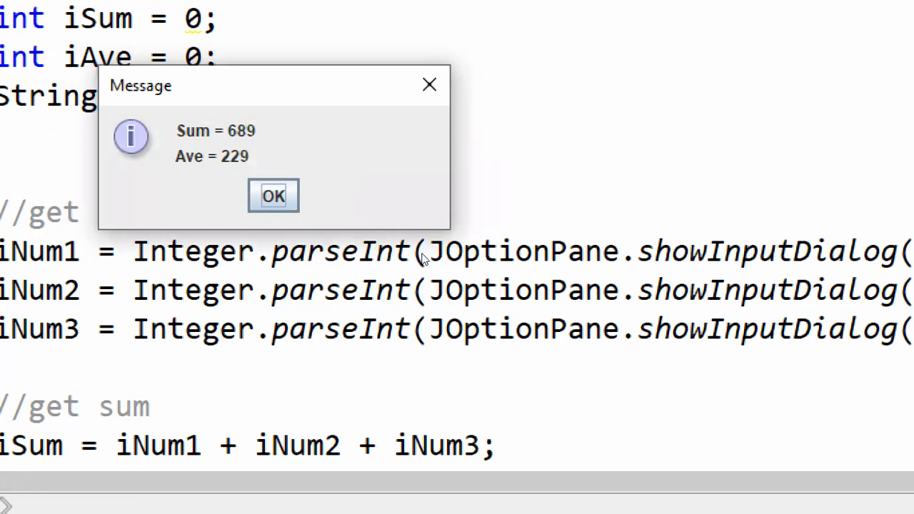
{"action": "mouse_move", "coordinate": [439, 250]}
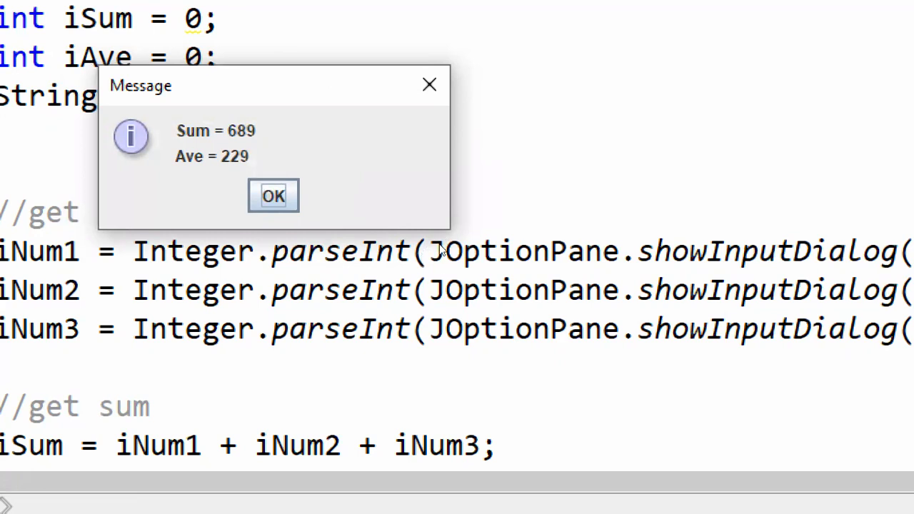
{"action": "mouse_move", "coordinate": [407, 227]}
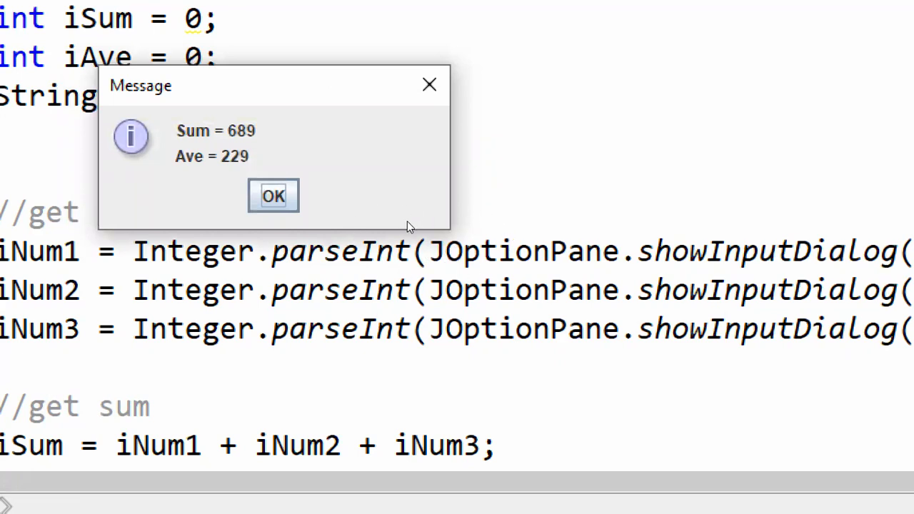
{"action": "mouse_move", "coordinate": [470, 277]}
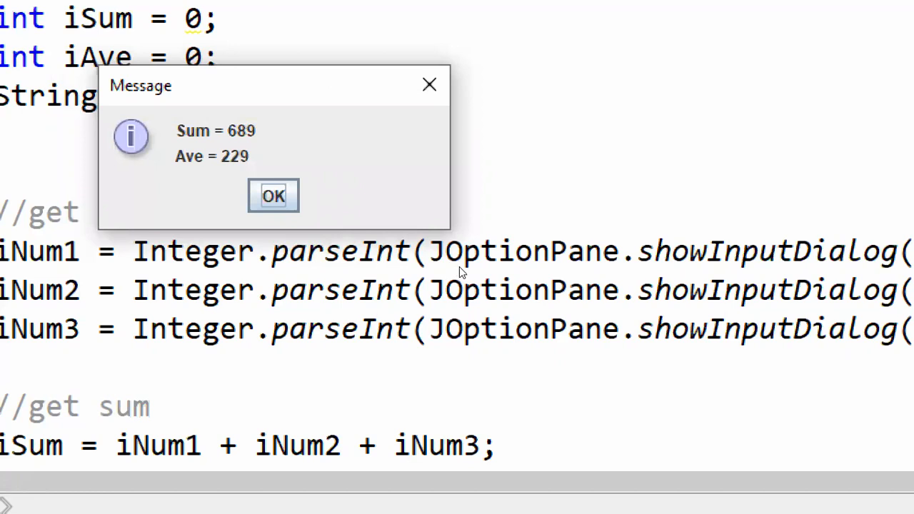
{"action": "left_click", "coordinate": [273, 196]}
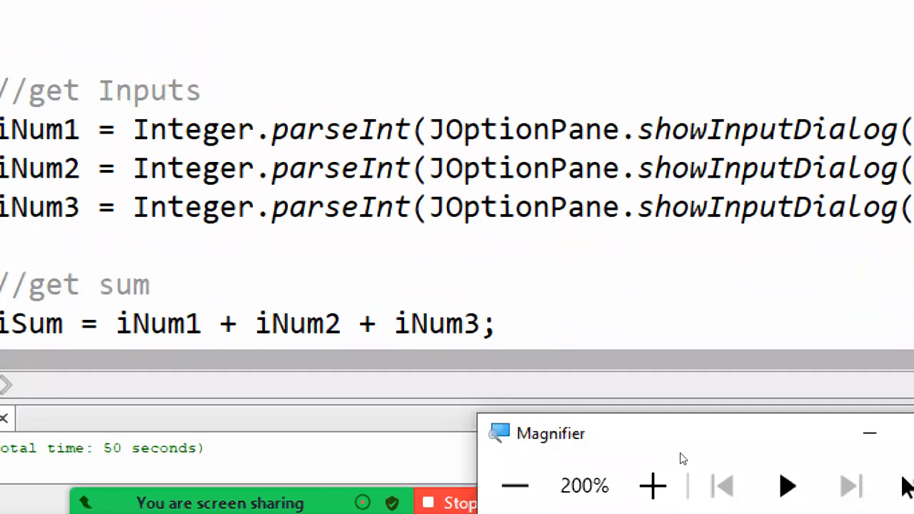
{"action": "left_click", "coordinate": [515, 486]}
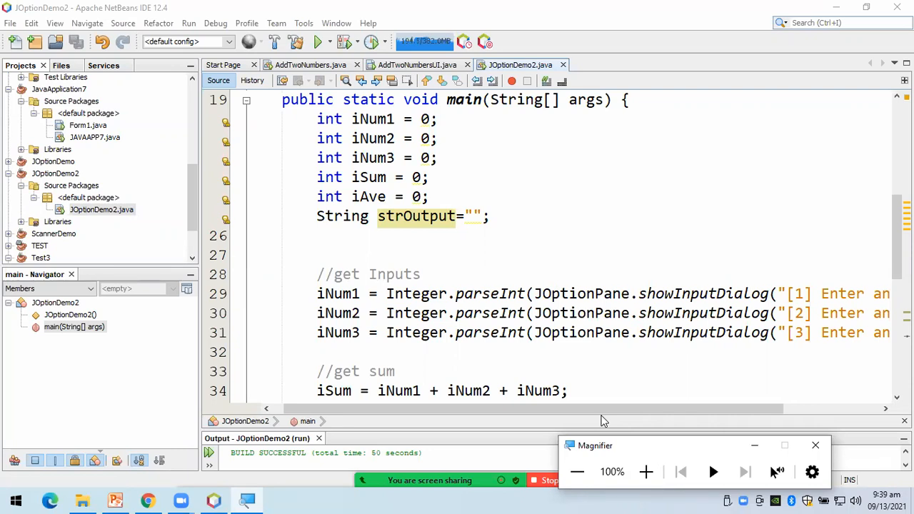
{"action": "scroll", "scroll_direction": "down", "scroll_amount": 3}
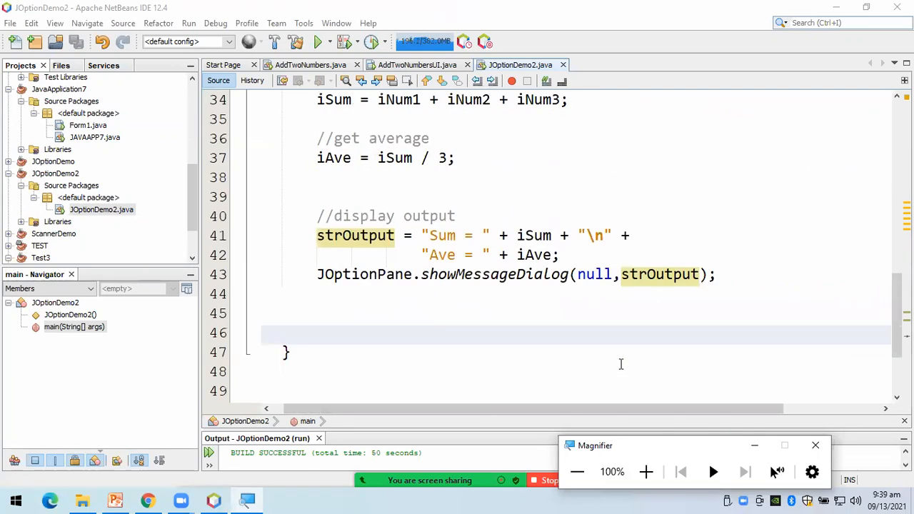
{"action": "mouse_move", "coordinate": [505, 293]}
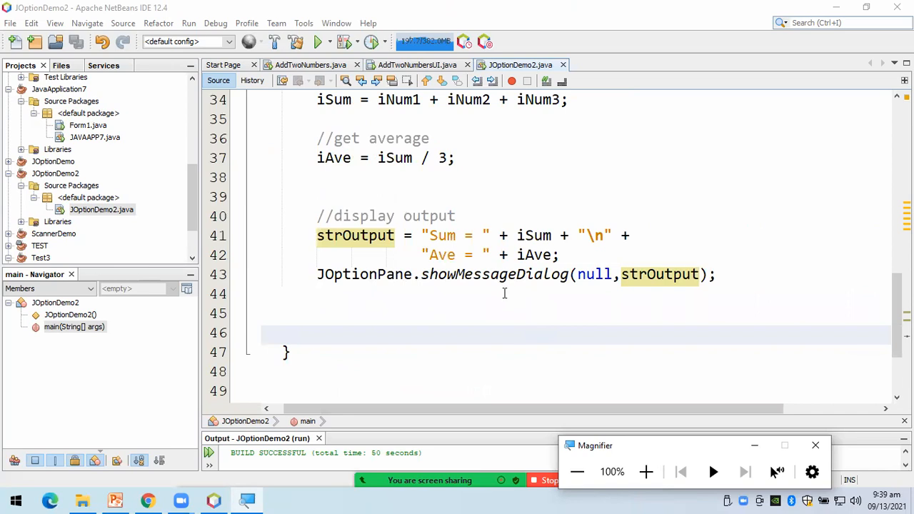
{"action": "scroll", "scroll_direction": "up", "scroll_amount": 3}
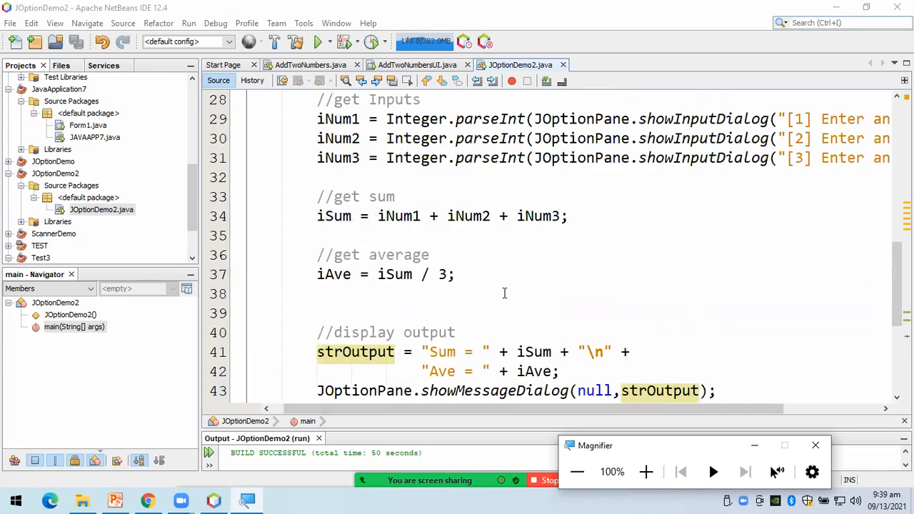
{"action": "scroll", "scroll_direction": "up", "scroll_amount": 3}
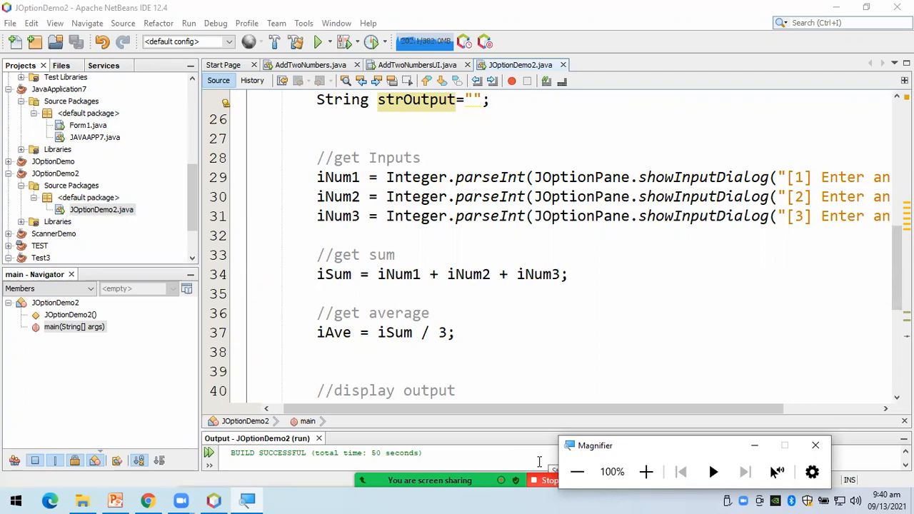
{"action": "mouse_move", "coordinate": [541, 450]}
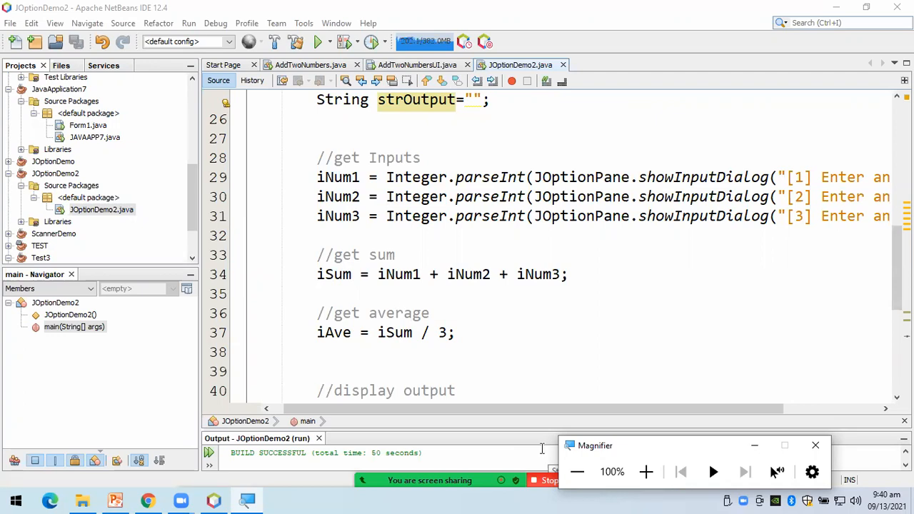
{"action": "scroll", "scroll_direction": "up", "scroll_amount": 3}
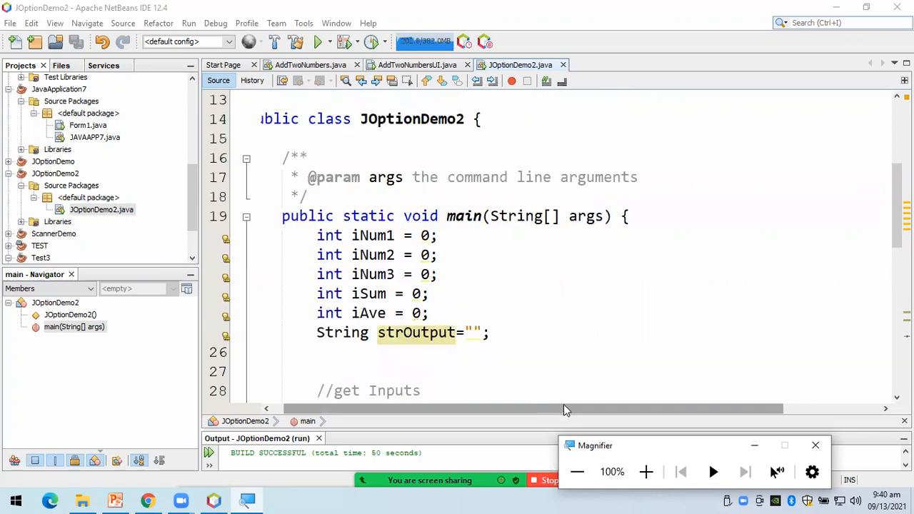
{"action": "scroll", "scroll_direction": "up", "scroll_amount": 3}
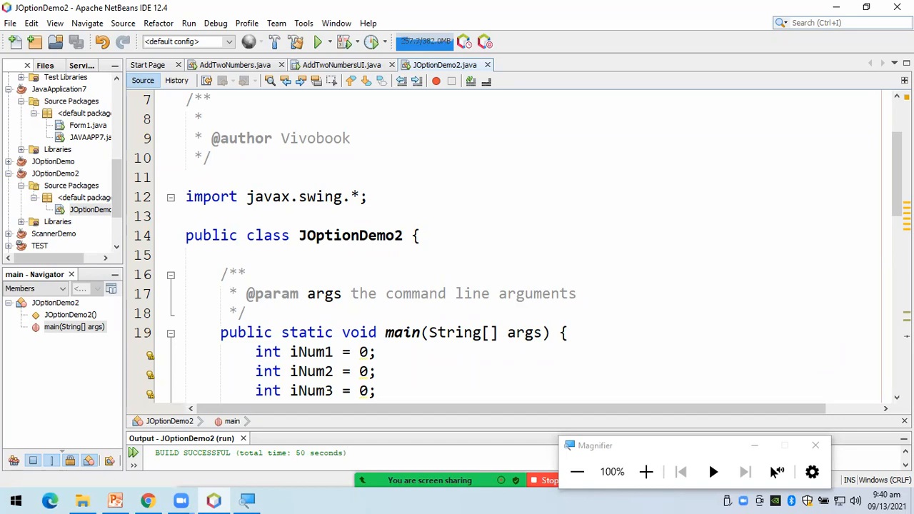
{"action": "scroll", "scroll_direction": "down", "scroll_amount": 3}
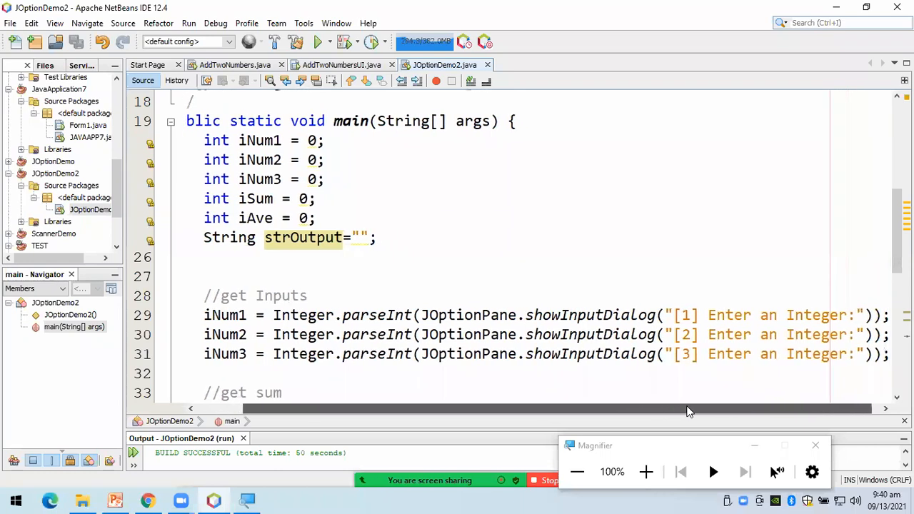
{"action": "mouse_move", "coordinate": [767, 455]}
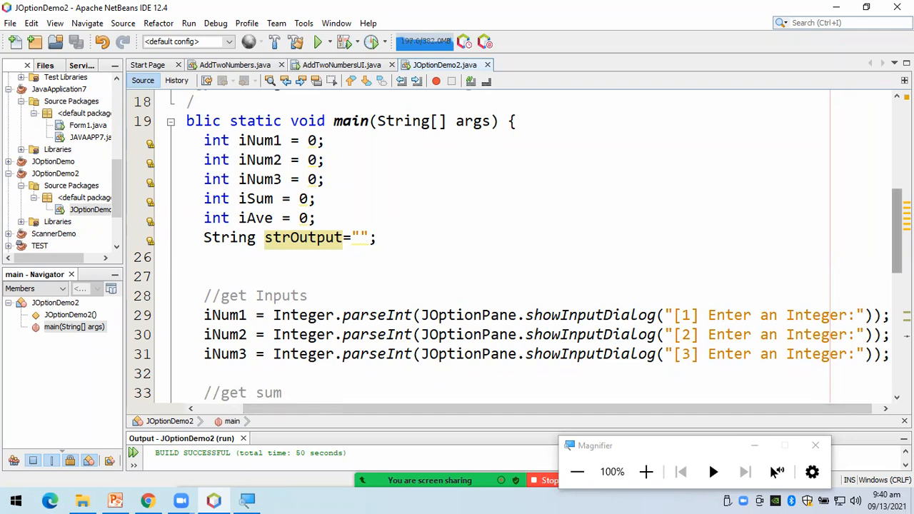
{"action": "scroll", "scroll_direction": "down", "scroll_amount": 3}
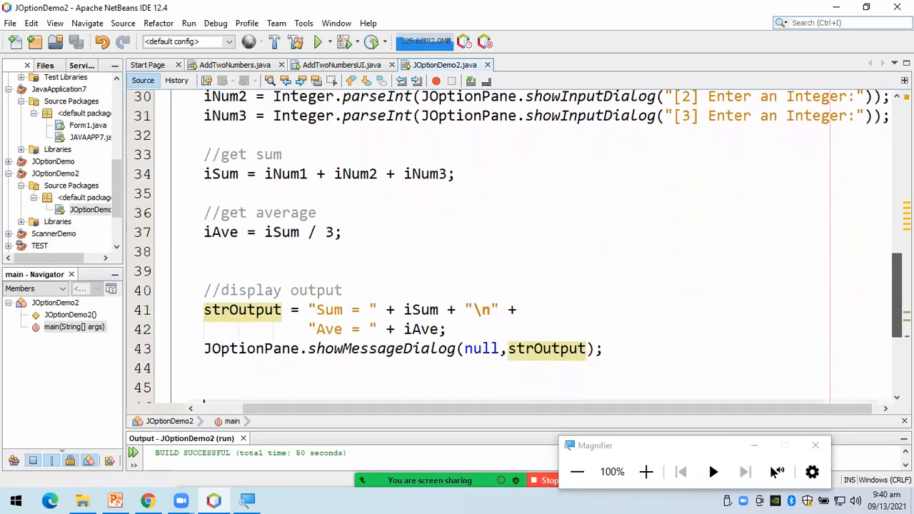